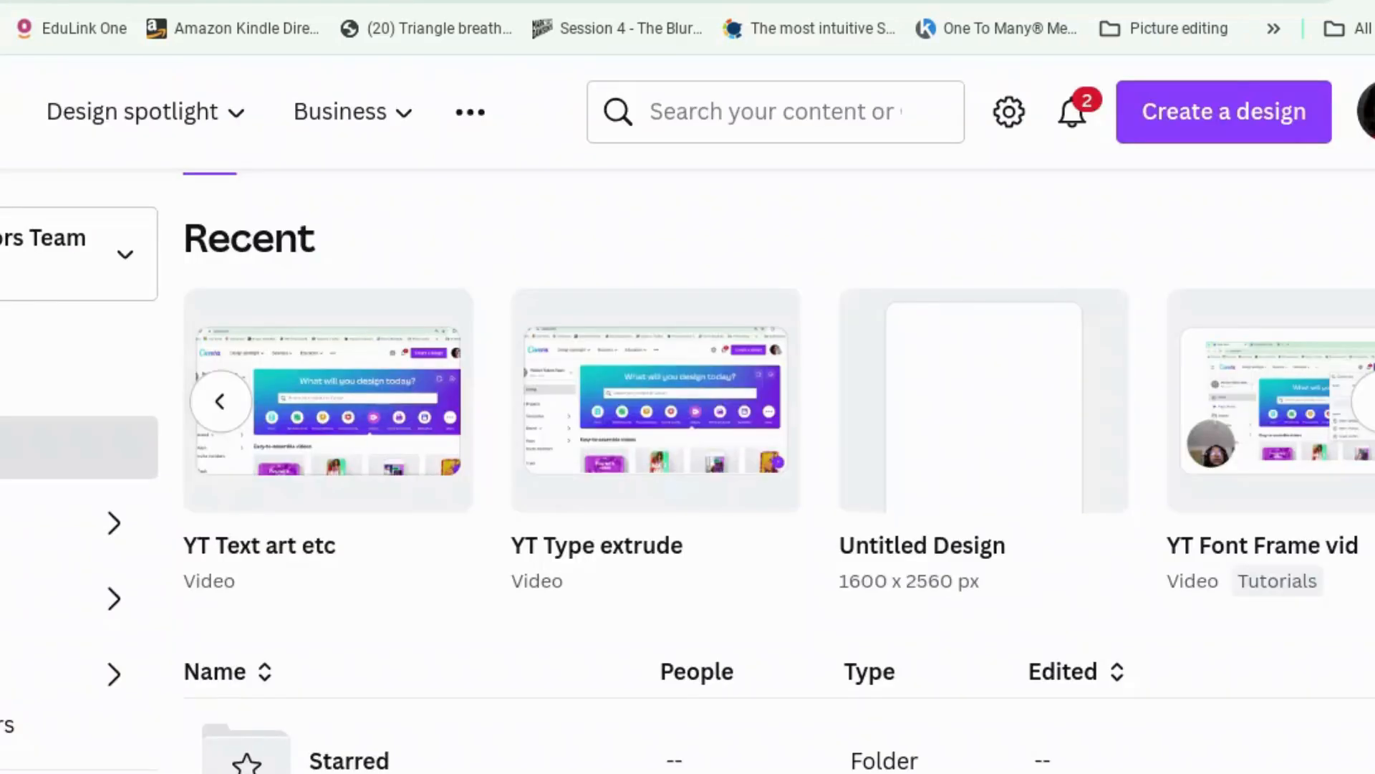
mouse_move(1008, 112)
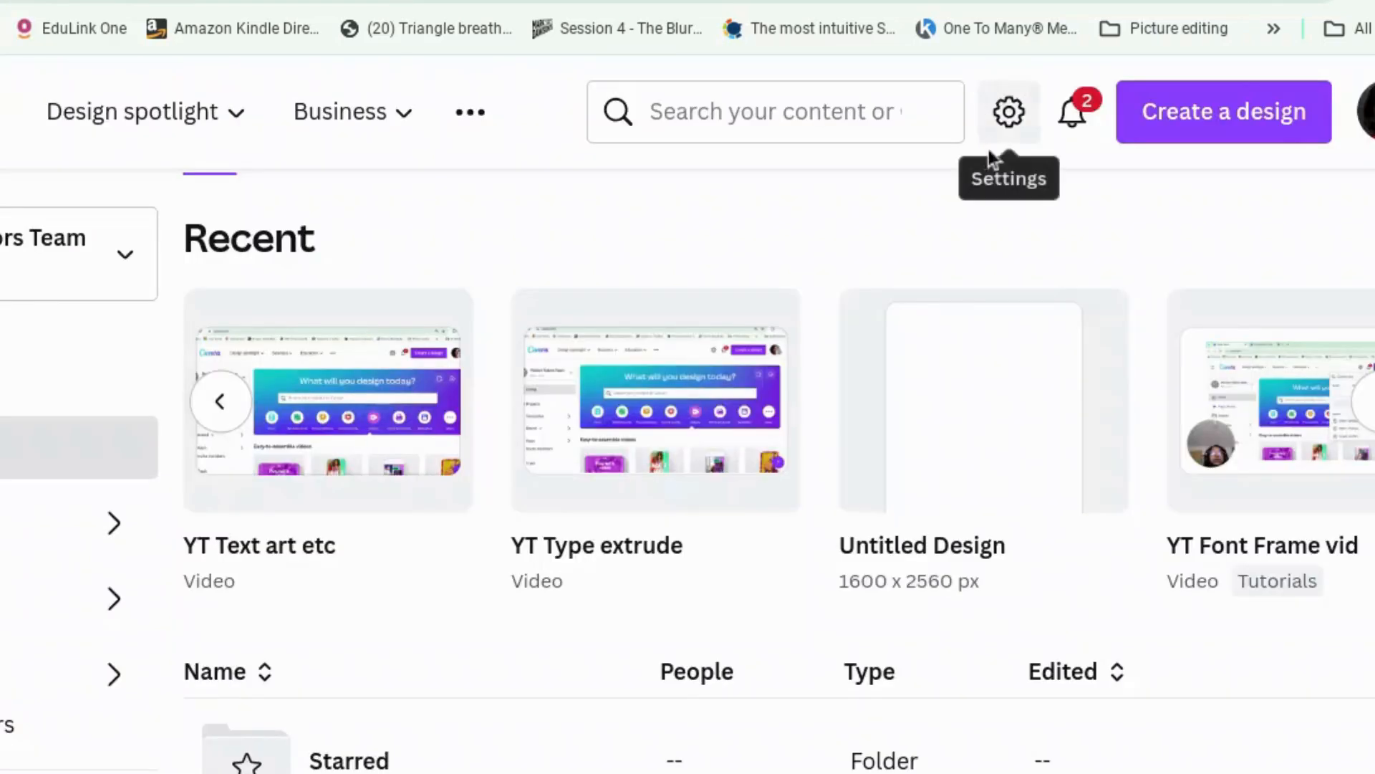
- Start a new Mobile Video design with a single empty 5-second page
click(775, 112)
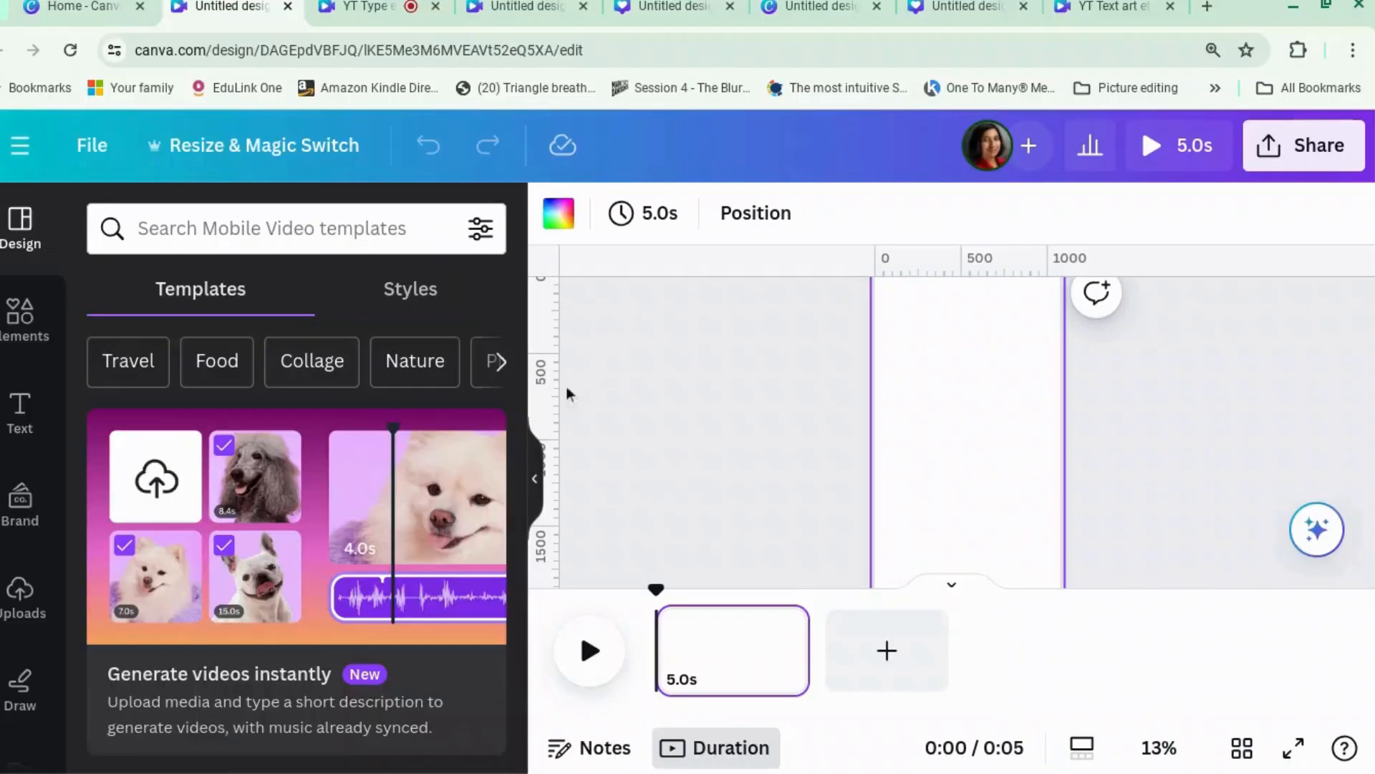
- Search the apps for 'type' and launch TypeExtrude from the suggestions
scroll(down, 3)
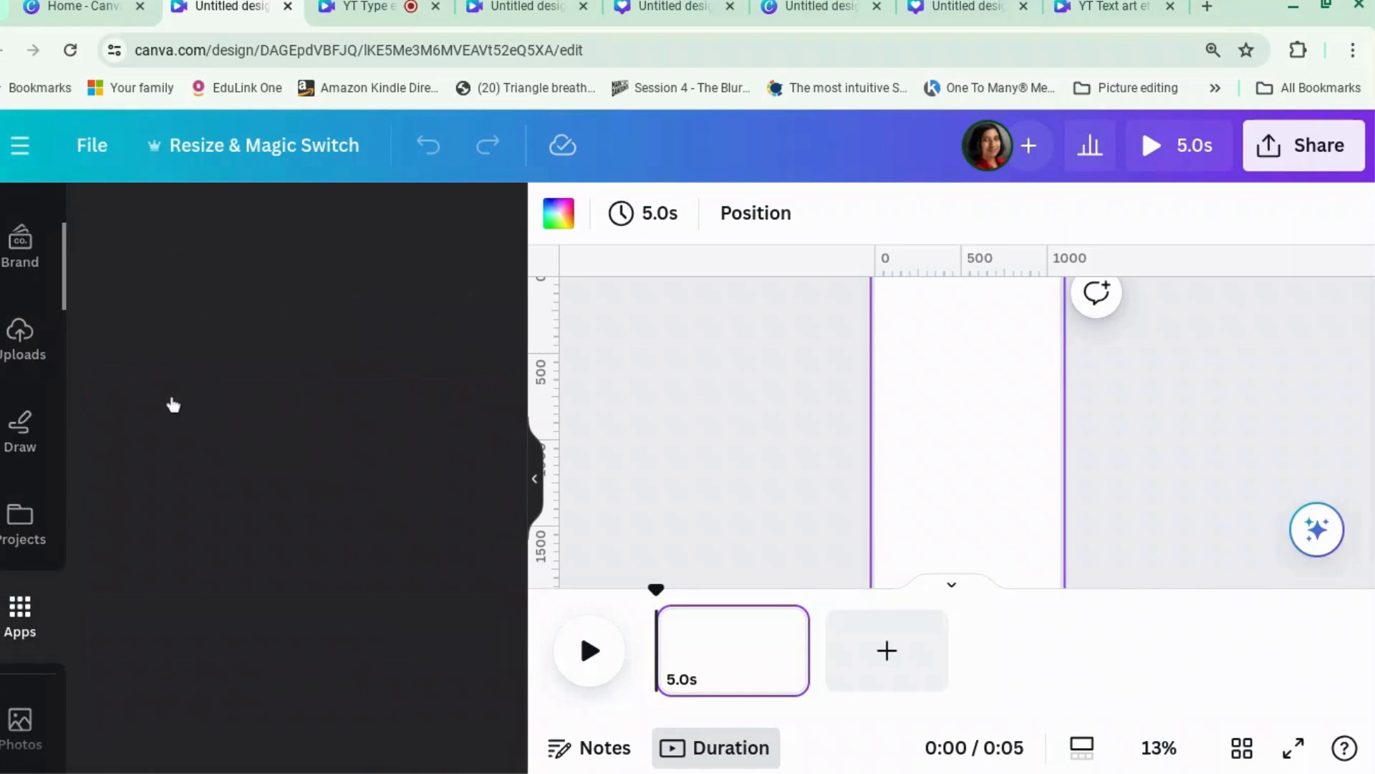
click(19, 613)
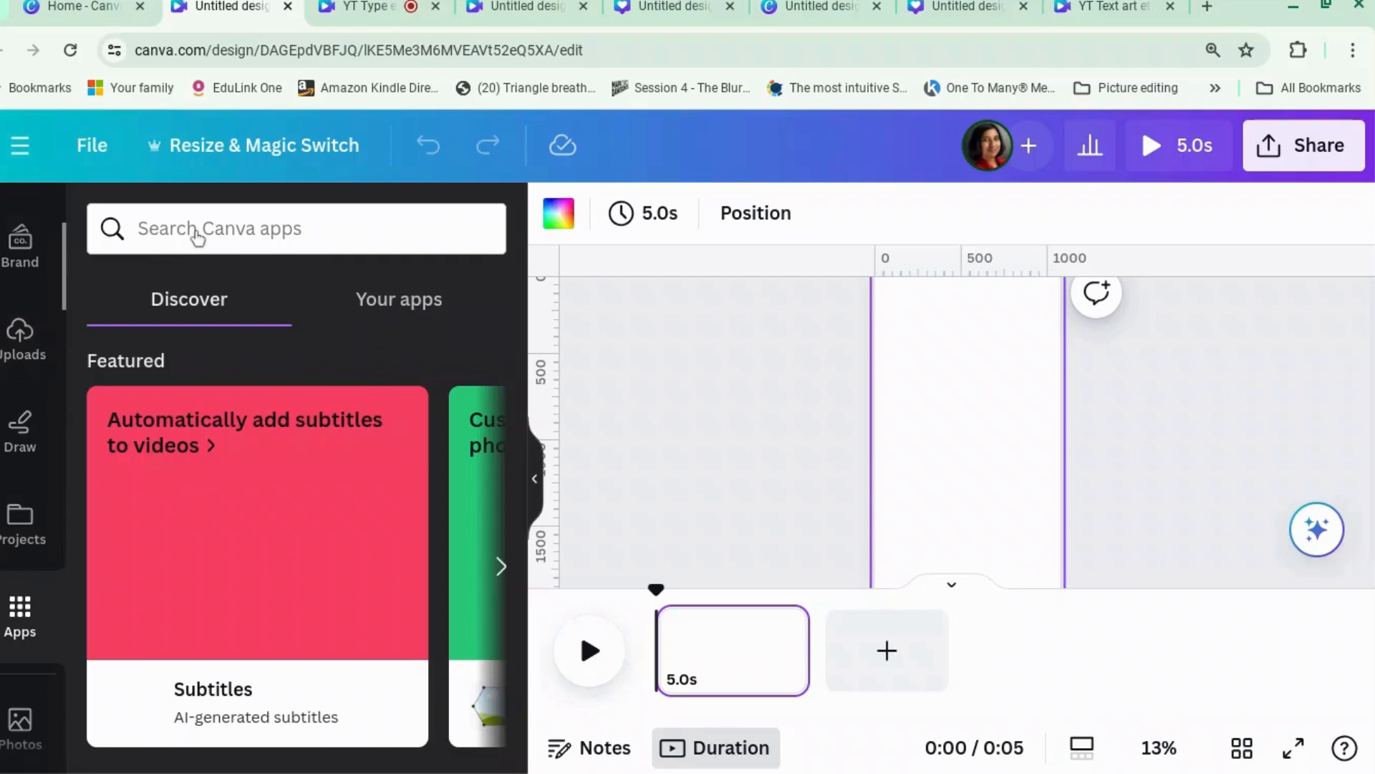
text(type)
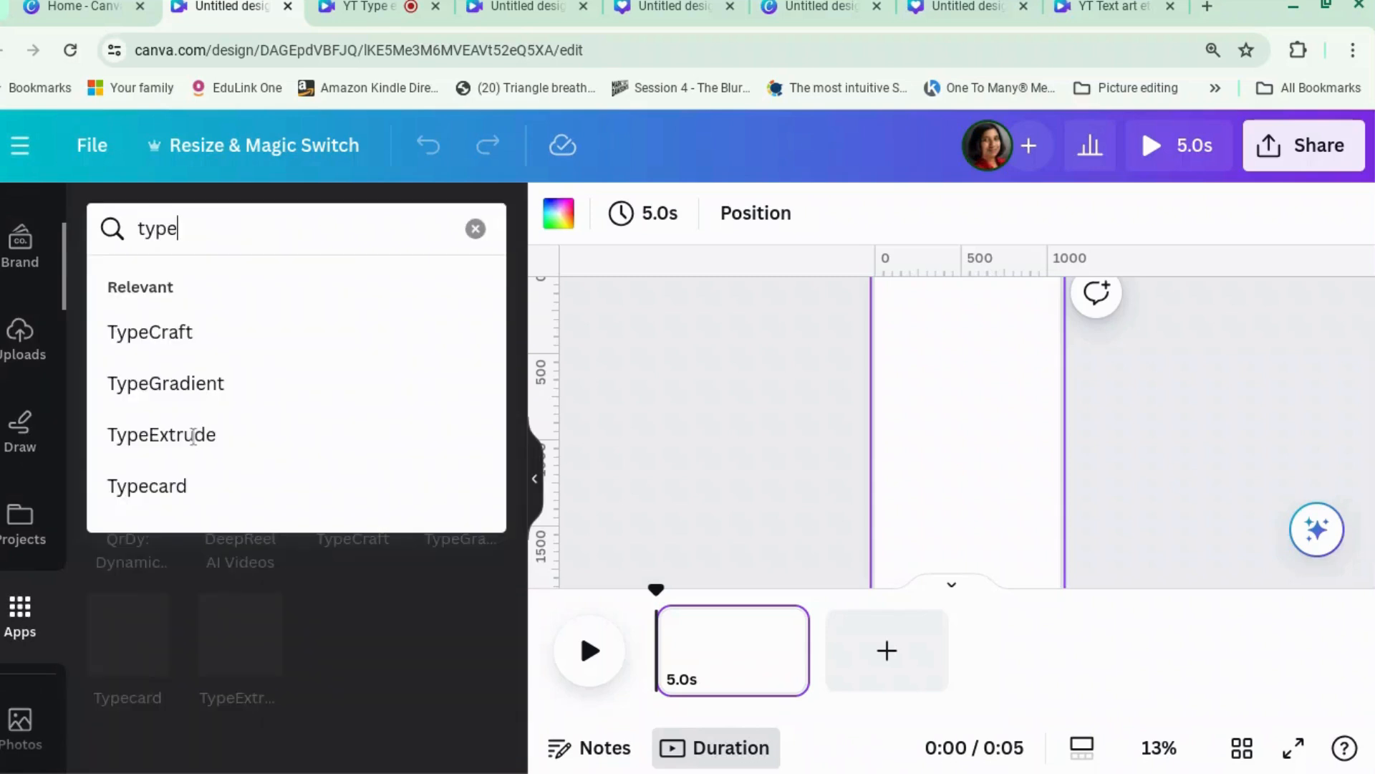
mouse_move(193, 443)
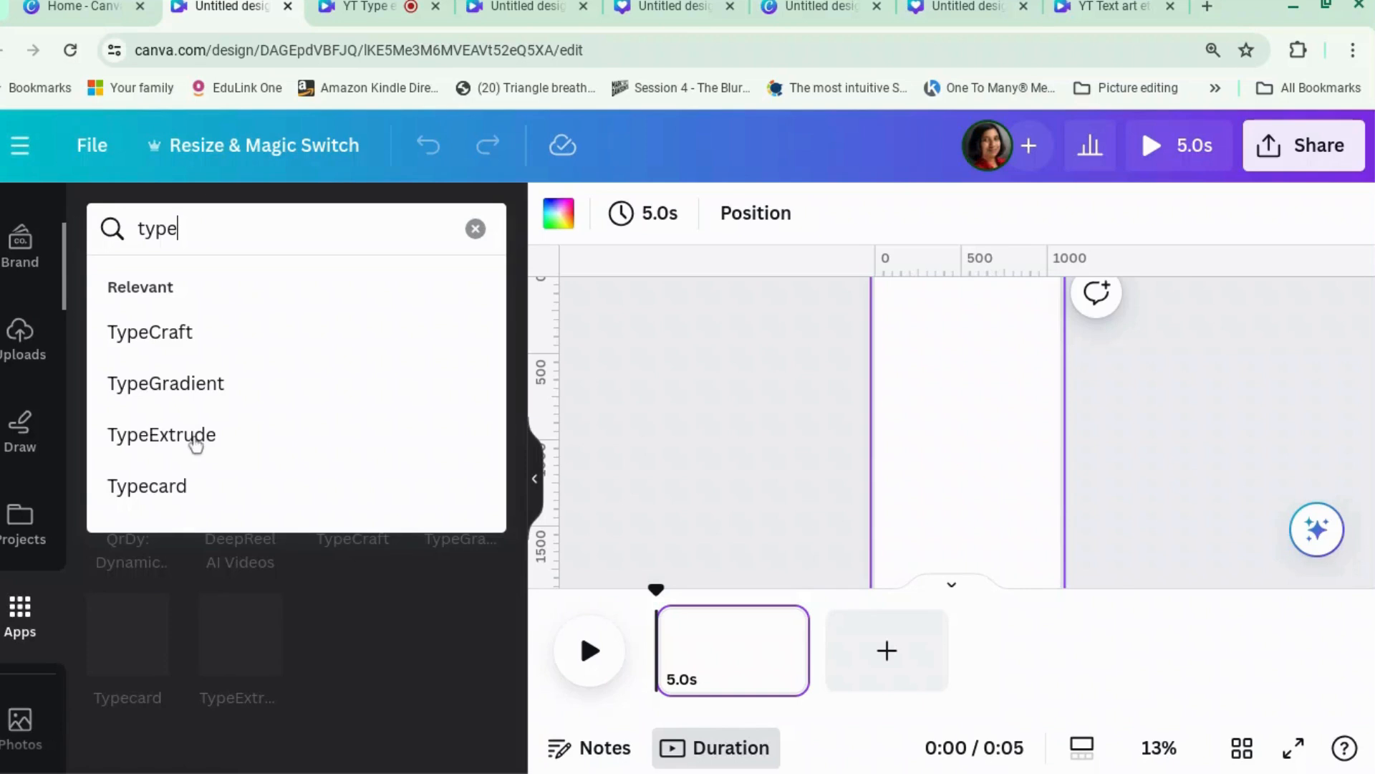
click(162, 434)
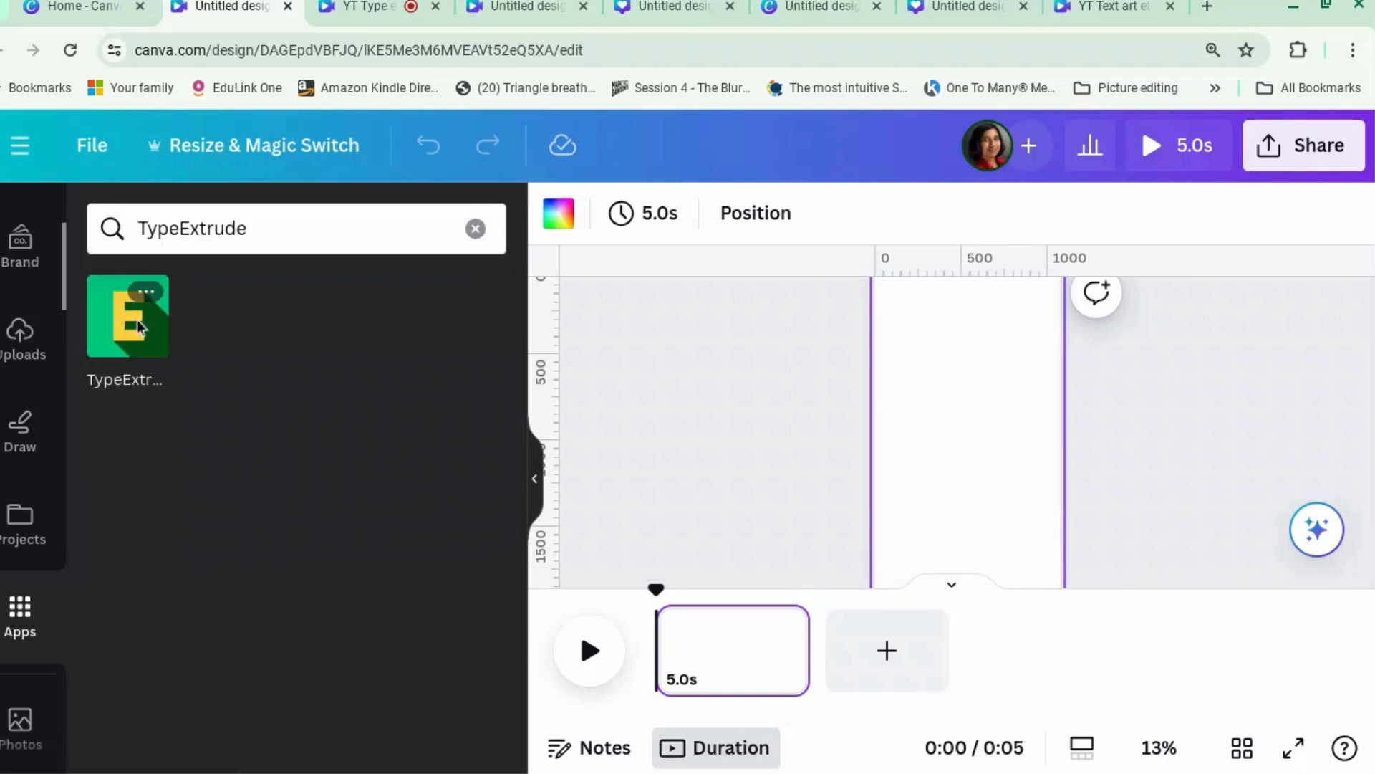
click(127, 316)
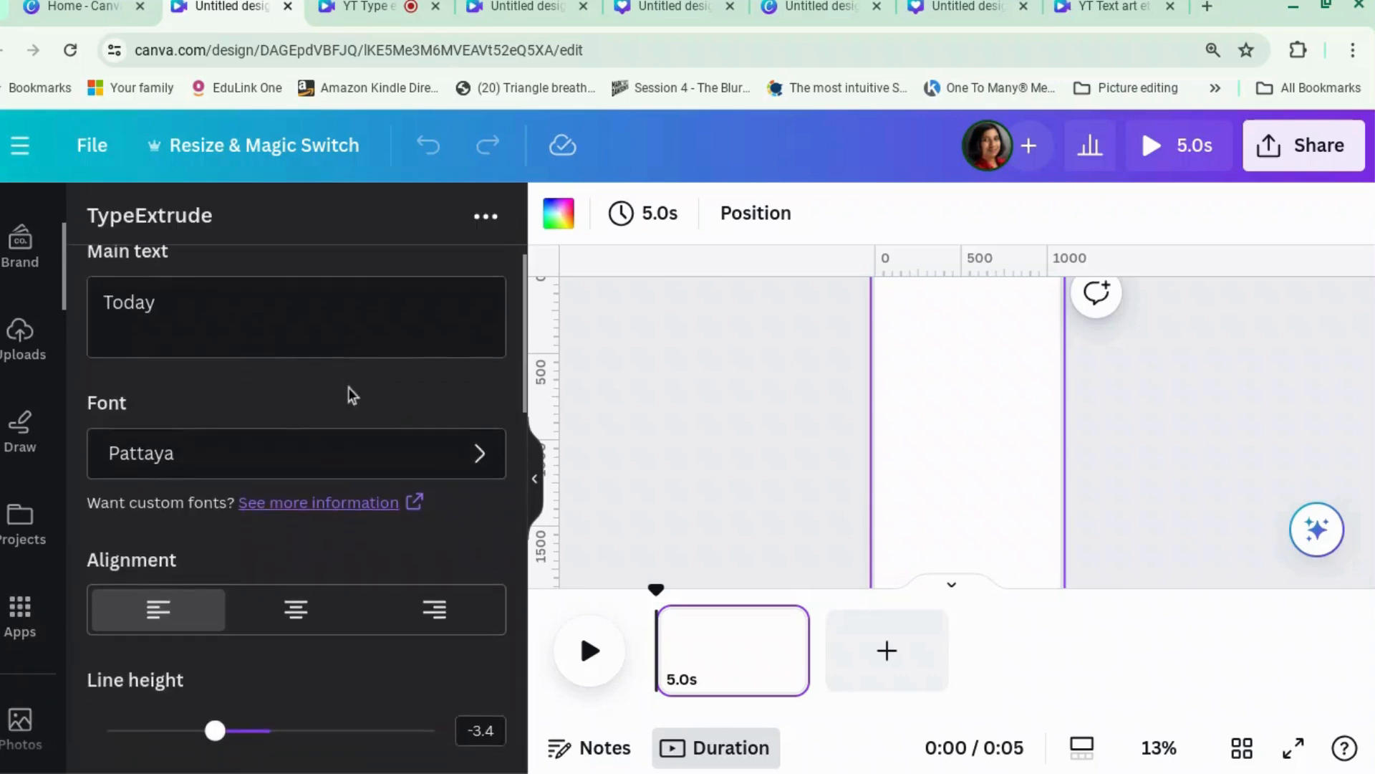
- Keep 'Today' in Pattaya, set line height to -0.9, and adjust the shadow angle
scroll(down, 3)
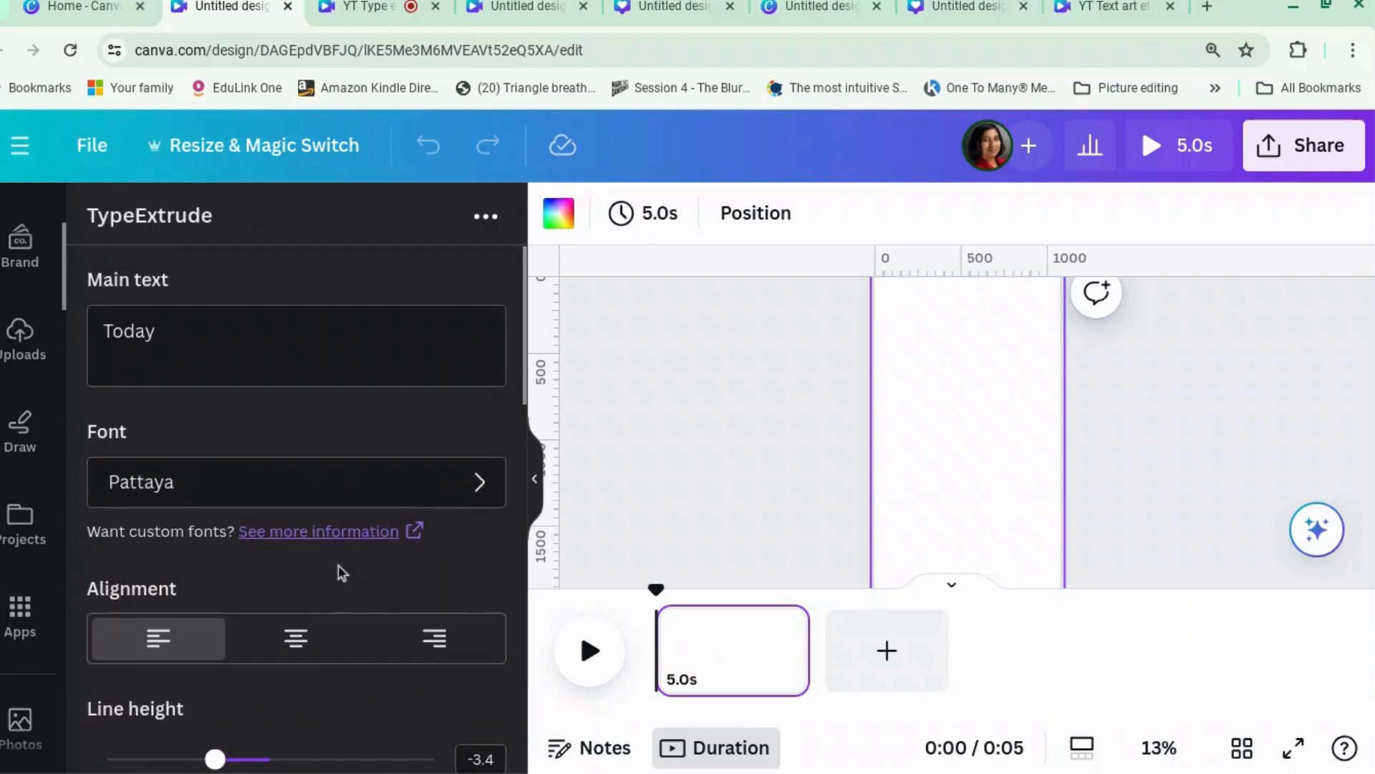
mouse_move(345, 500)
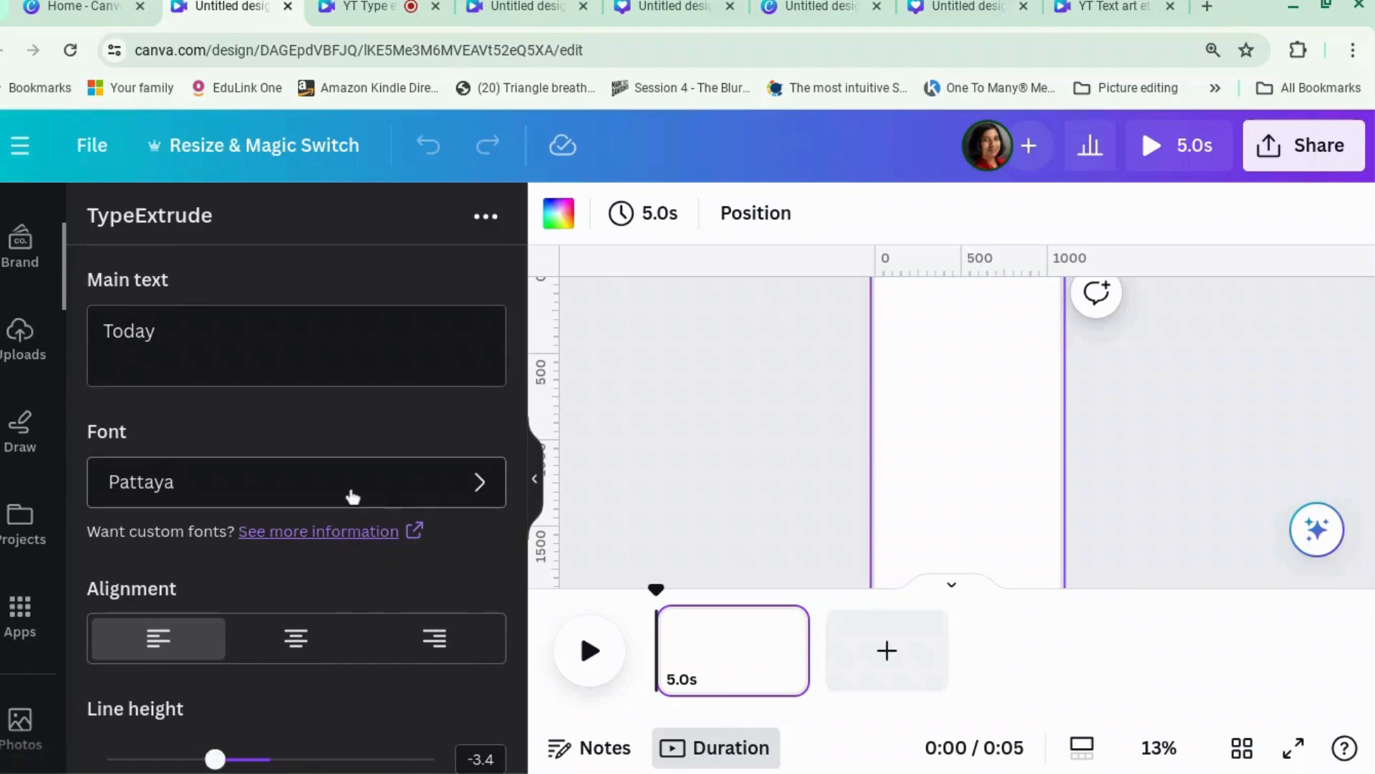
mouse_move(376, 653)
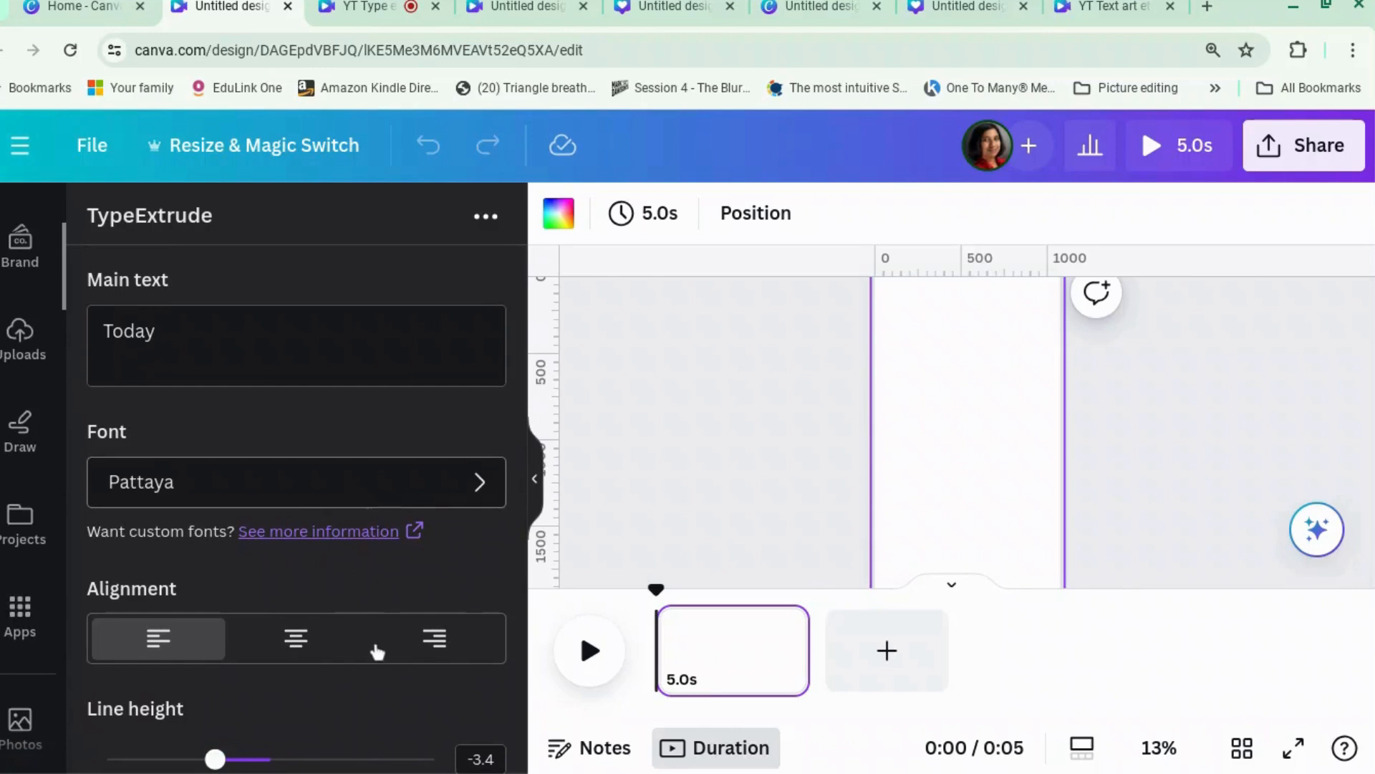
click(296, 482)
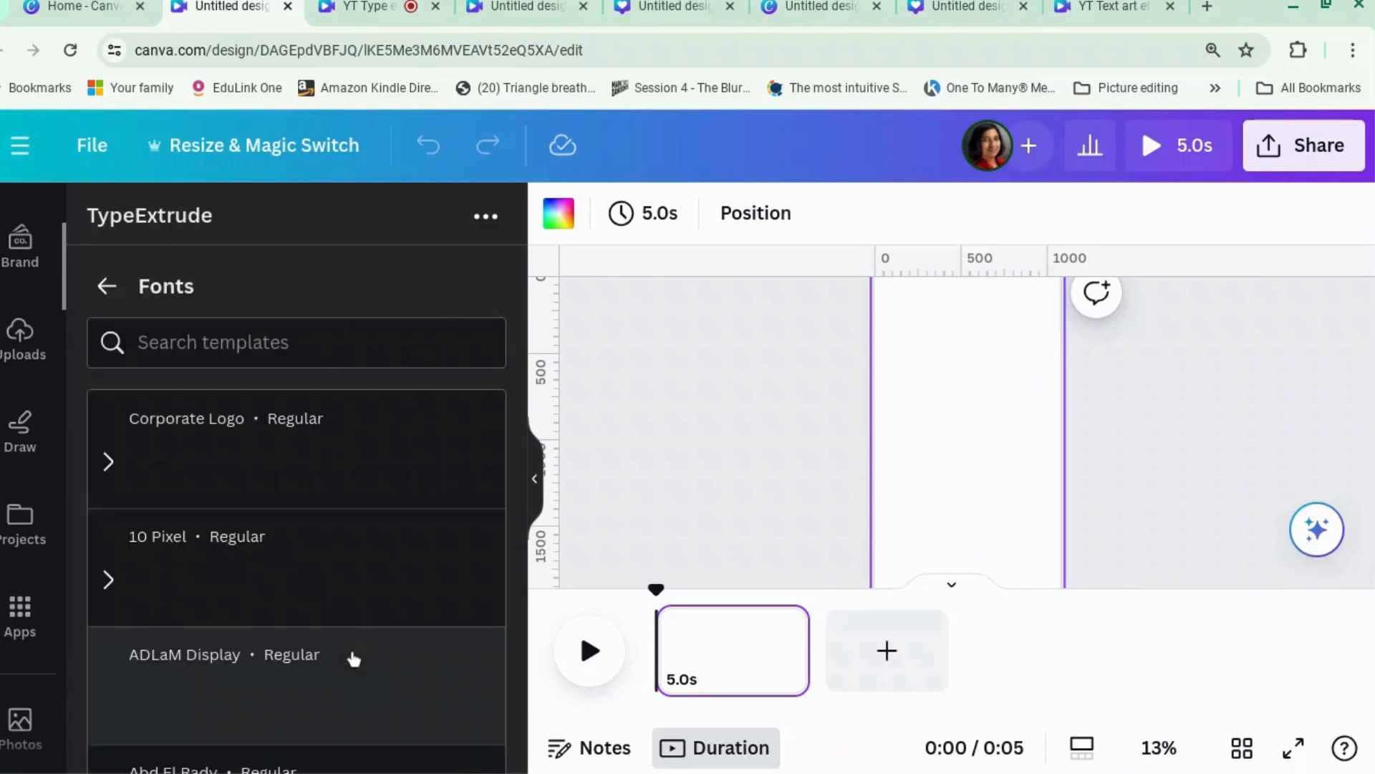
scroll(down, 3)
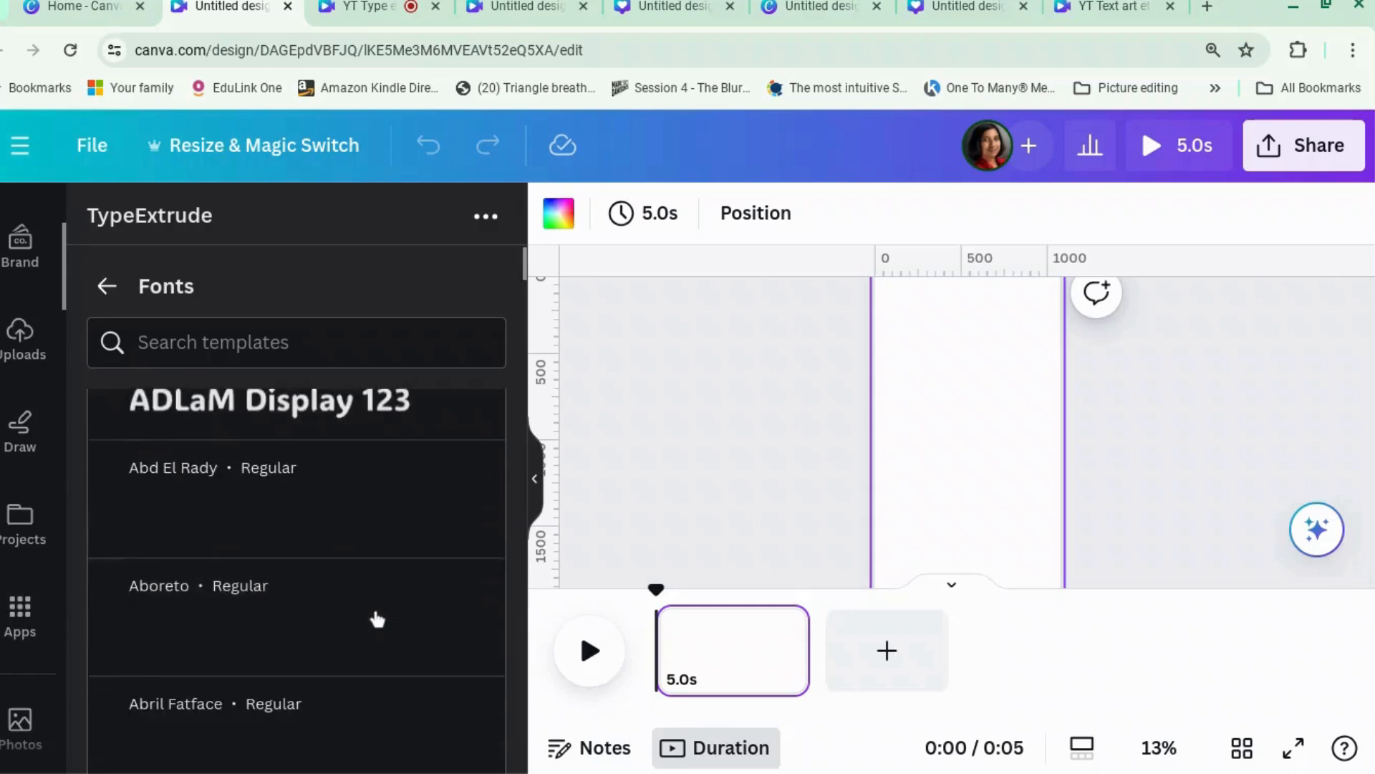
scroll(down, 3)
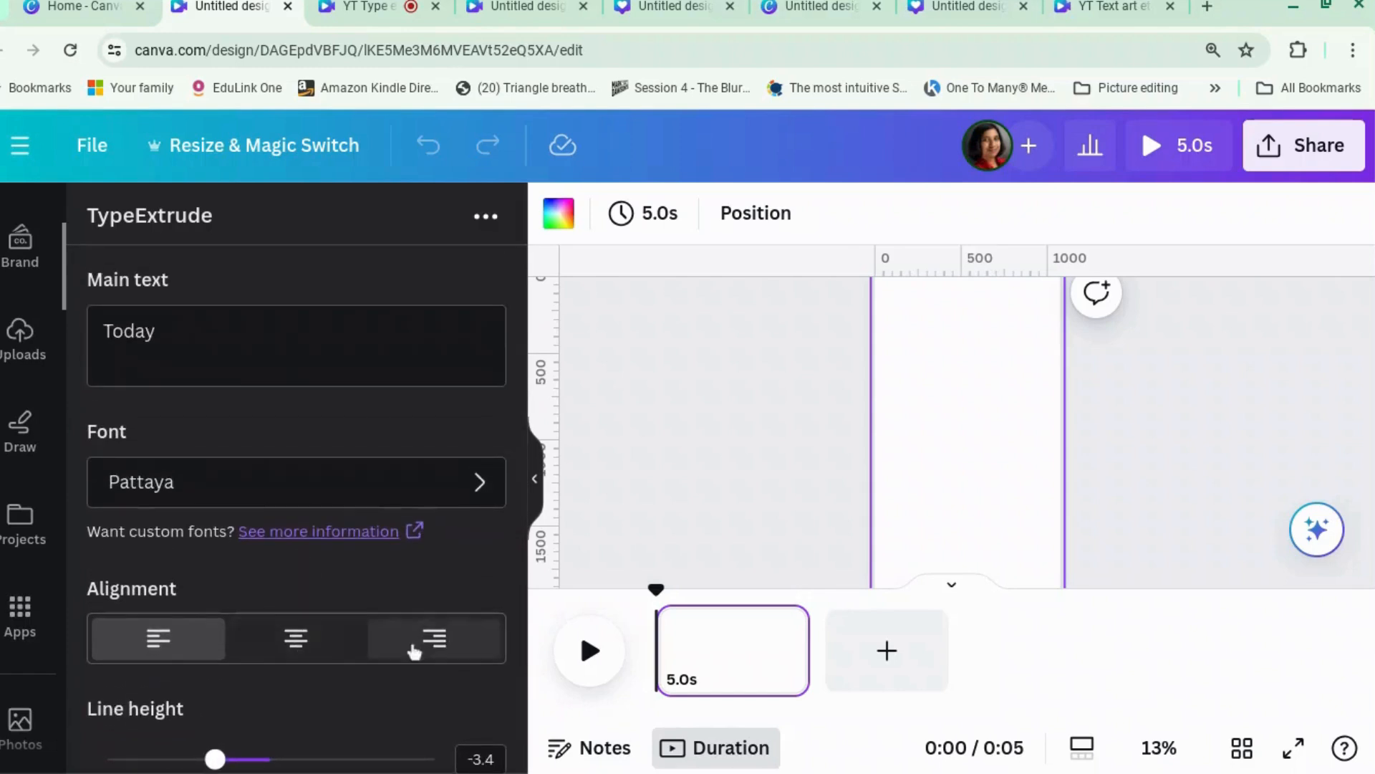
scroll(down, 3)
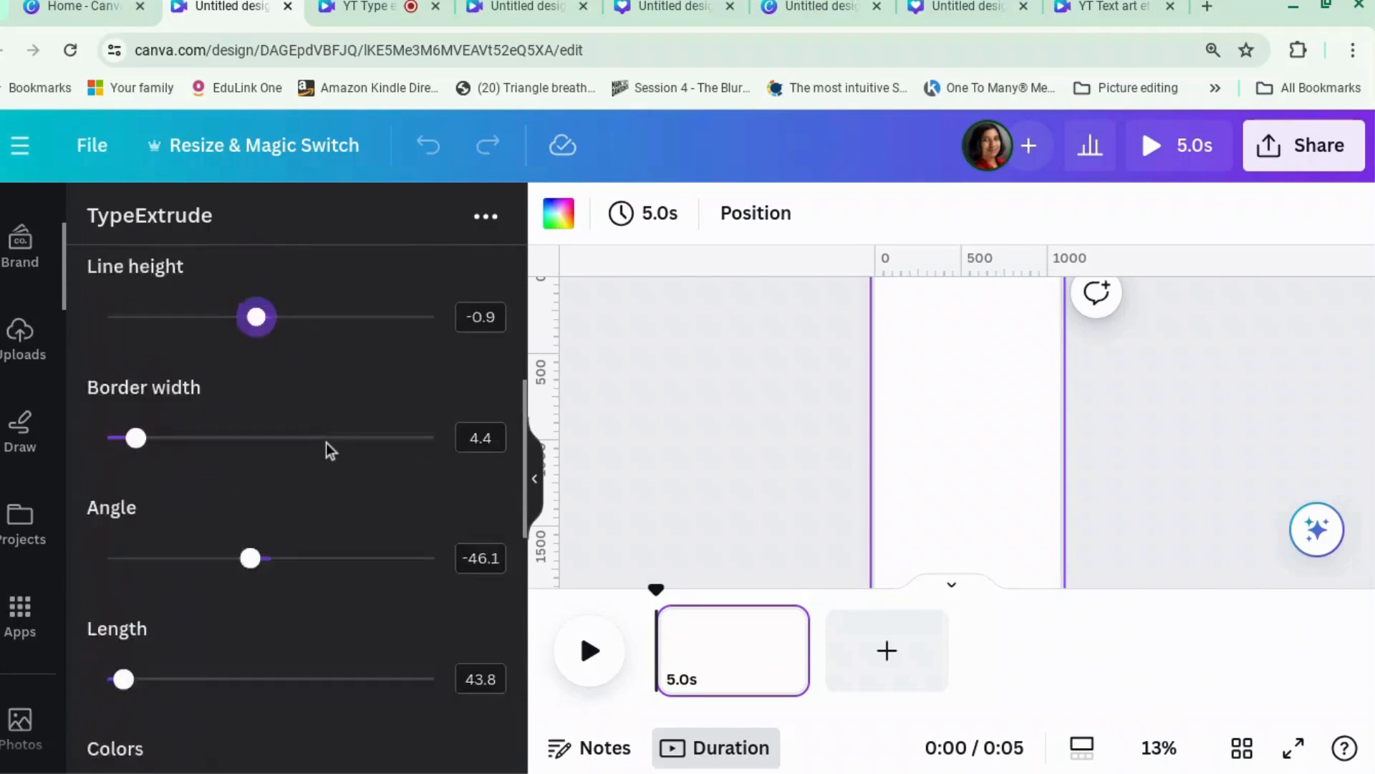
scroll(down, 3)
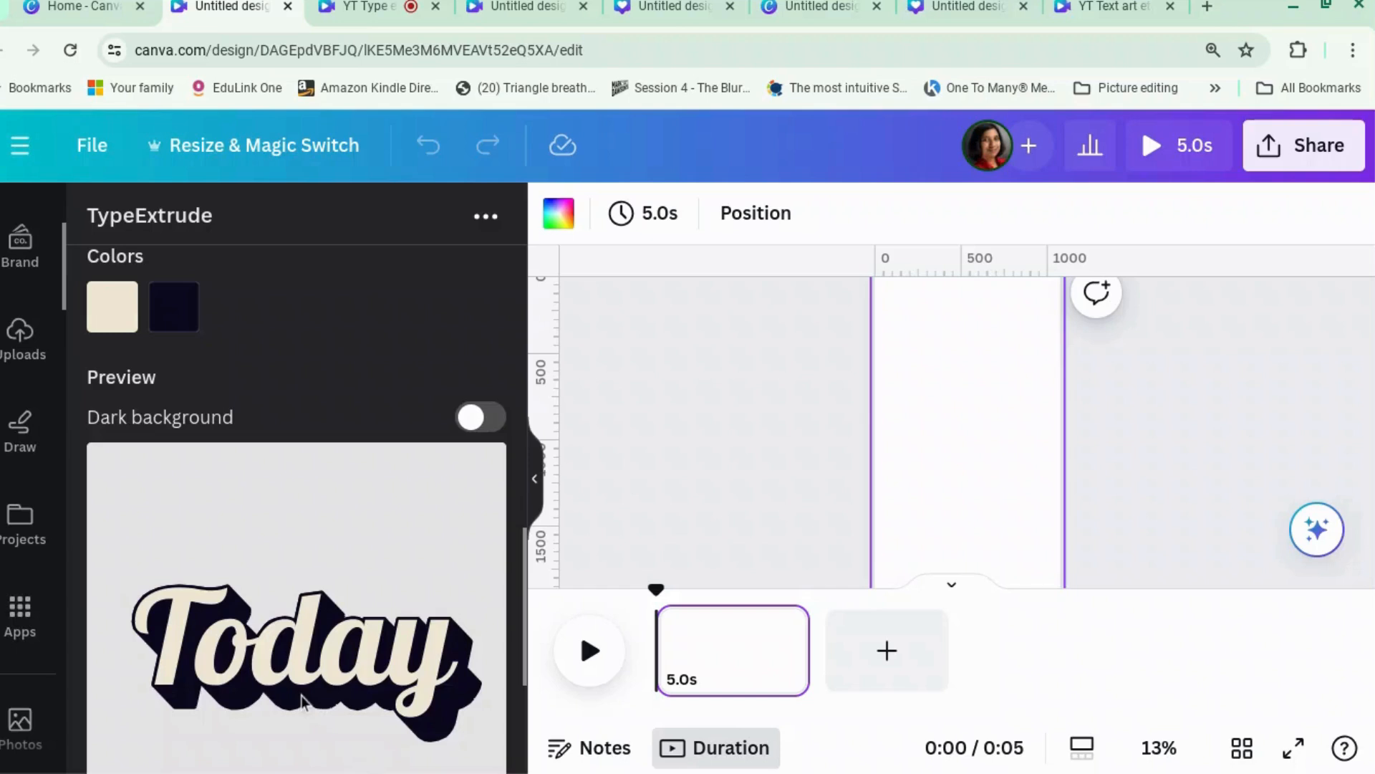
scroll(down, 3)
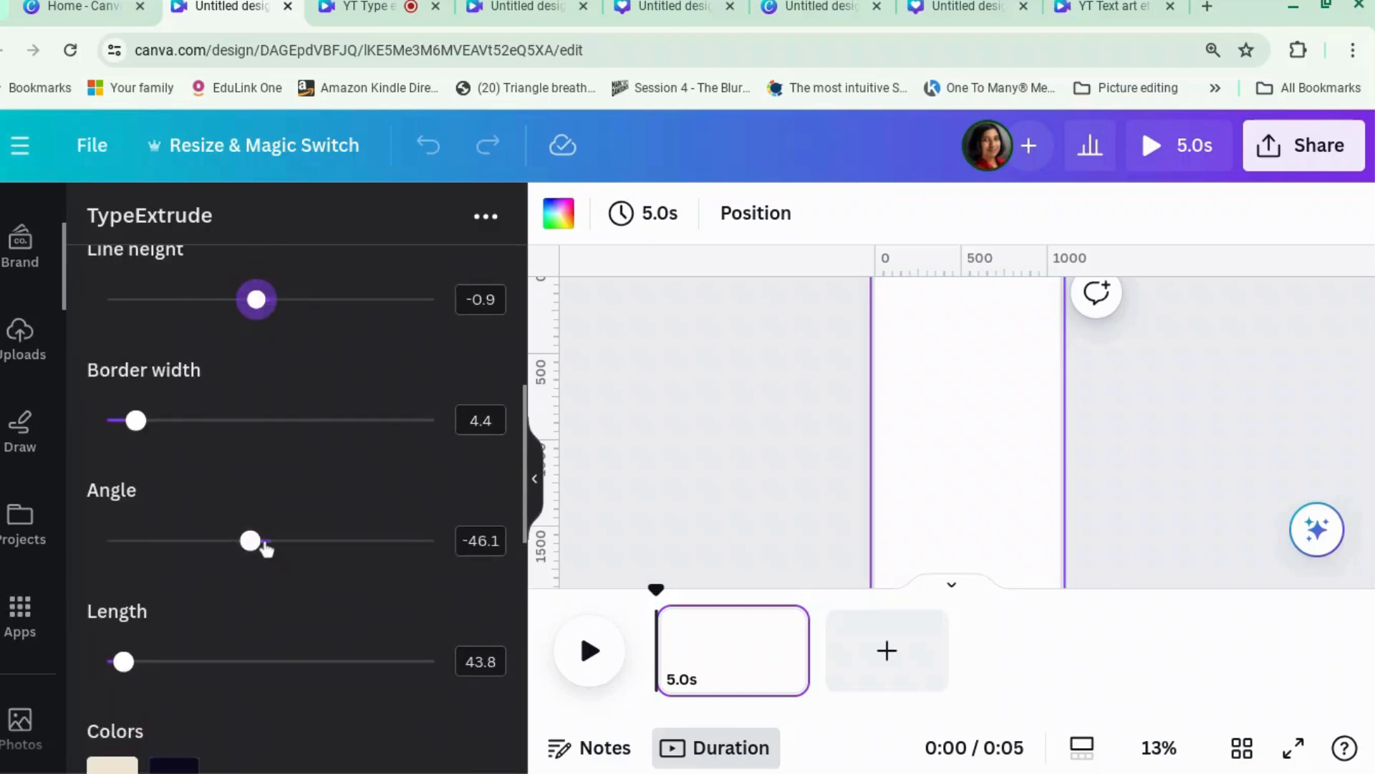
drag(250, 541, 288, 541)
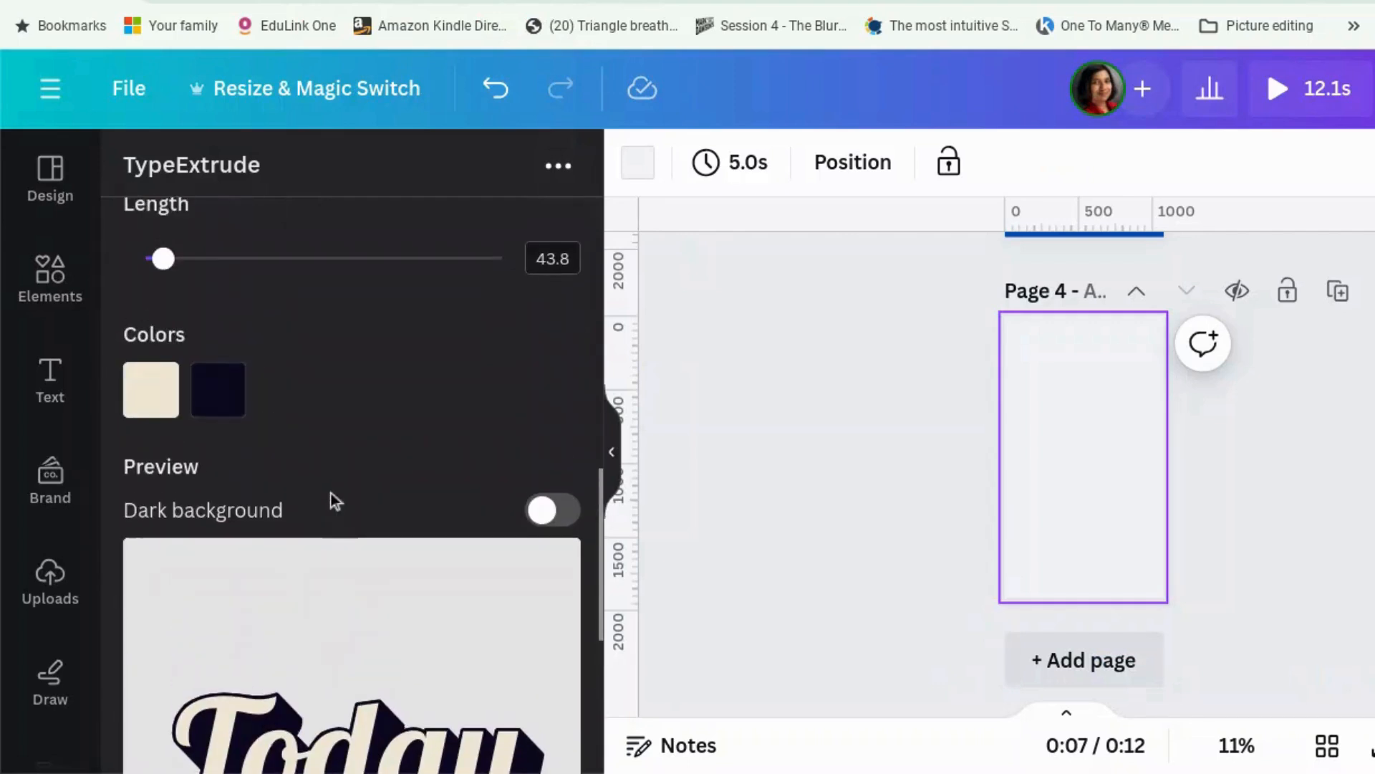
- Color text #D8200E and shadow #EDD718, set length 193.1, and add to the design
click(150, 390)
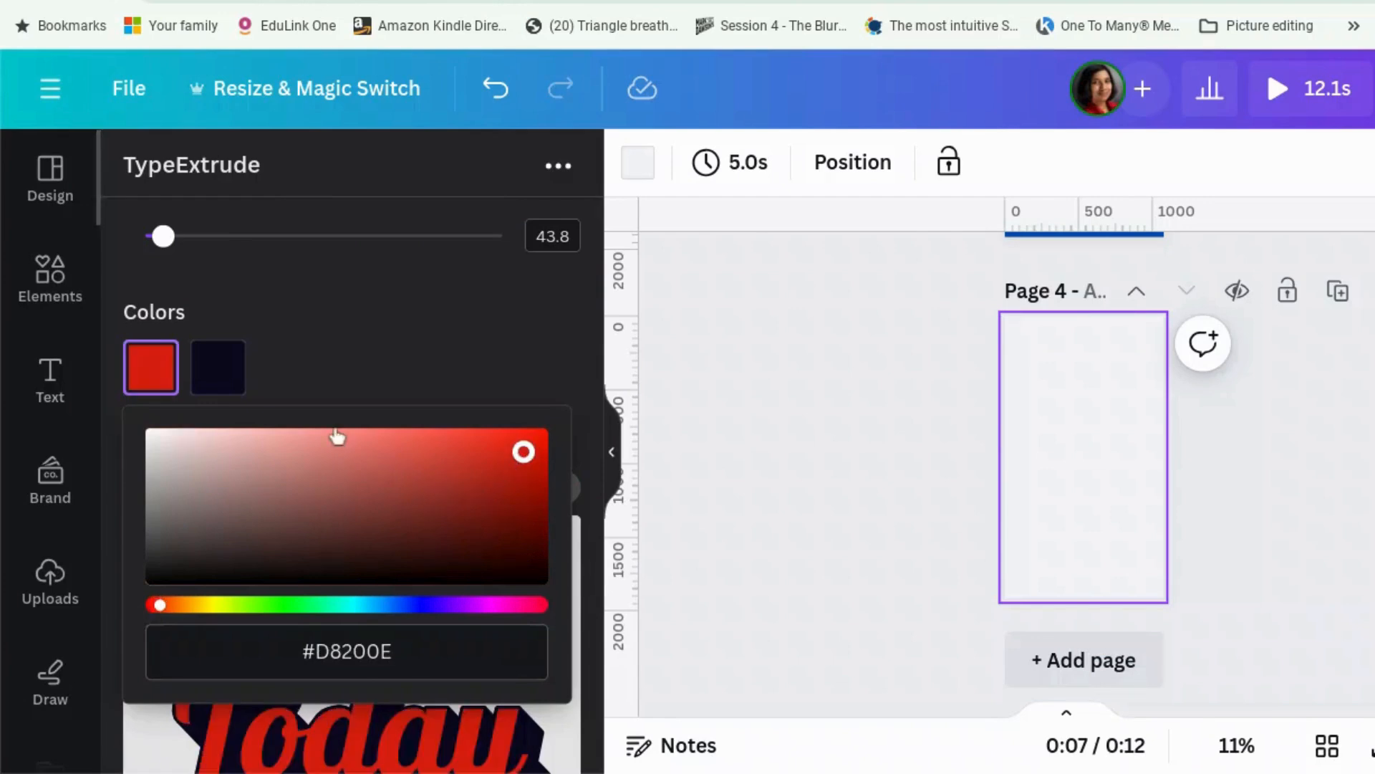
click(216, 366)
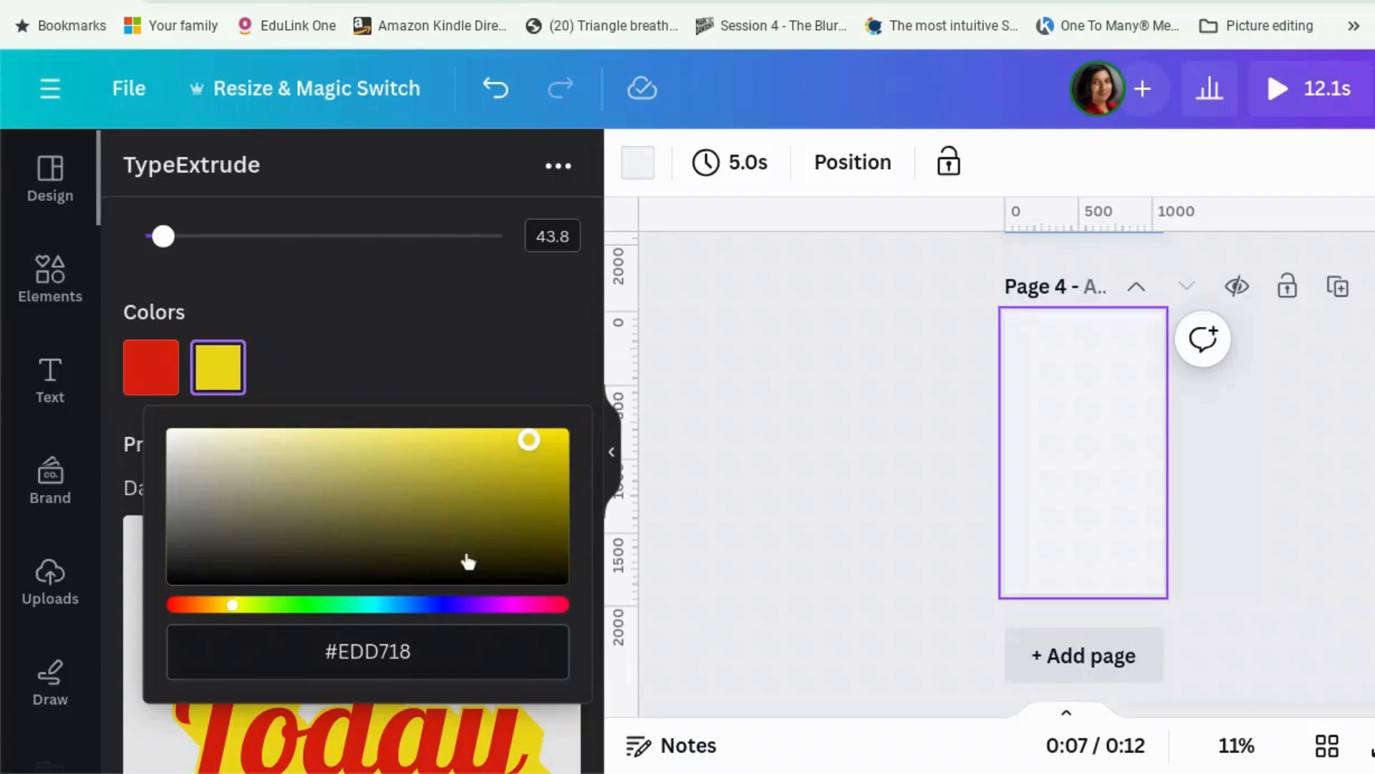
scroll(down, 3)
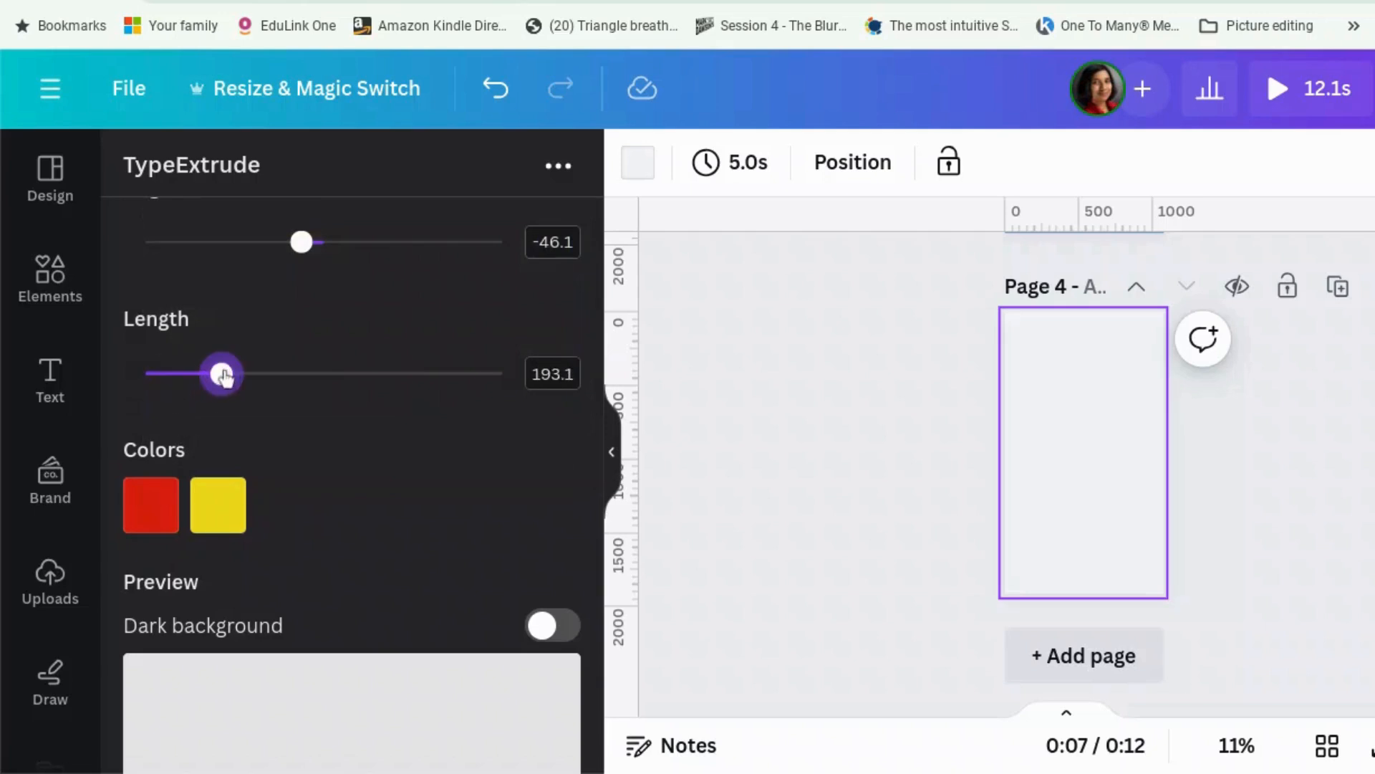
scroll(down, 3)
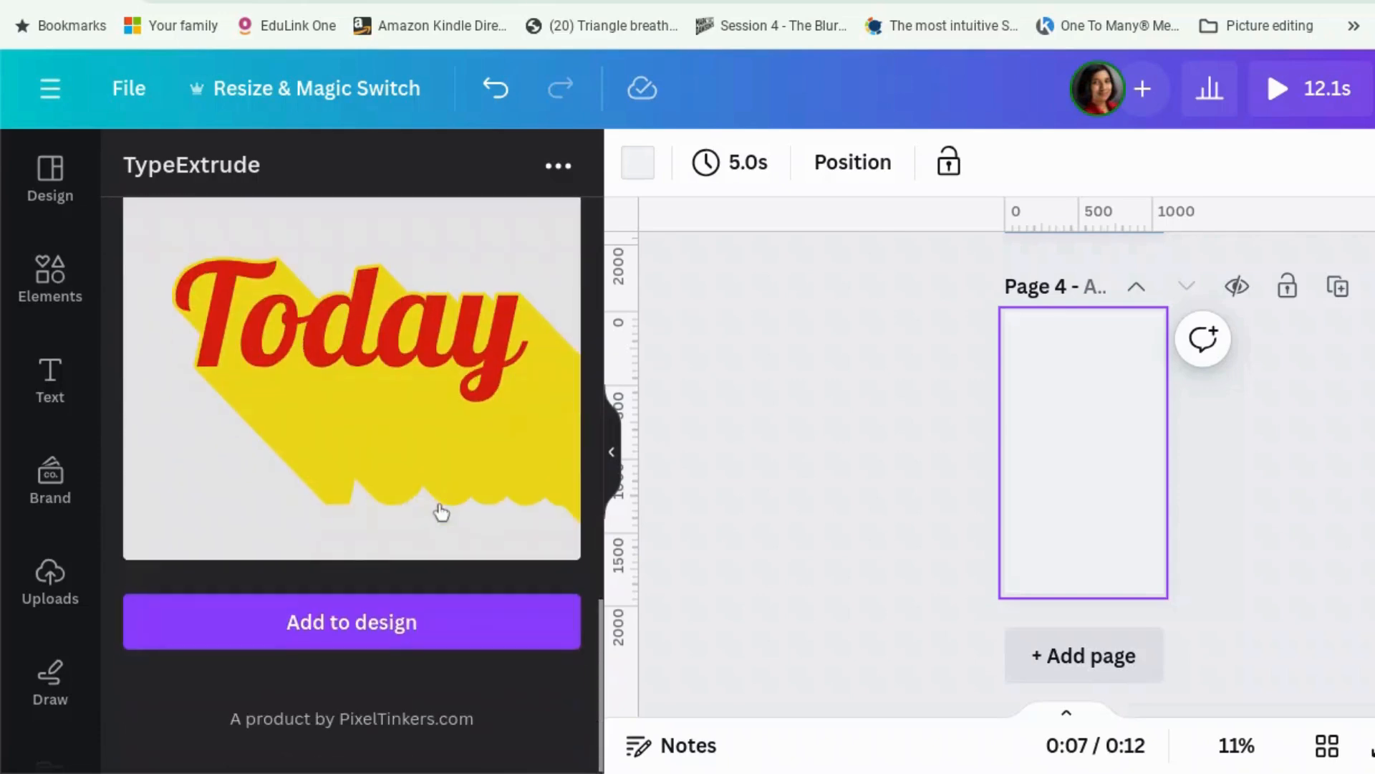
click(351, 621)
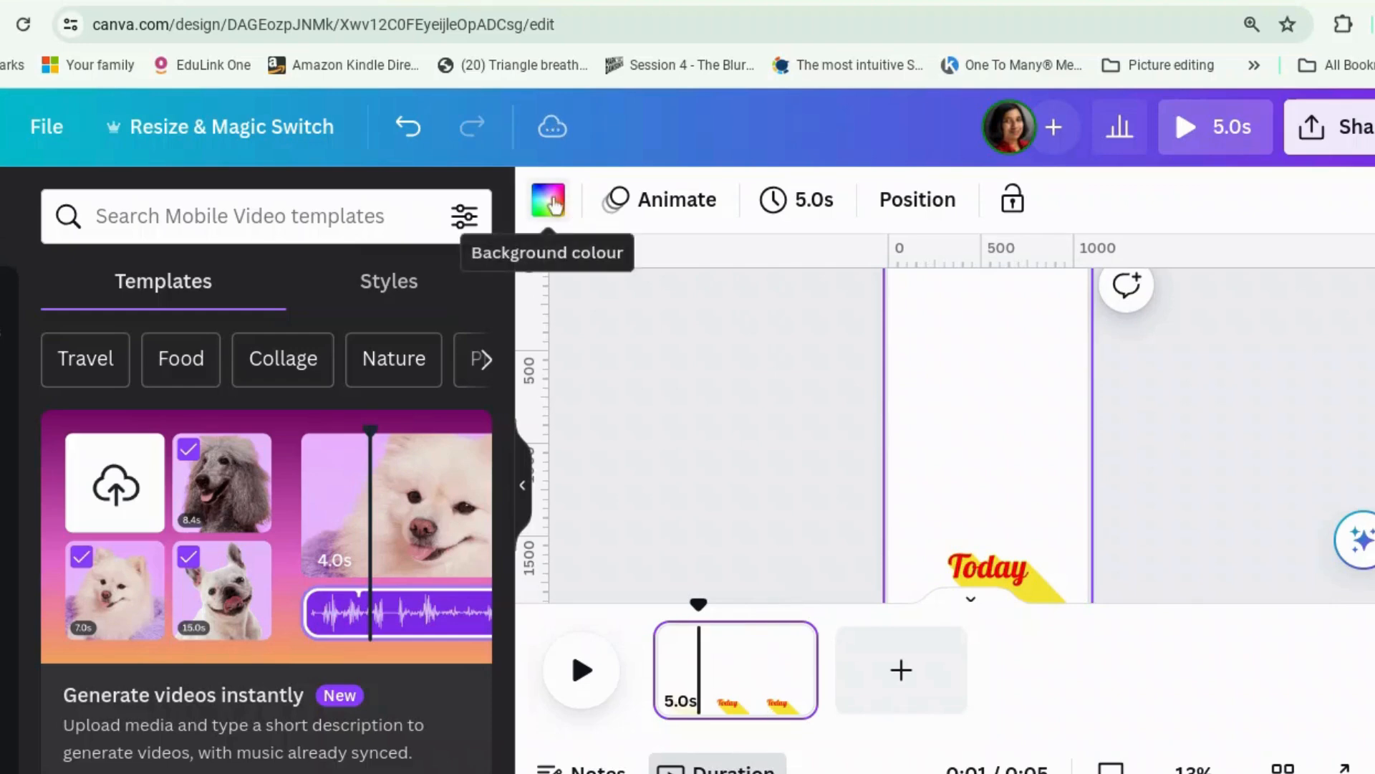
- Make the page background blue and move the Today text back near the top
click(548, 200)
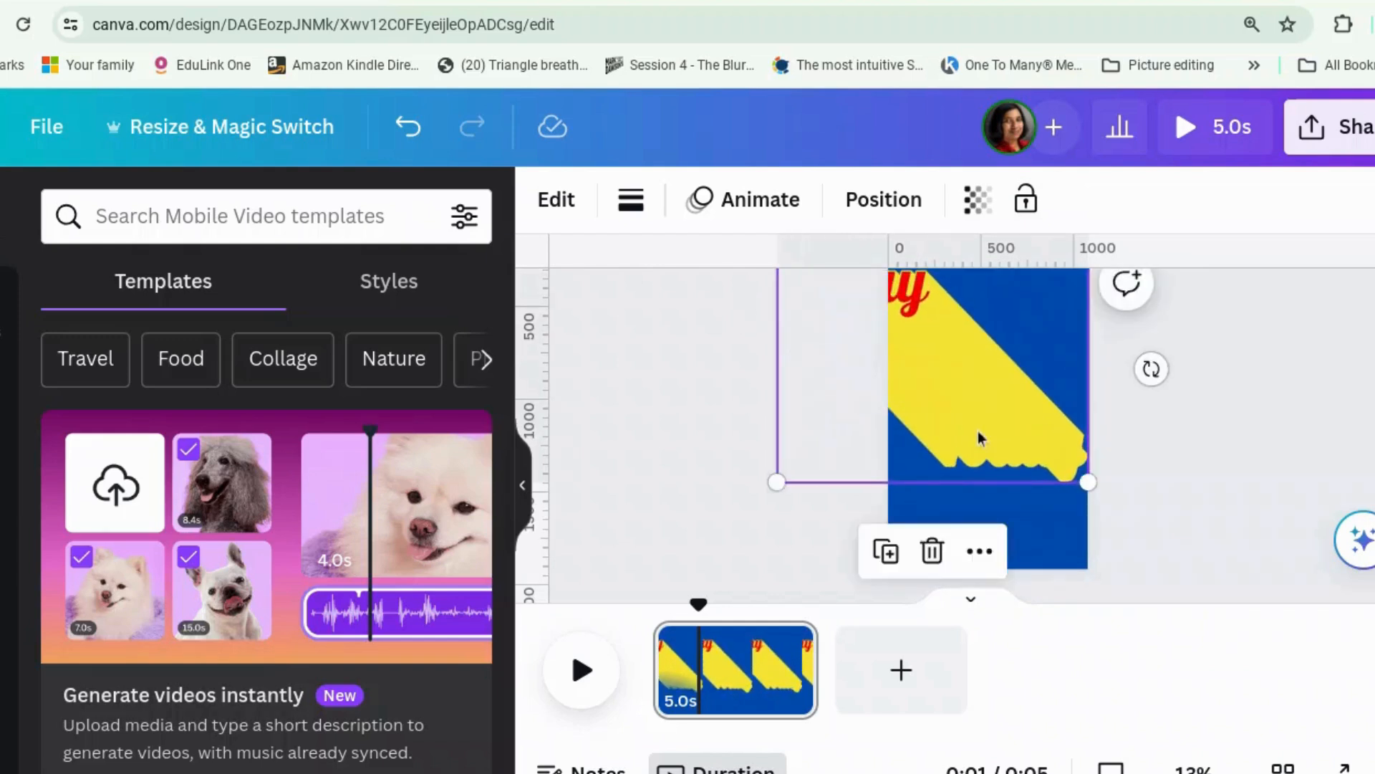
drag(980, 438, 1043, 533)
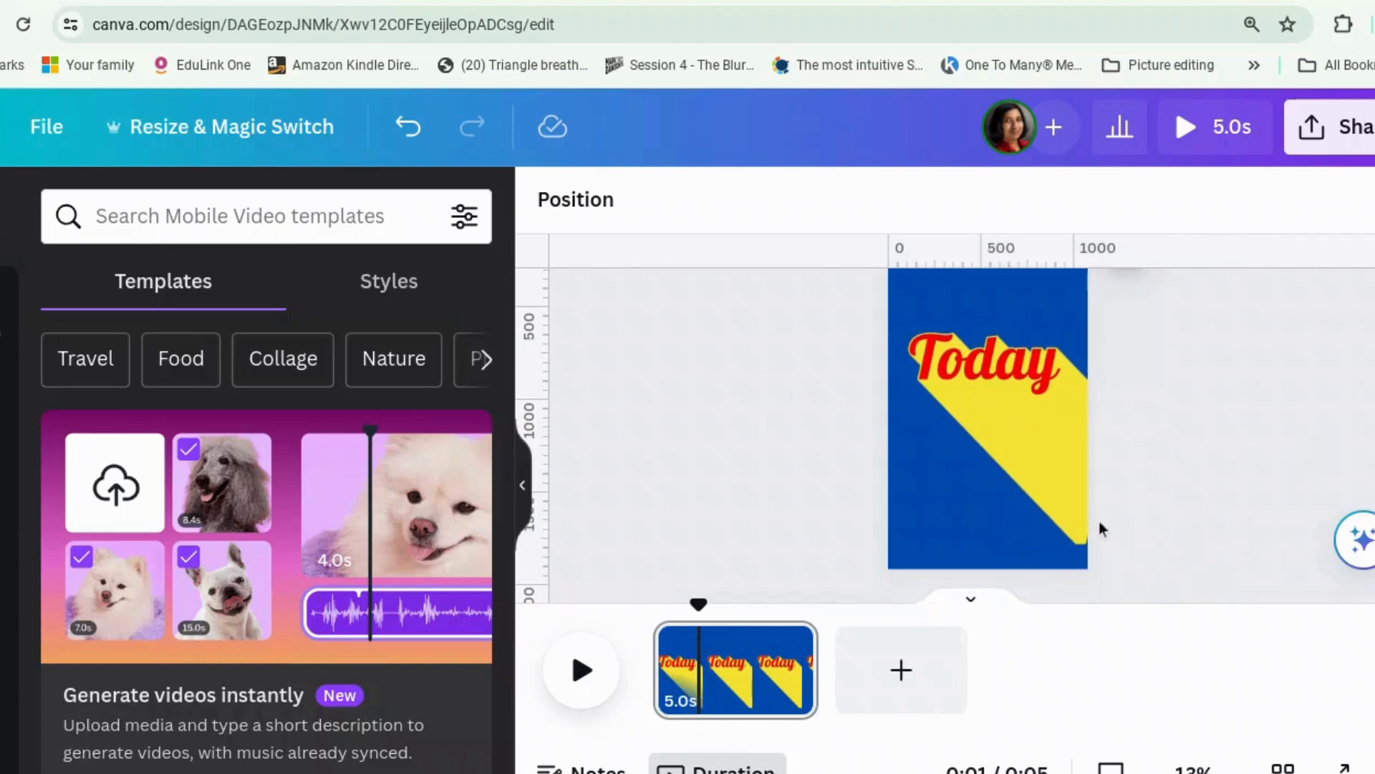
mouse_move(783, 685)
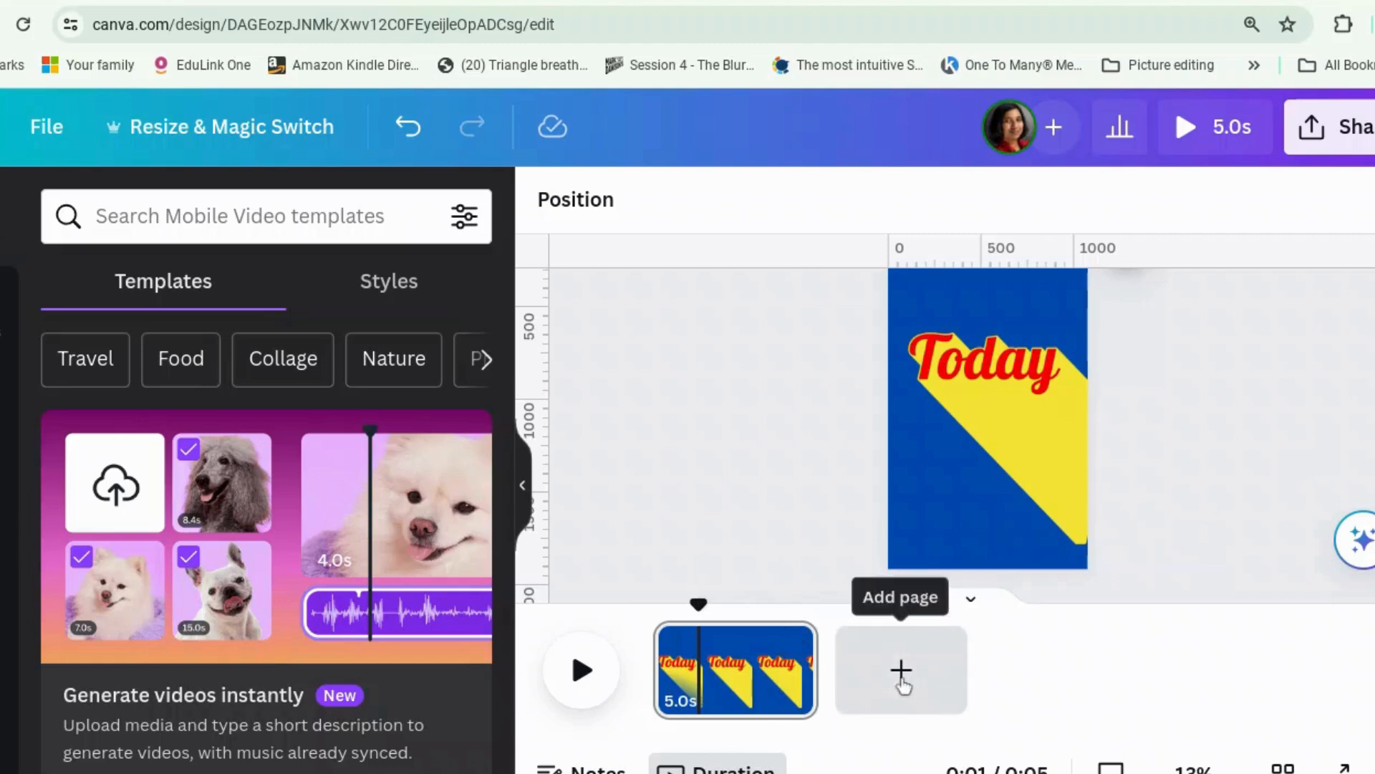
- Duplicate the Today page, then drag page 1's Today off the canvas bottom
click(900, 669)
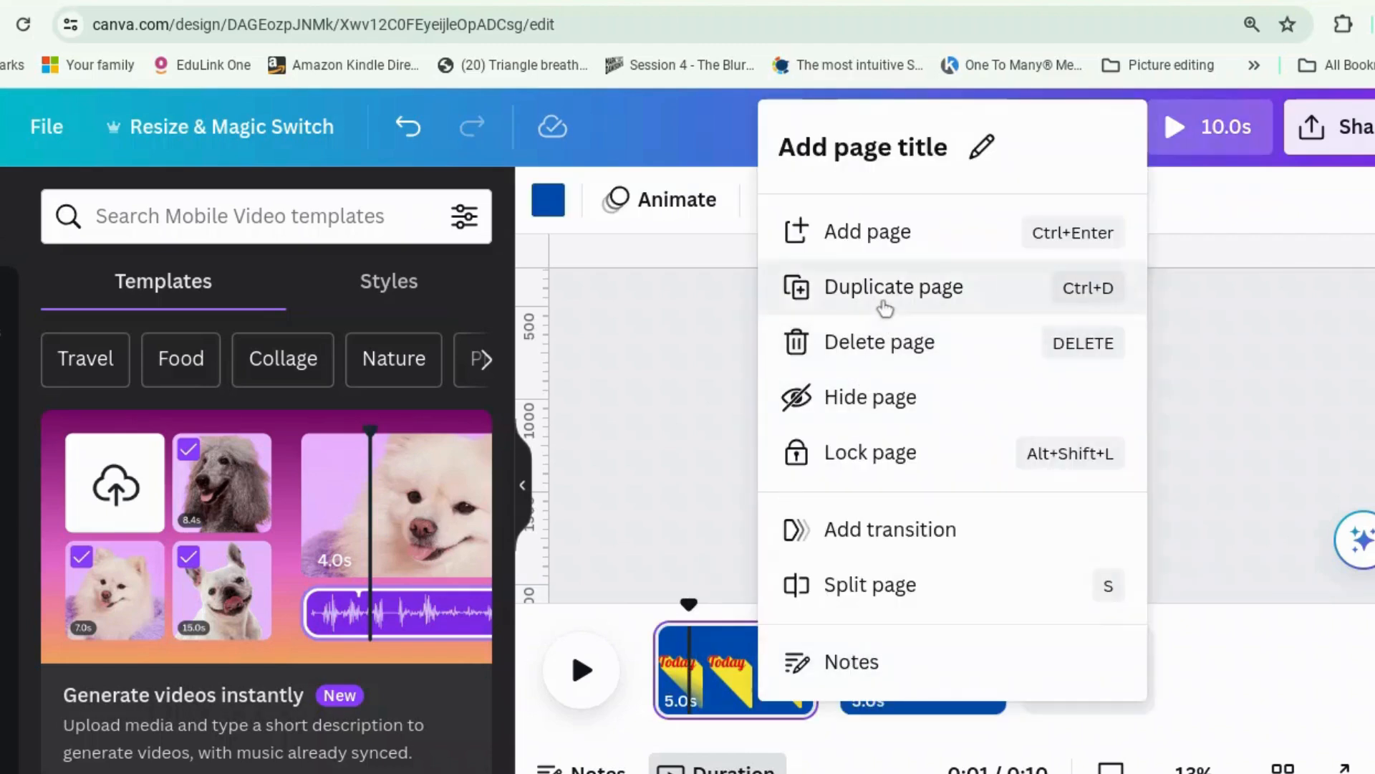
click(893, 287)
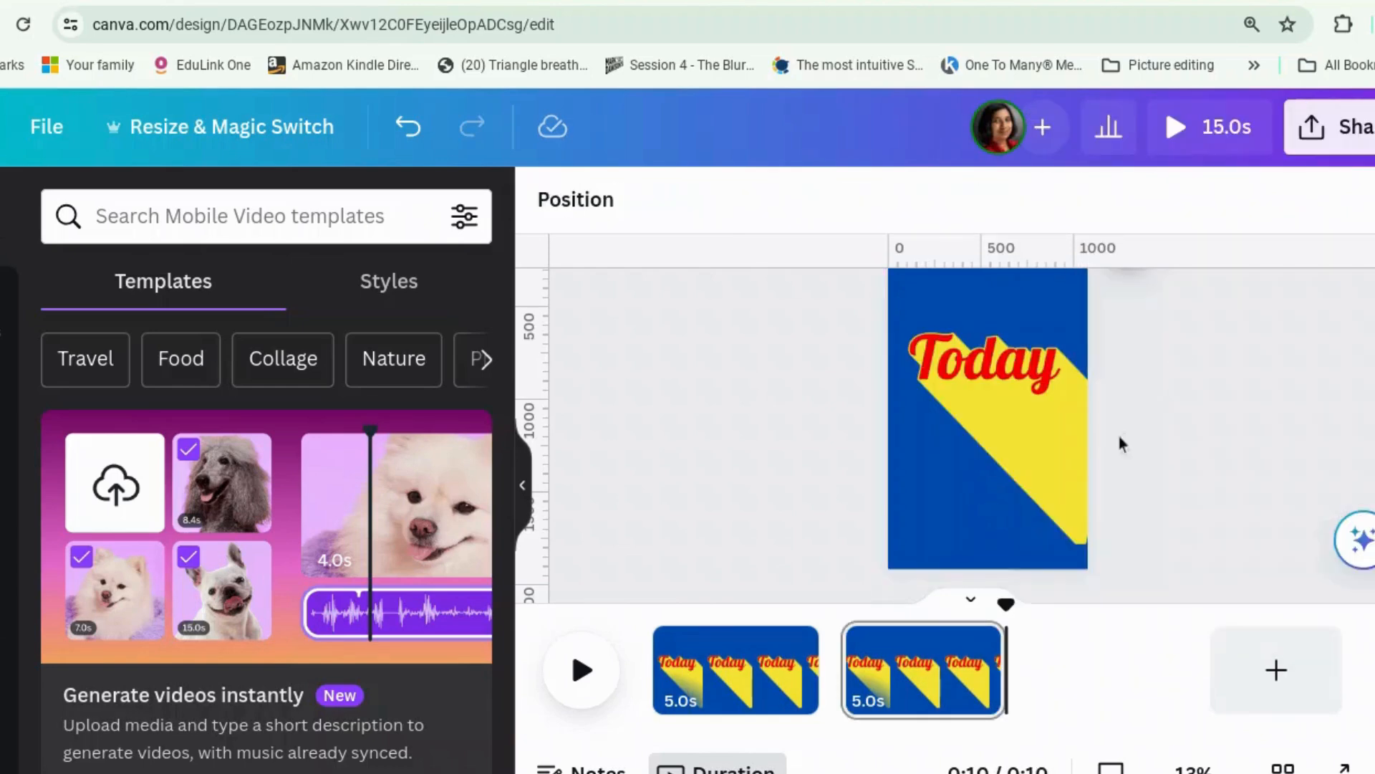
click(735, 670)
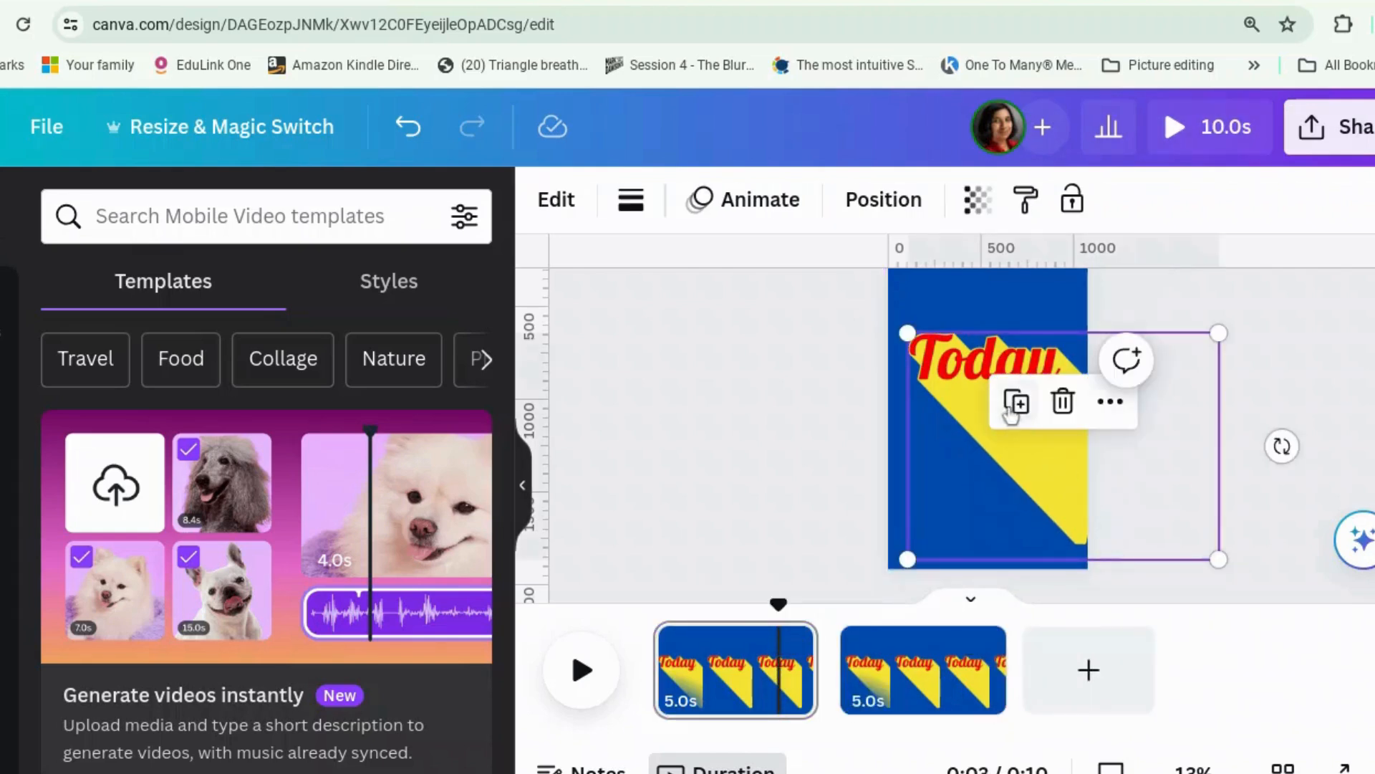
drag(988, 394, 1027, 474)
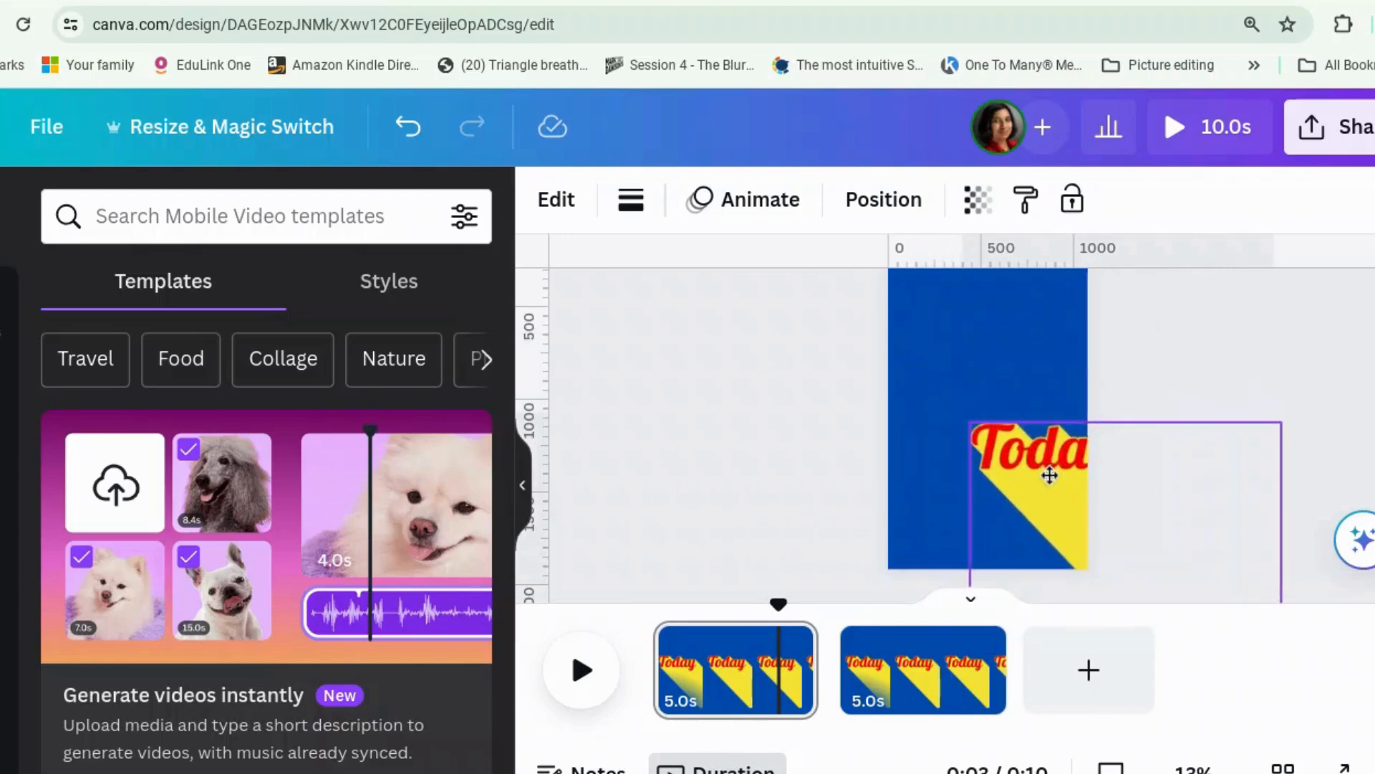
drag(1049, 474, 1097, 551)
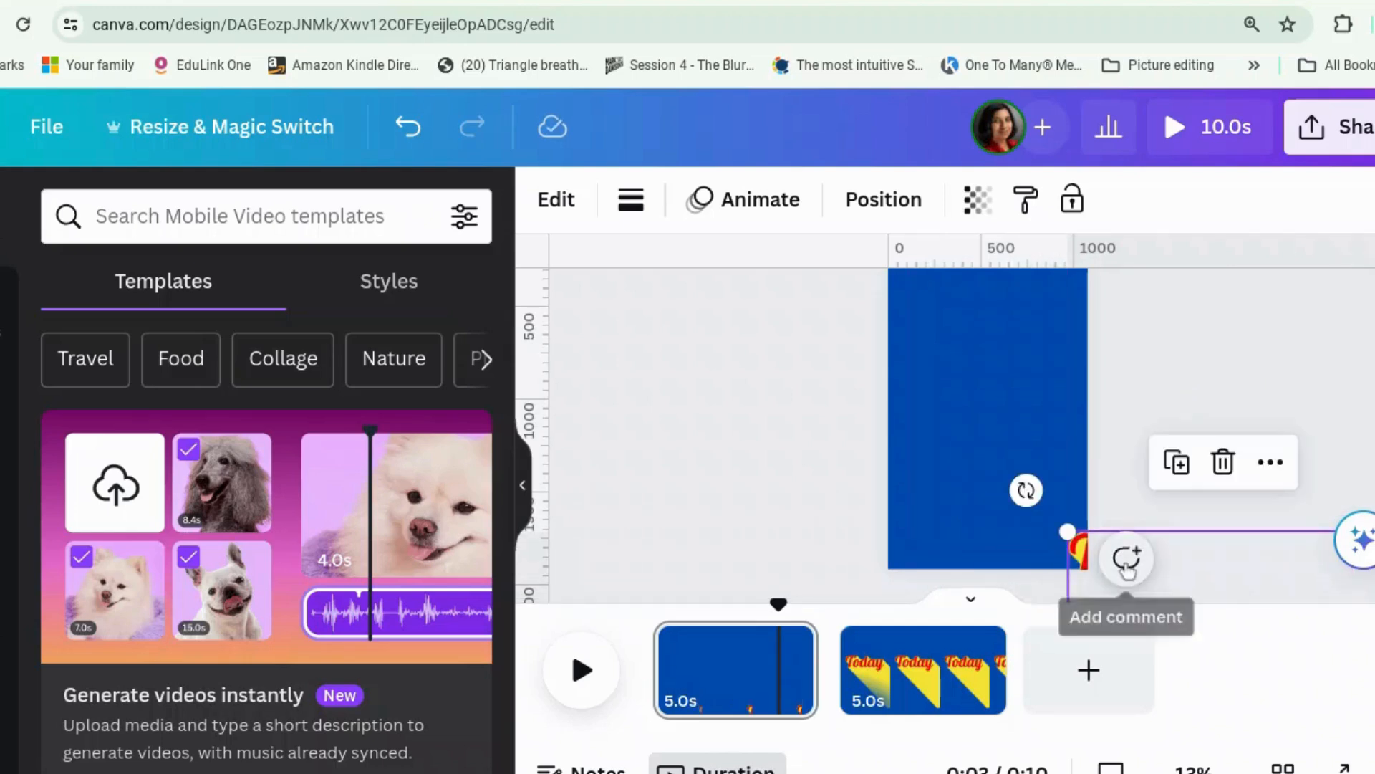
click(977, 199)
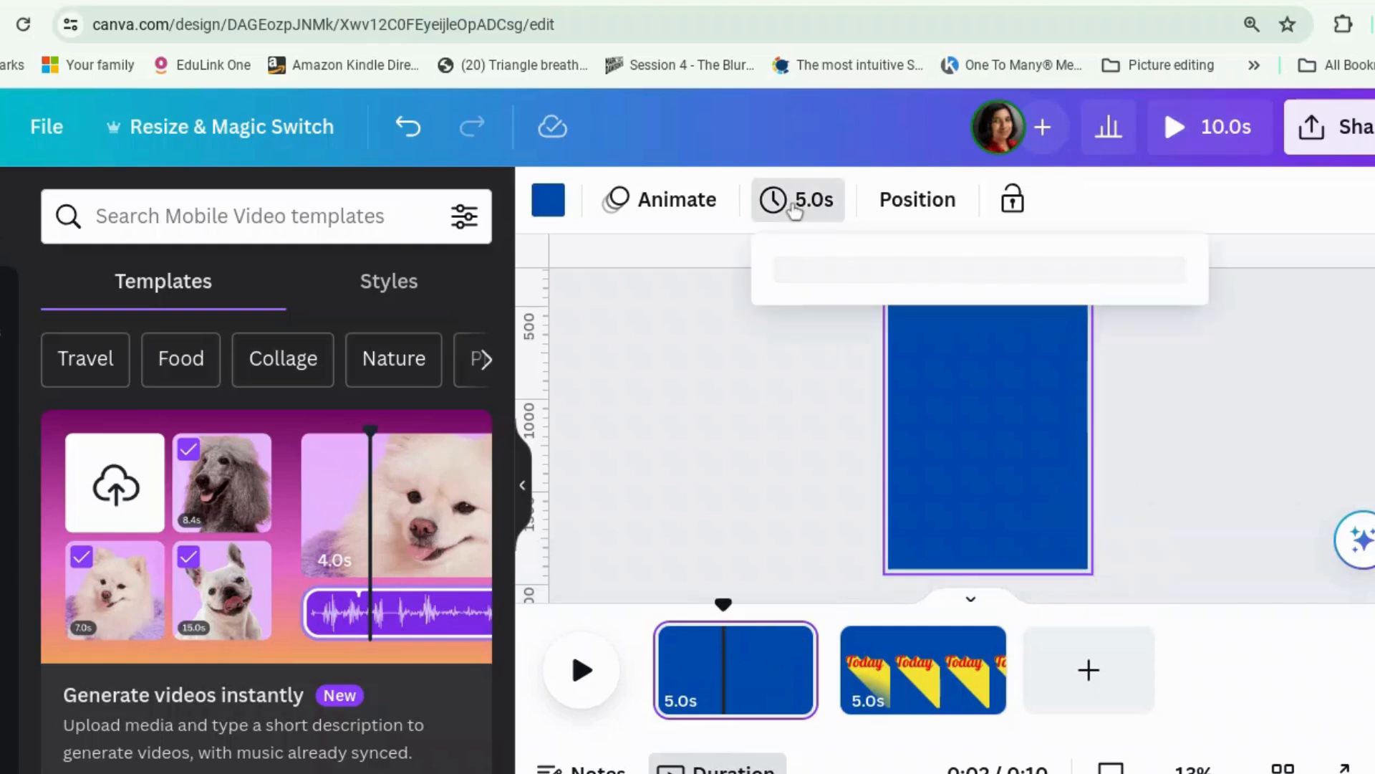
- Check page 1's timing settings, then switch to page 2's Today text
click(797, 199)
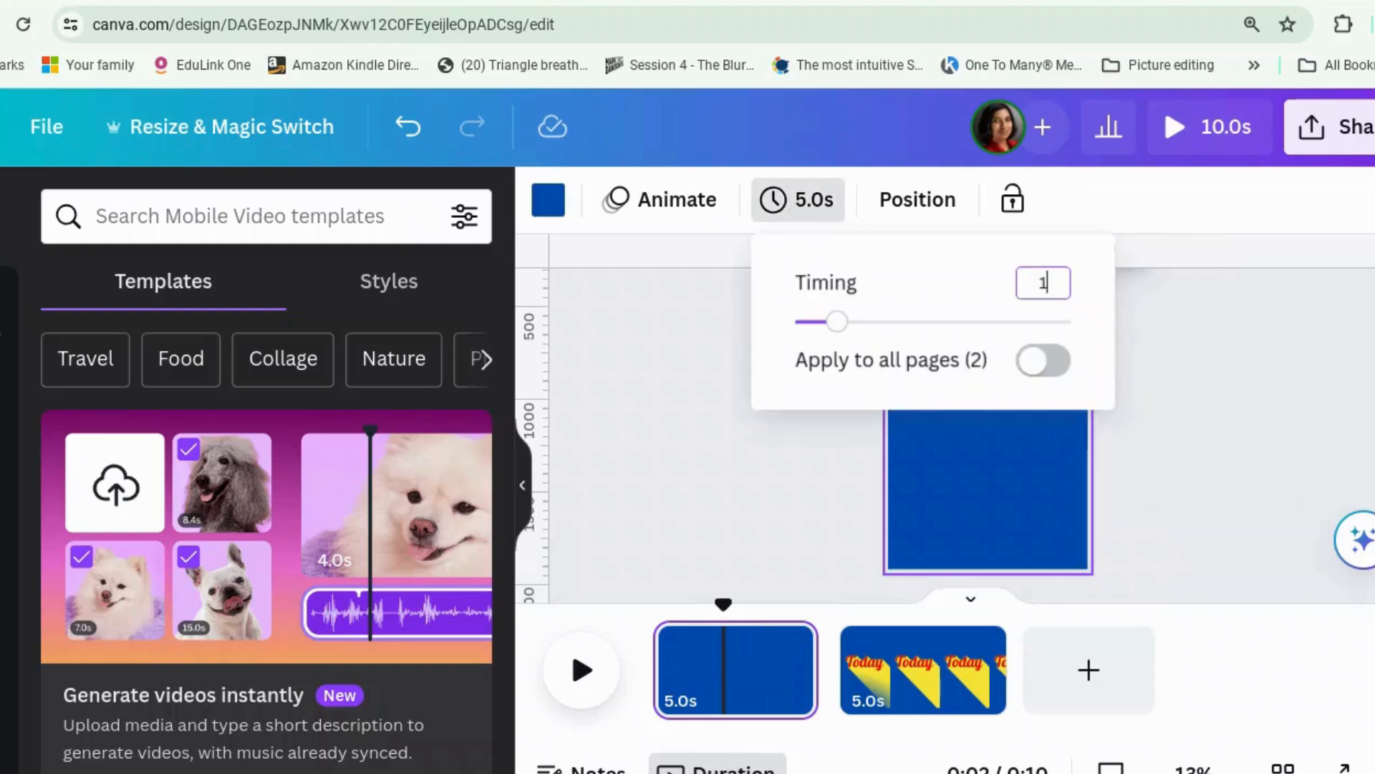
click(908, 647)
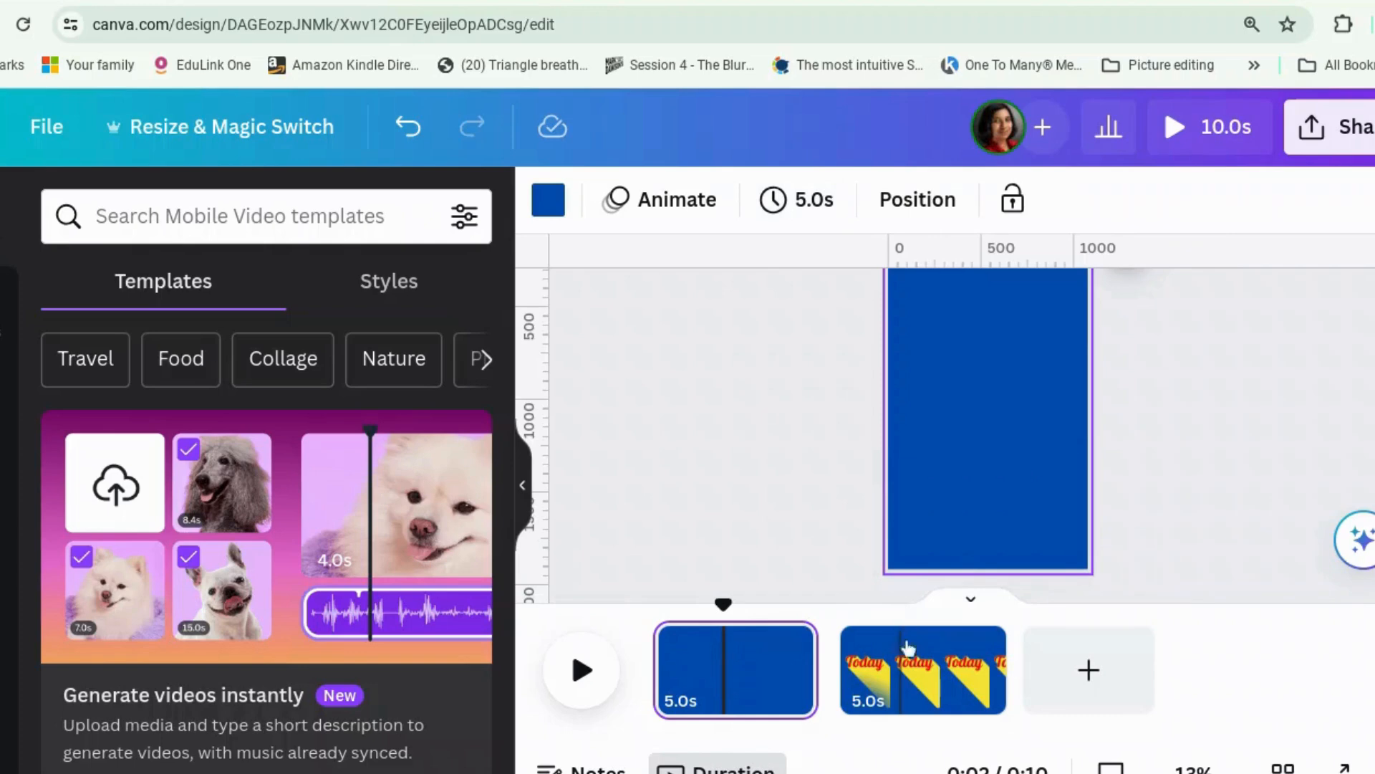
click(922, 669)
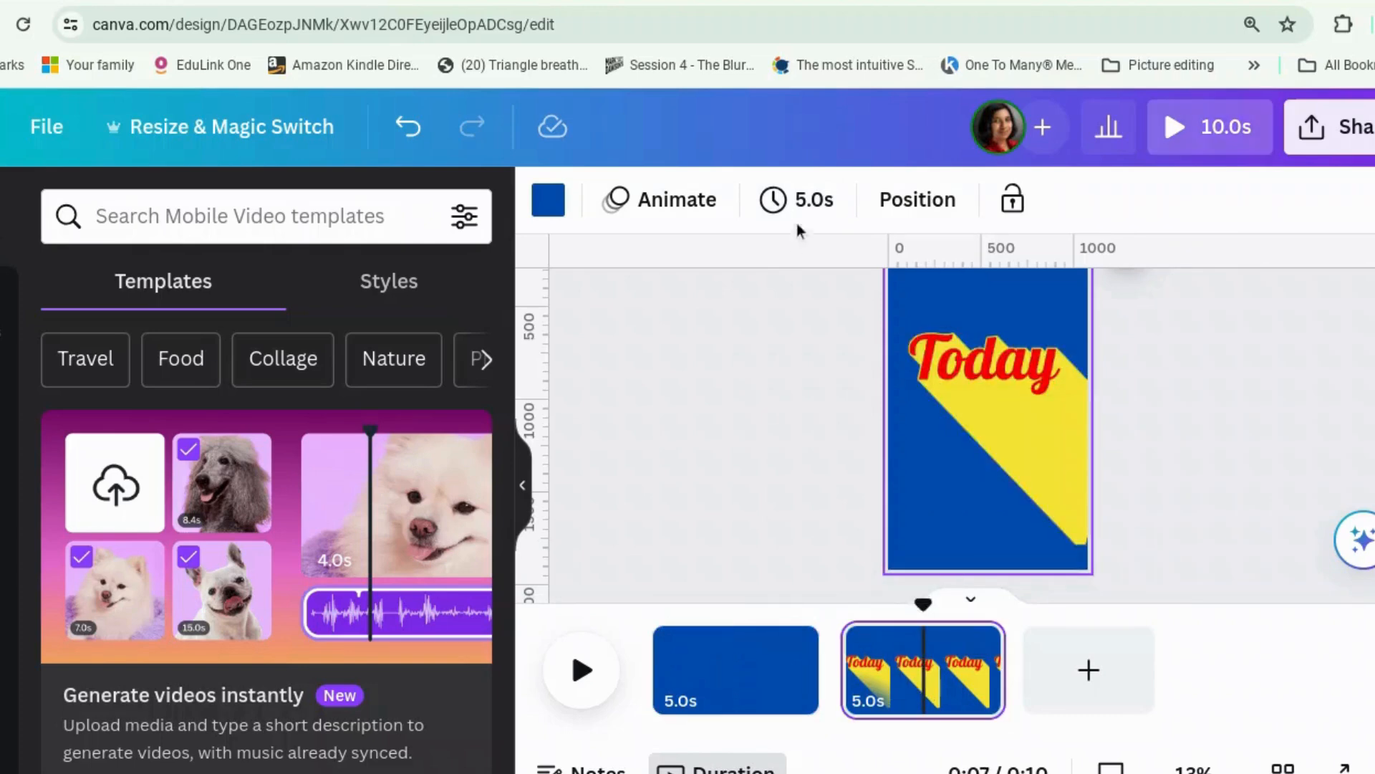
click(797, 200)
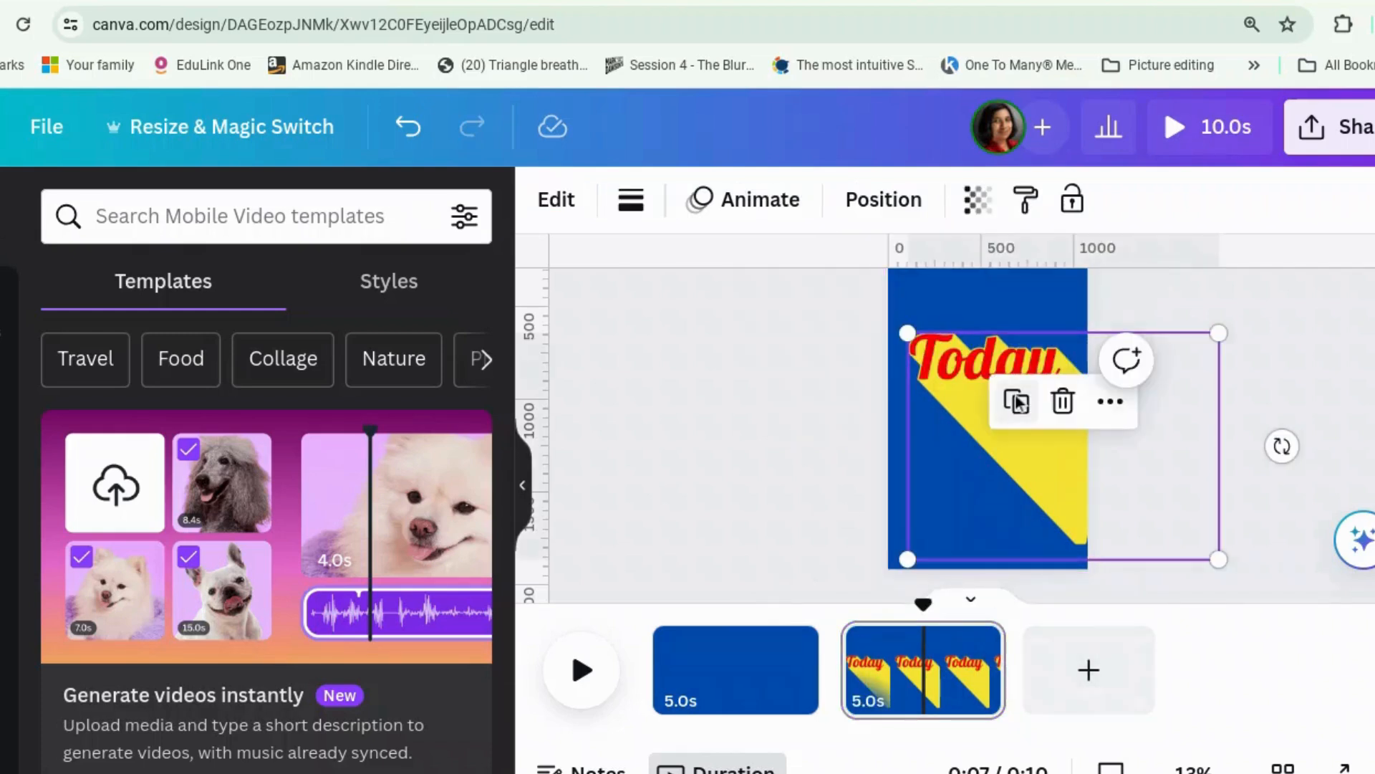
mouse_move(640, 282)
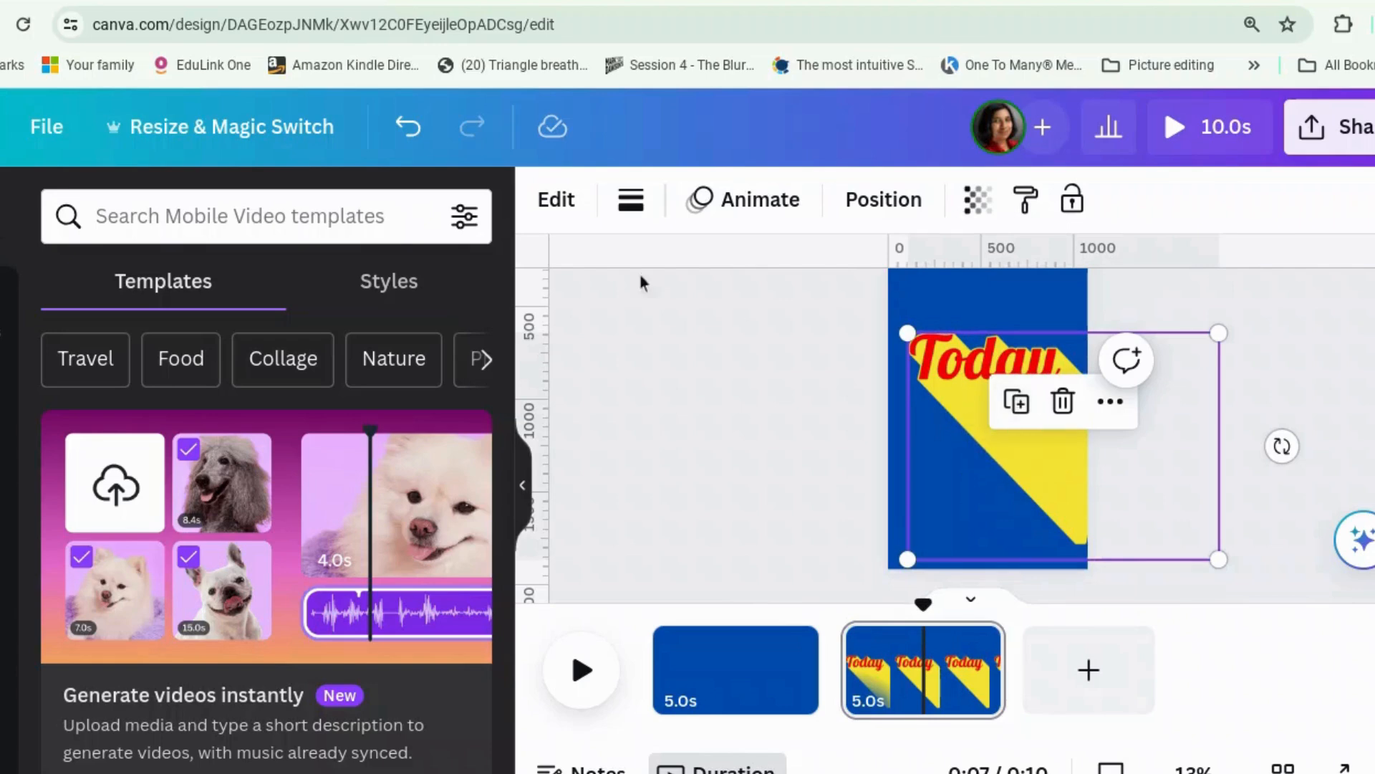
- Open the text in TypeExtrude and duplicate page 2 into a third page
click(555, 199)
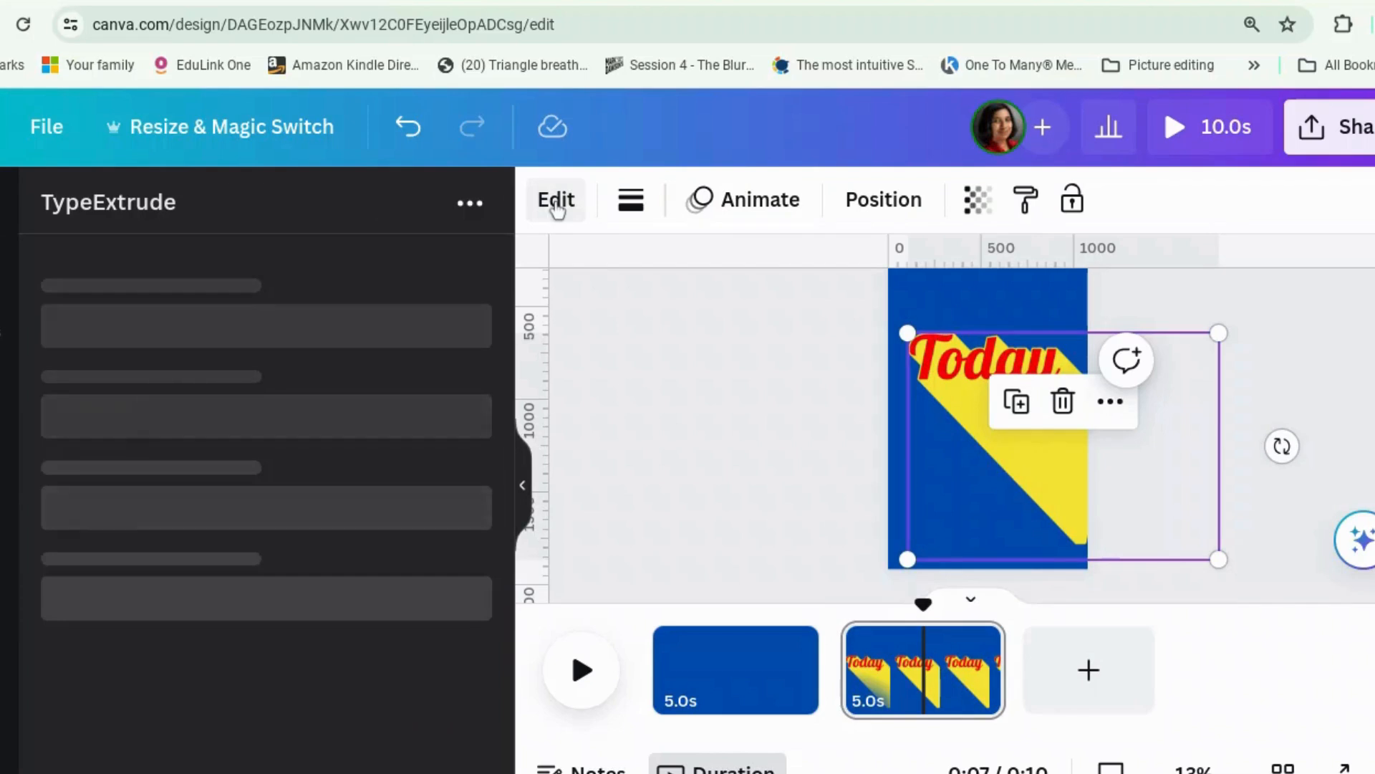
click(555, 199)
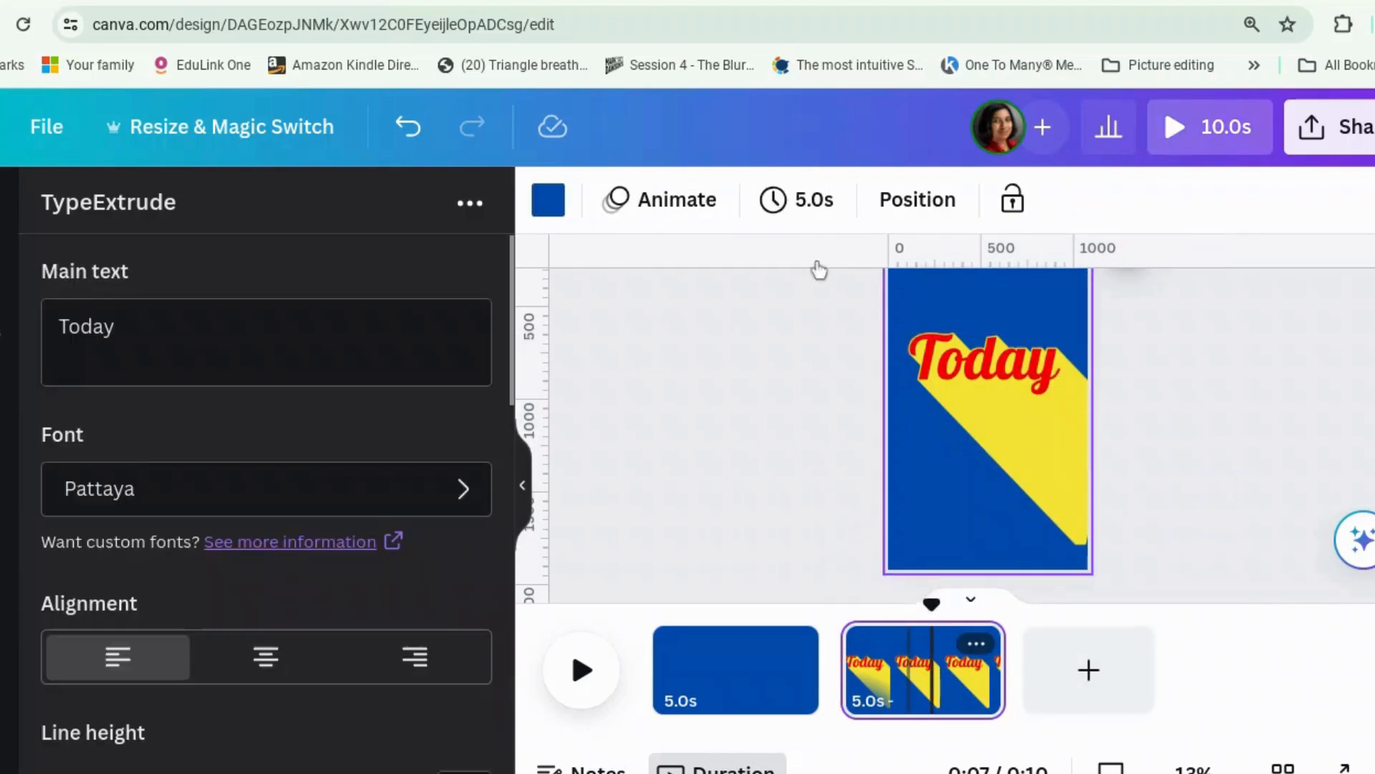
click(976, 643)
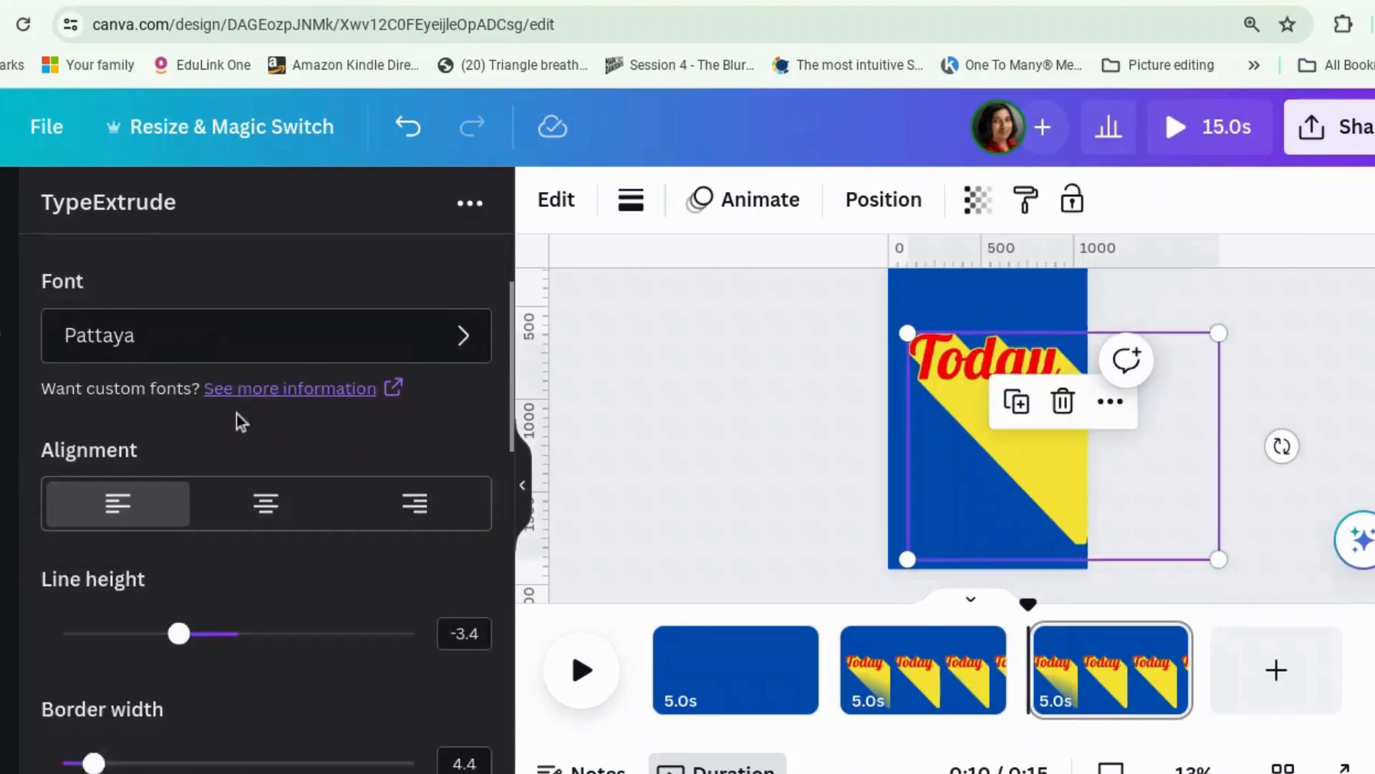
- Drag the shadow Length slider from 708.7 down to about 99.1
scroll(down, 3)
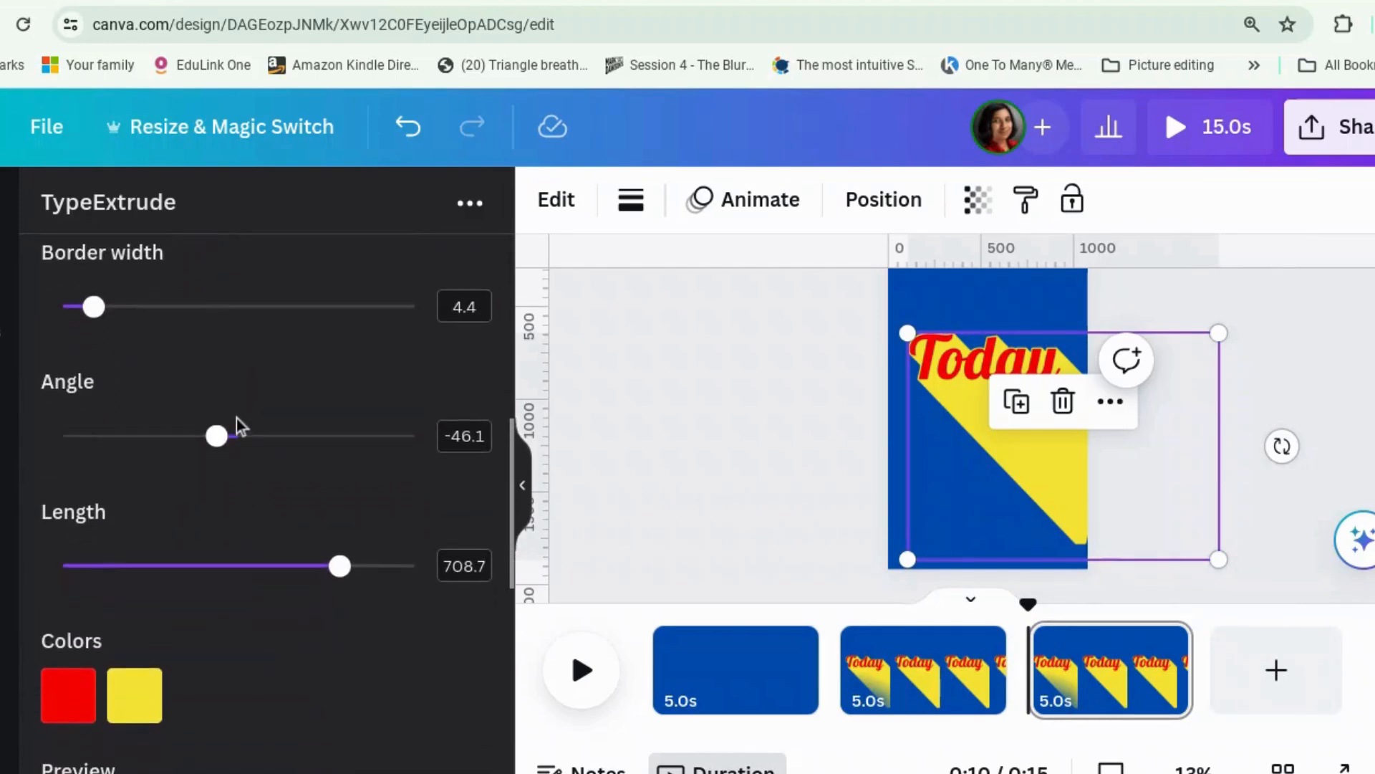
drag(340, 566, 191, 566)
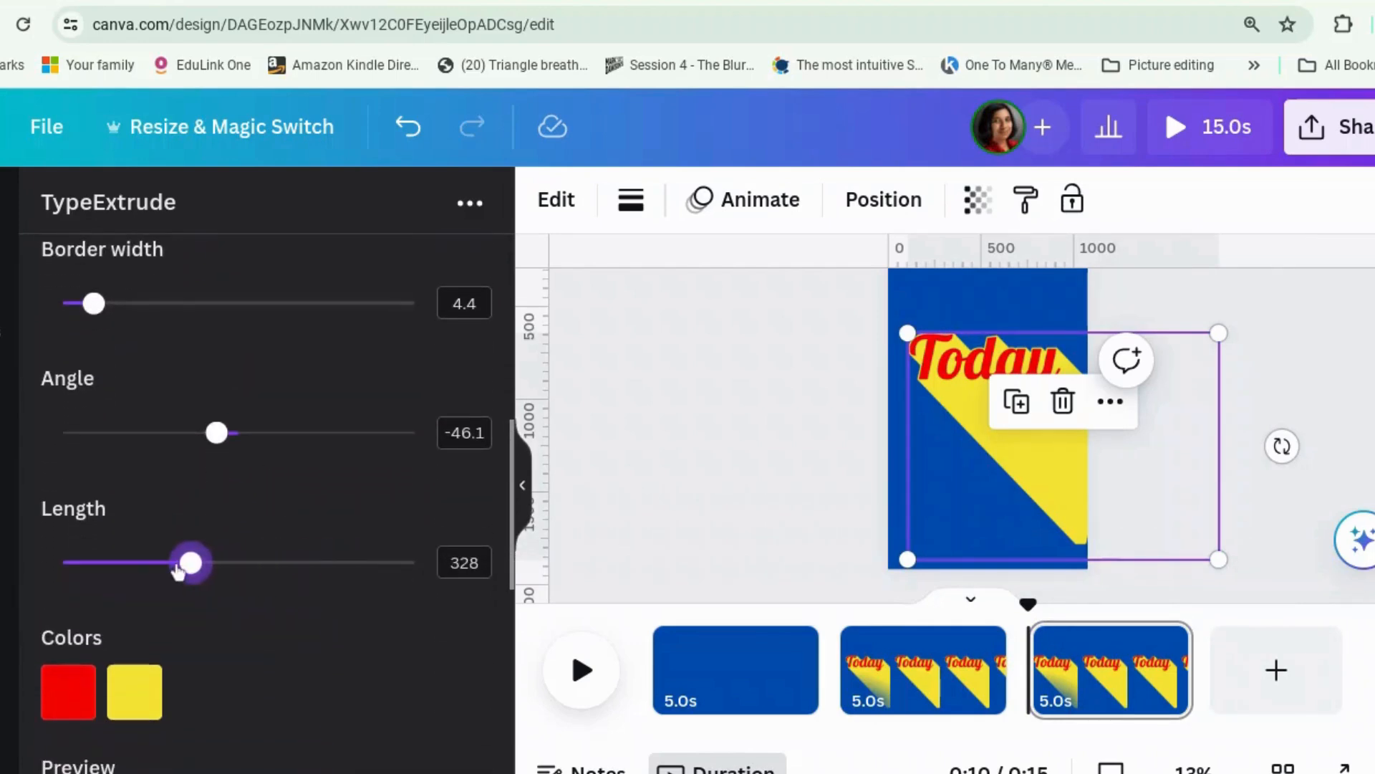
drag(192, 564, 97, 564)
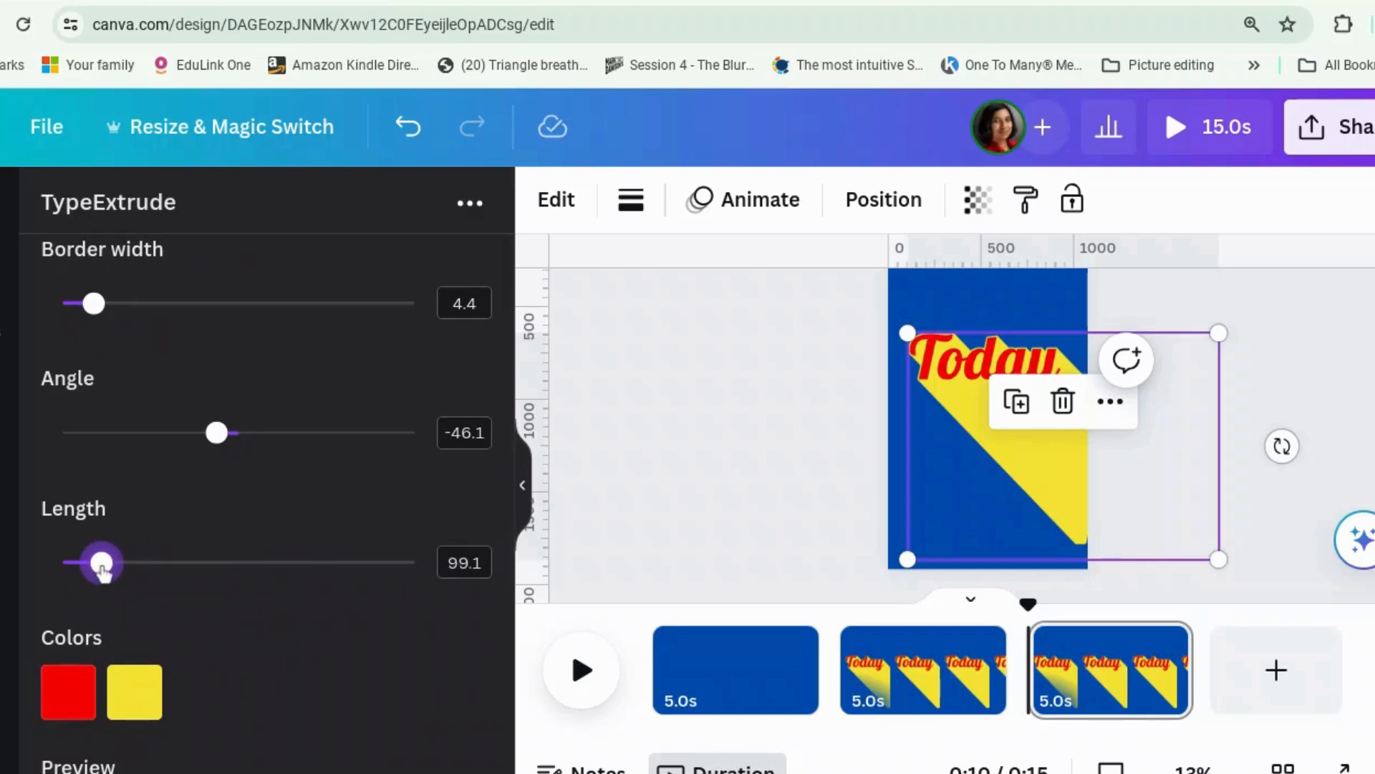
drag(103, 563, 79, 563)
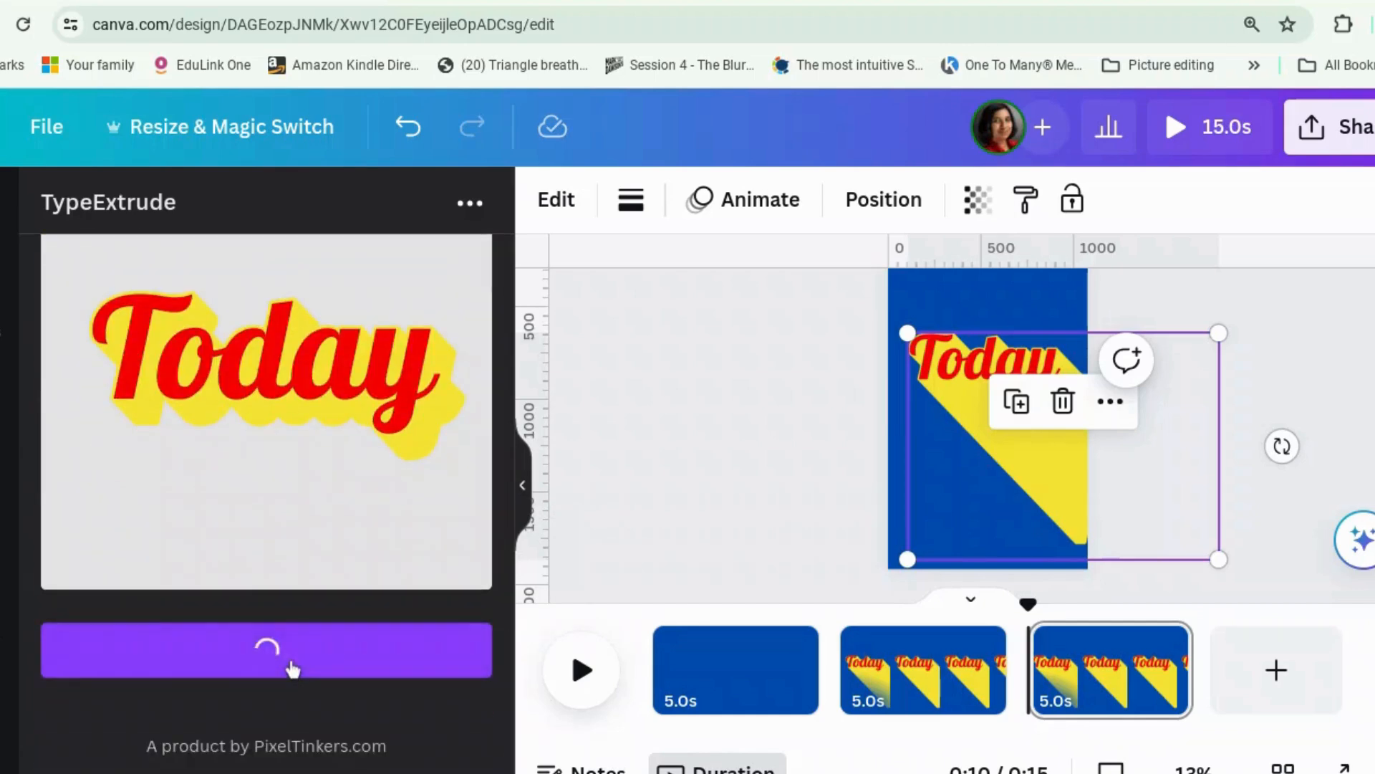
- Apply the shortened shadow, duplicate the page into a fourth page, and update the element
click(266, 650)
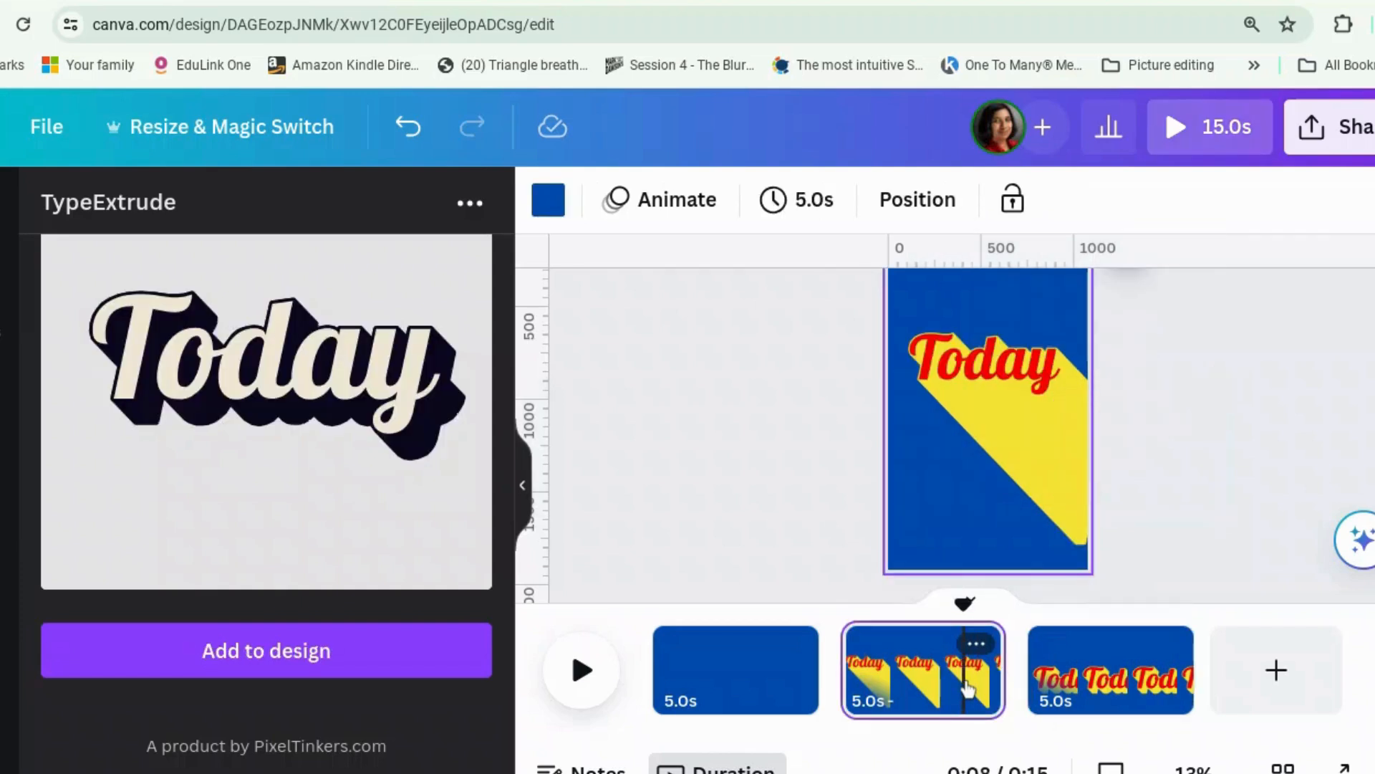
click(974, 642)
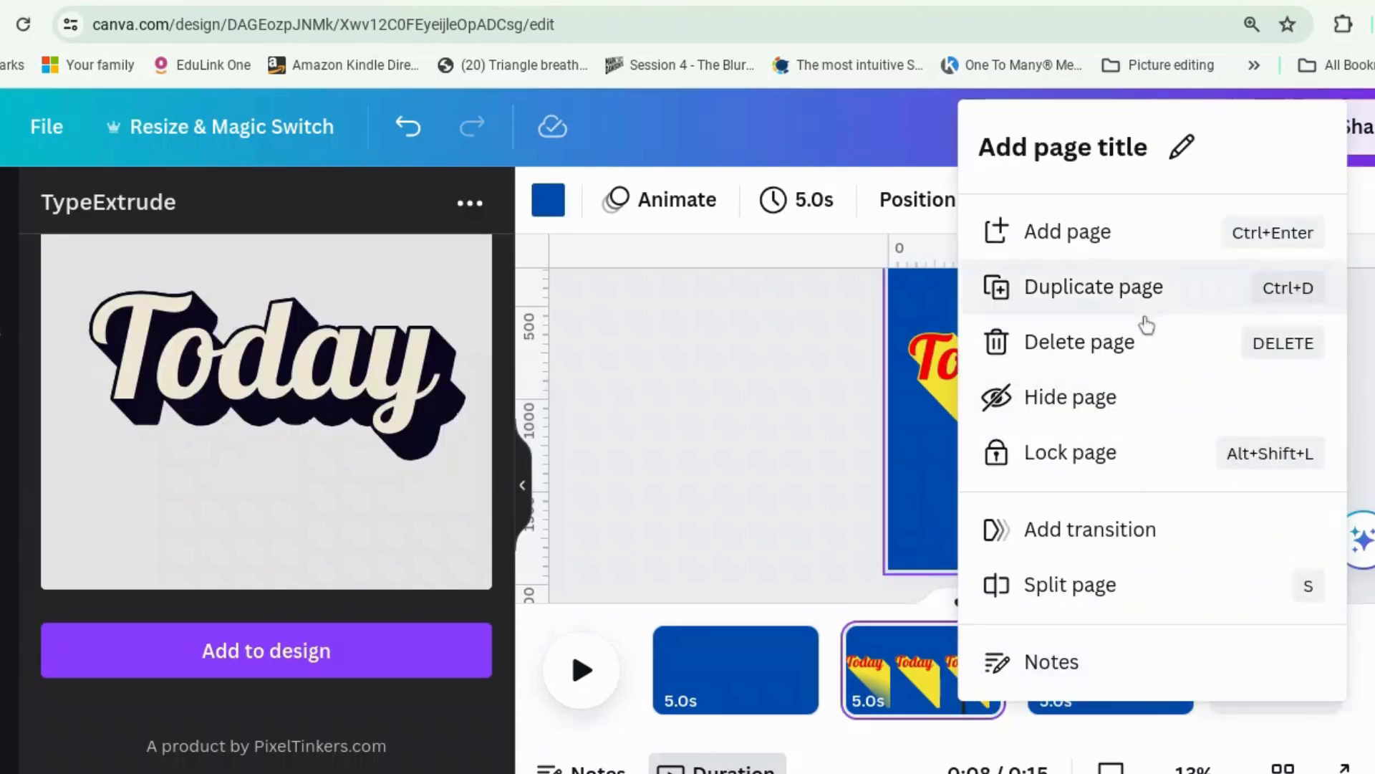
click(1093, 287)
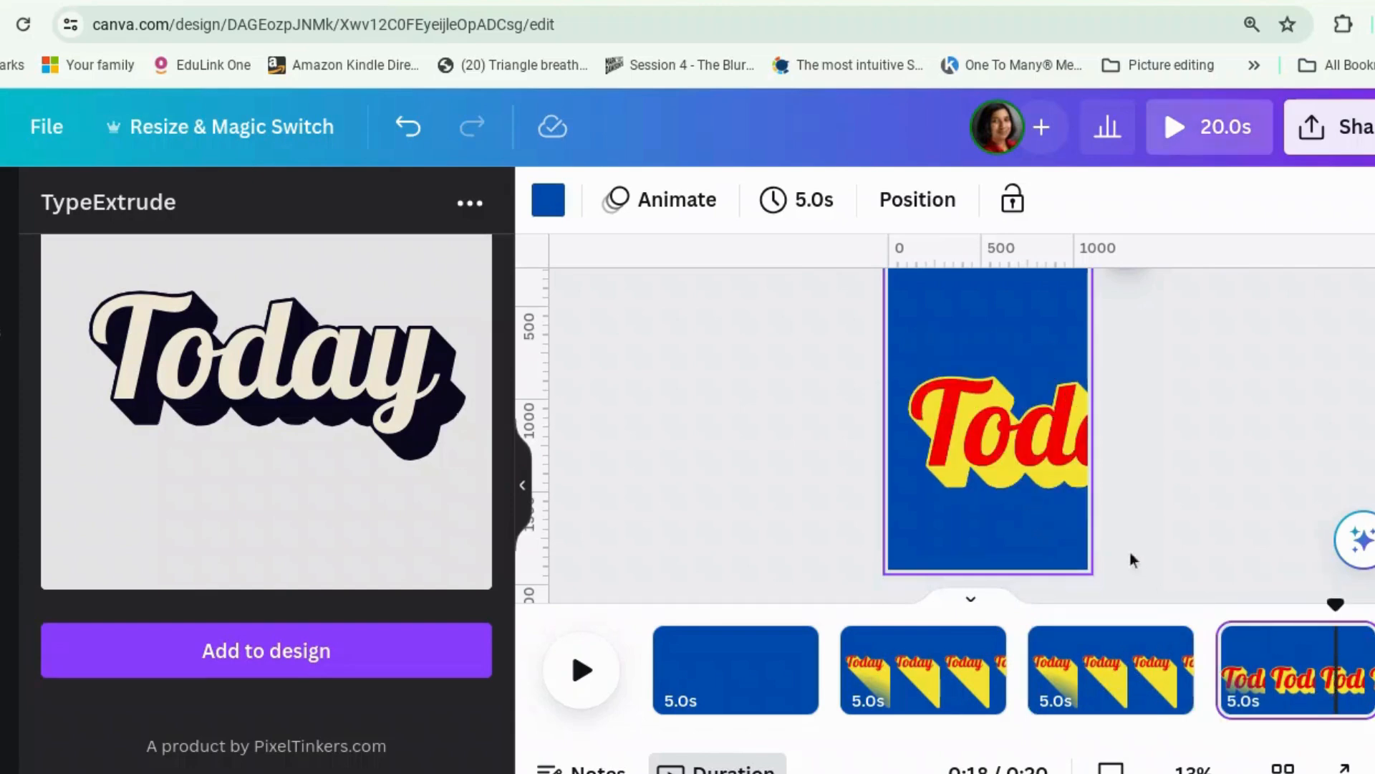
click(987, 430)
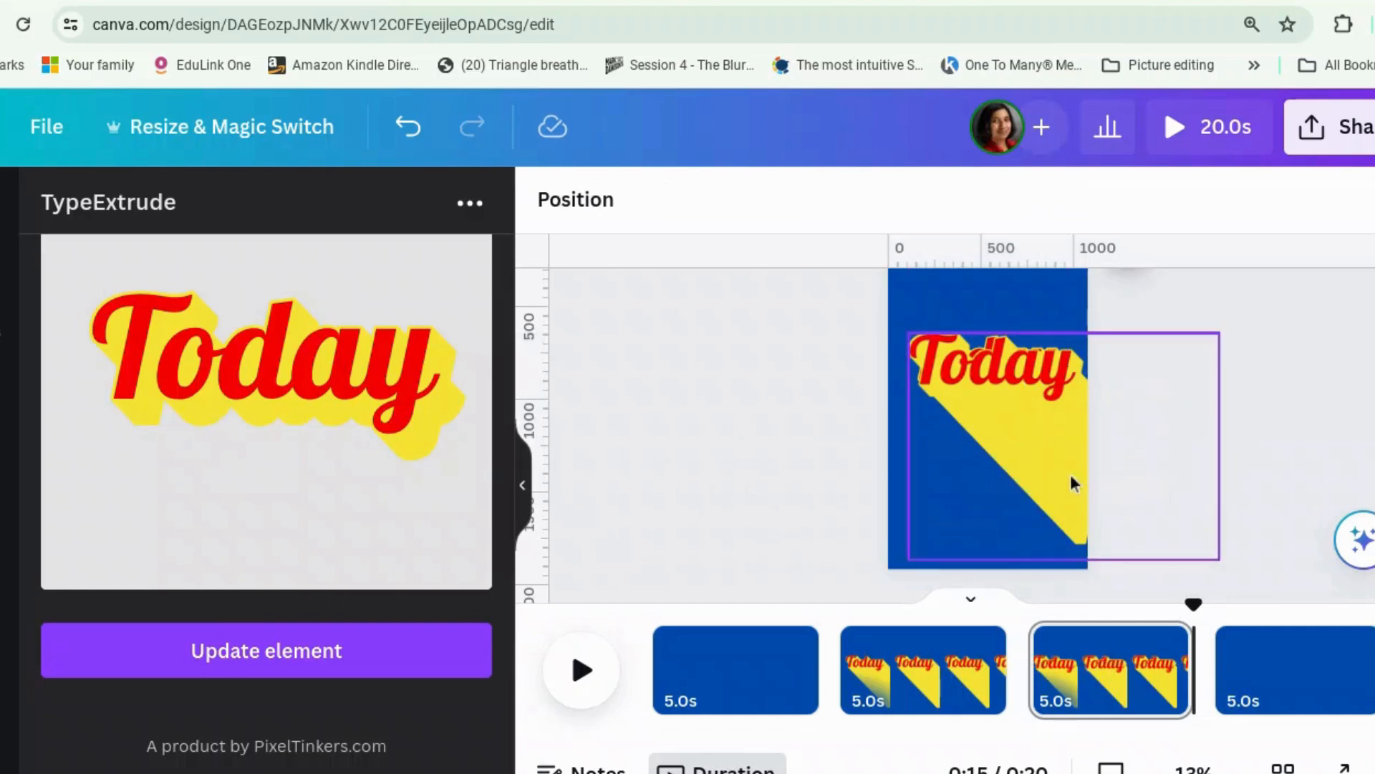
click(996, 364)
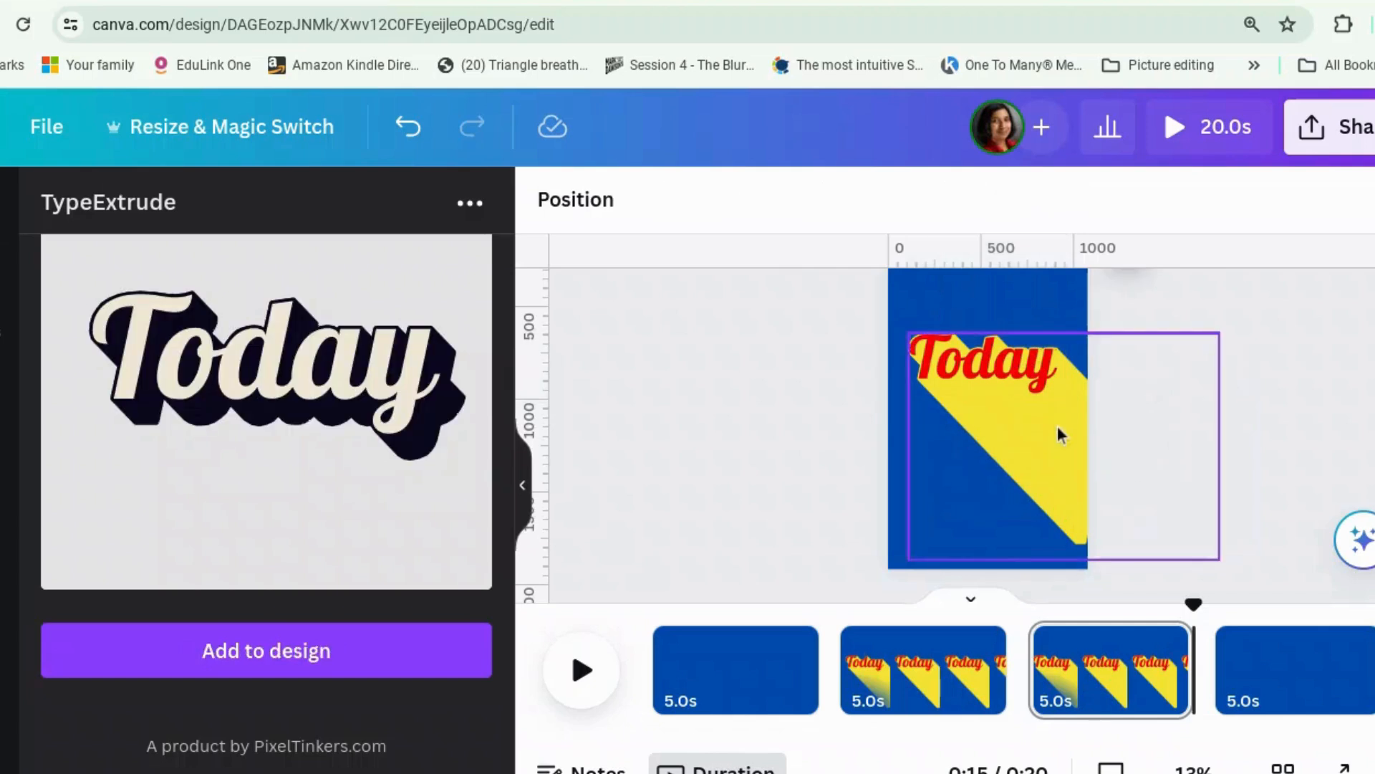
- Review pages 1–3, delete the empty fourth page, and play the 15-second reel
click(987, 439)
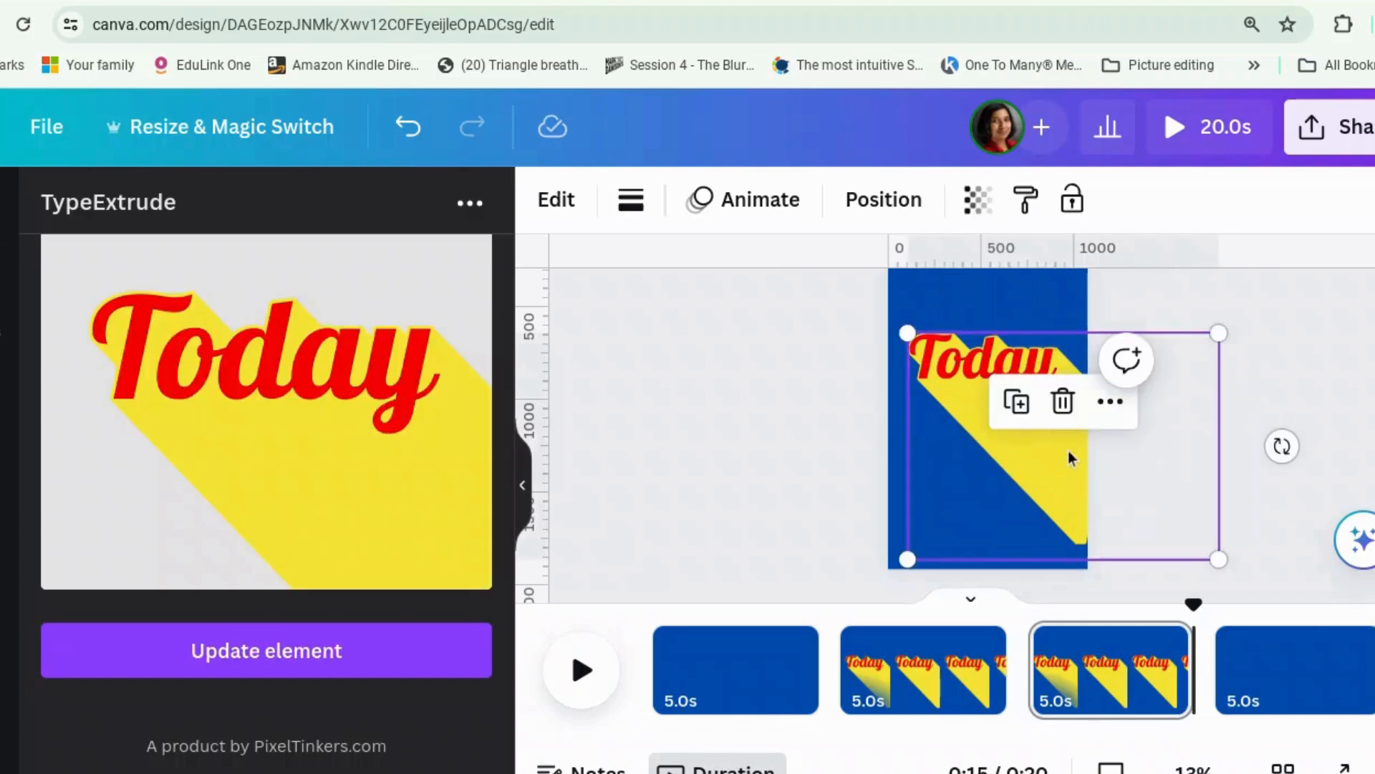
mouse_move(1063, 402)
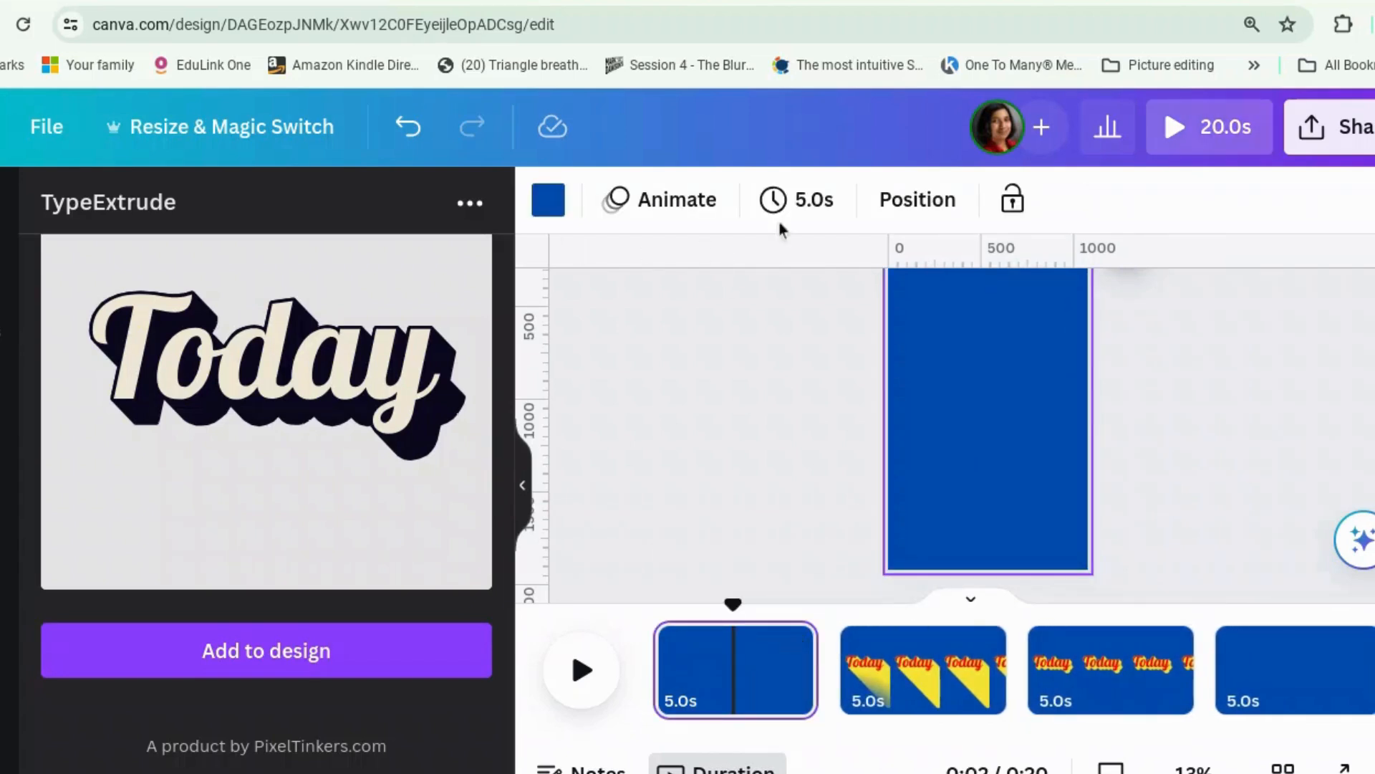
click(797, 199)
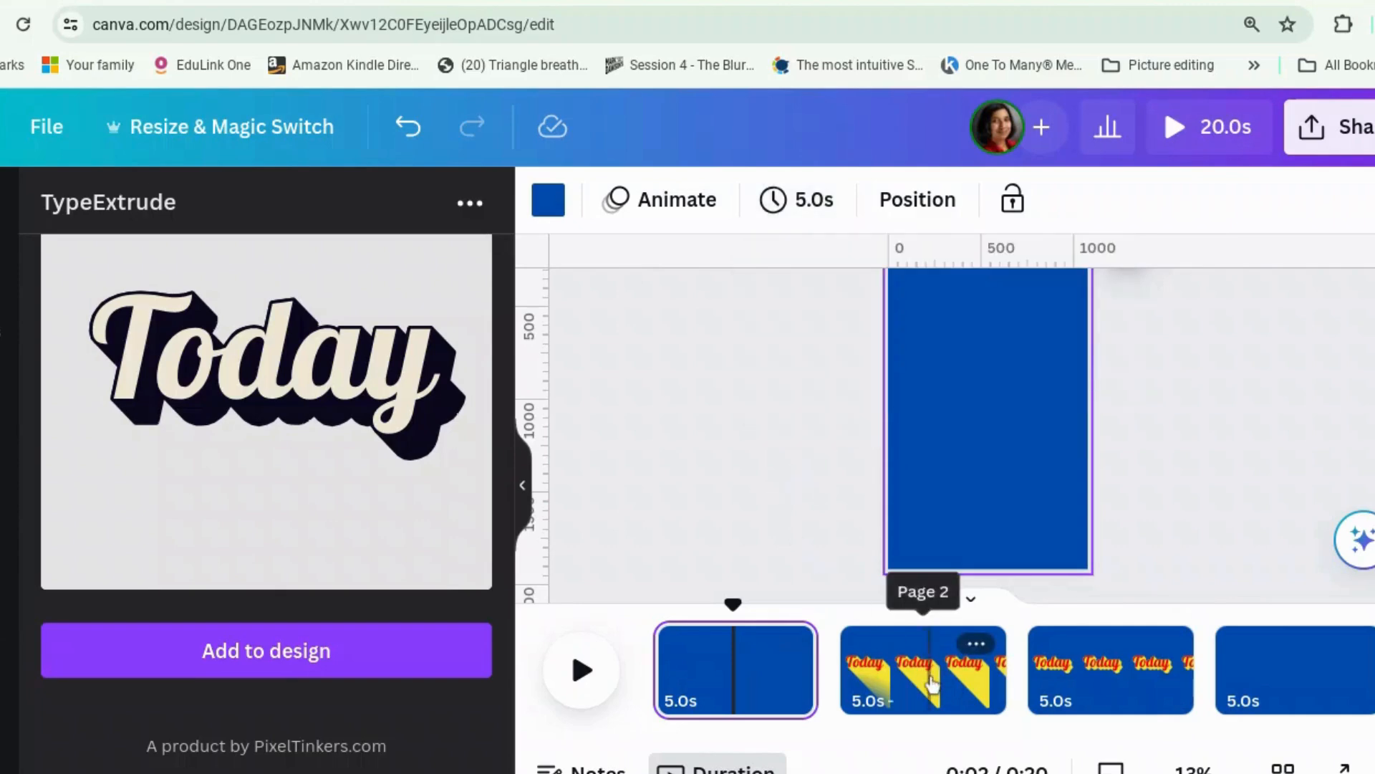
click(922, 669)
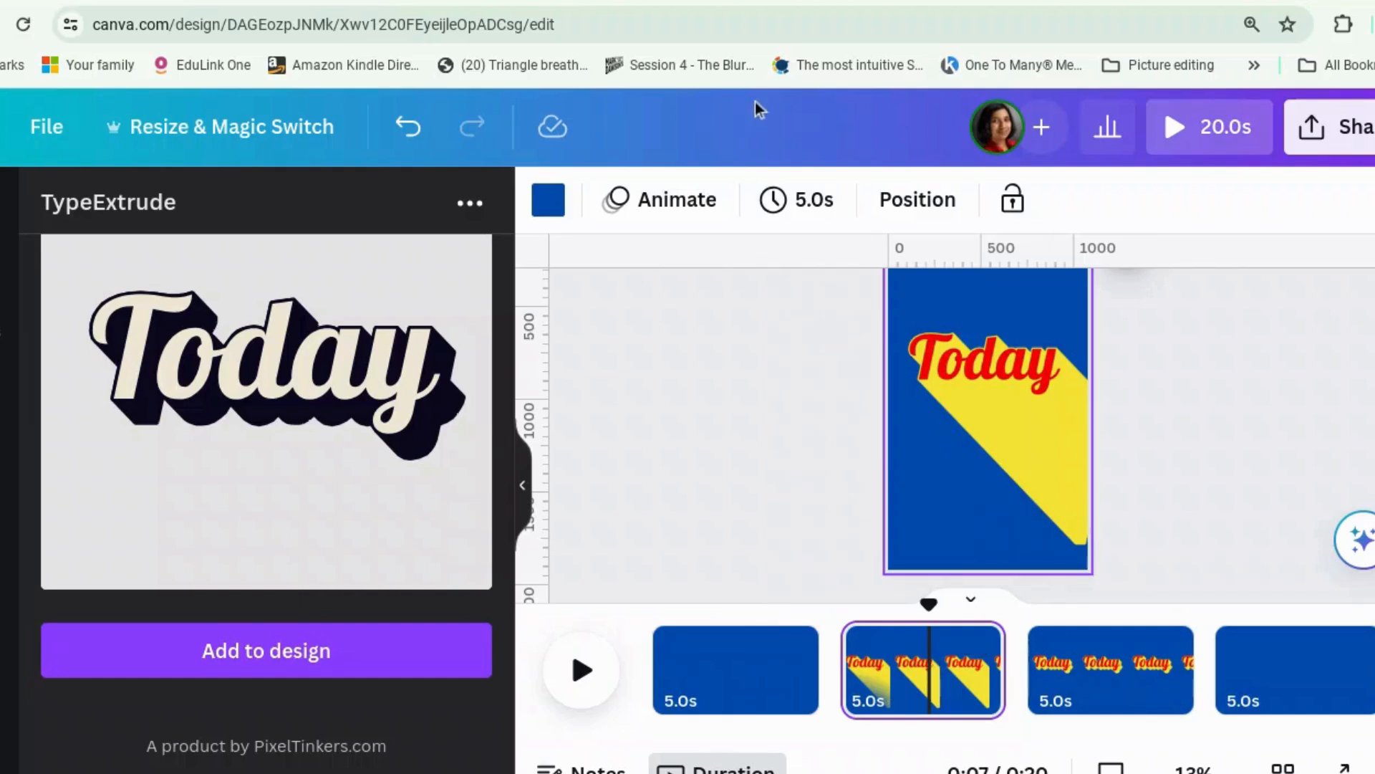
click(797, 199)
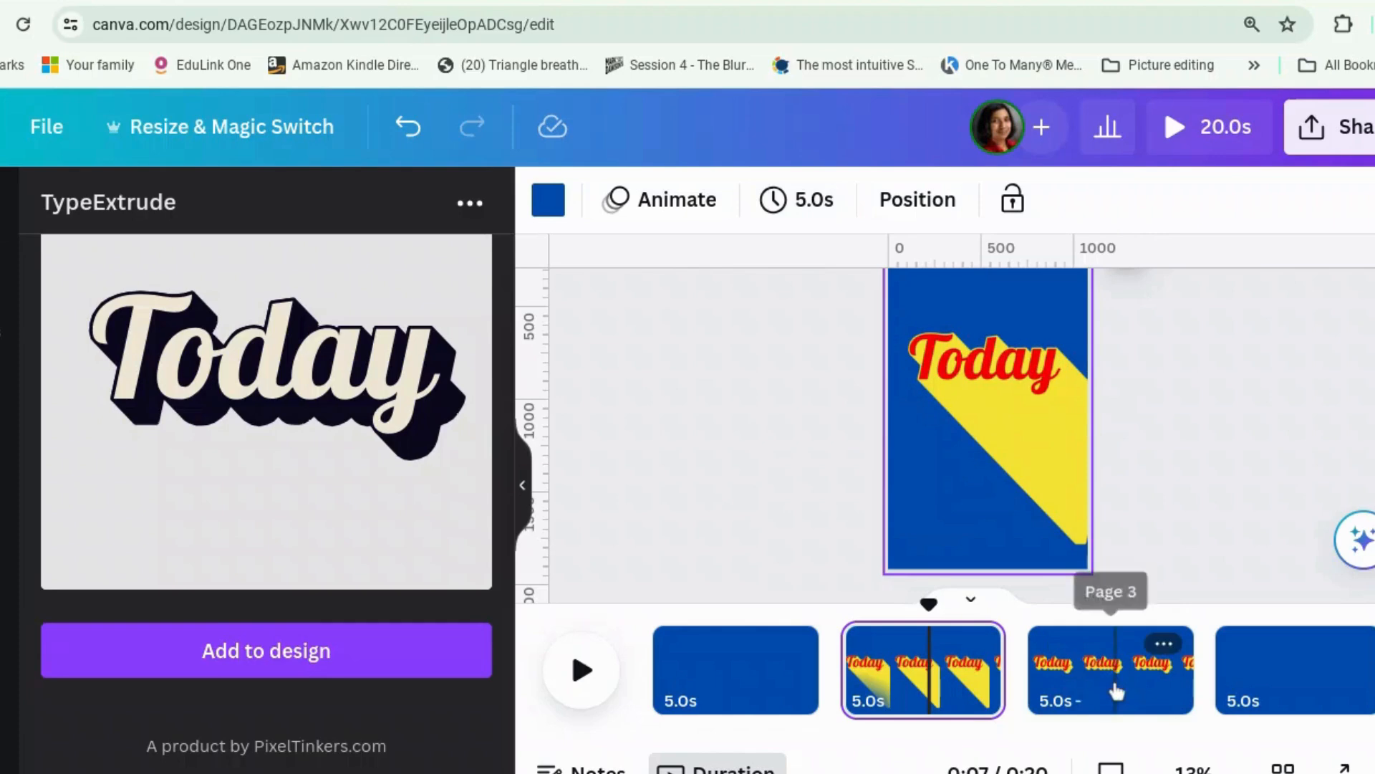
click(797, 199)
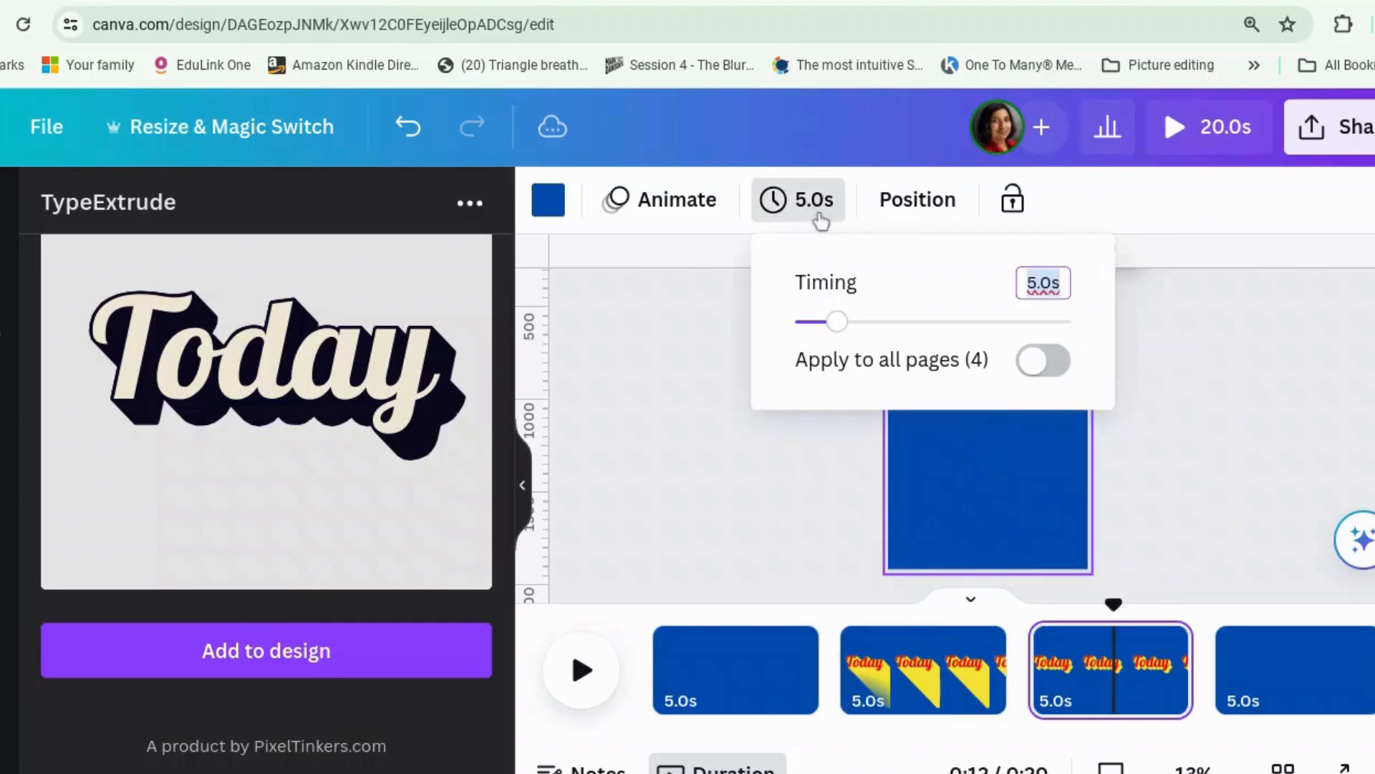
click(705, 516)
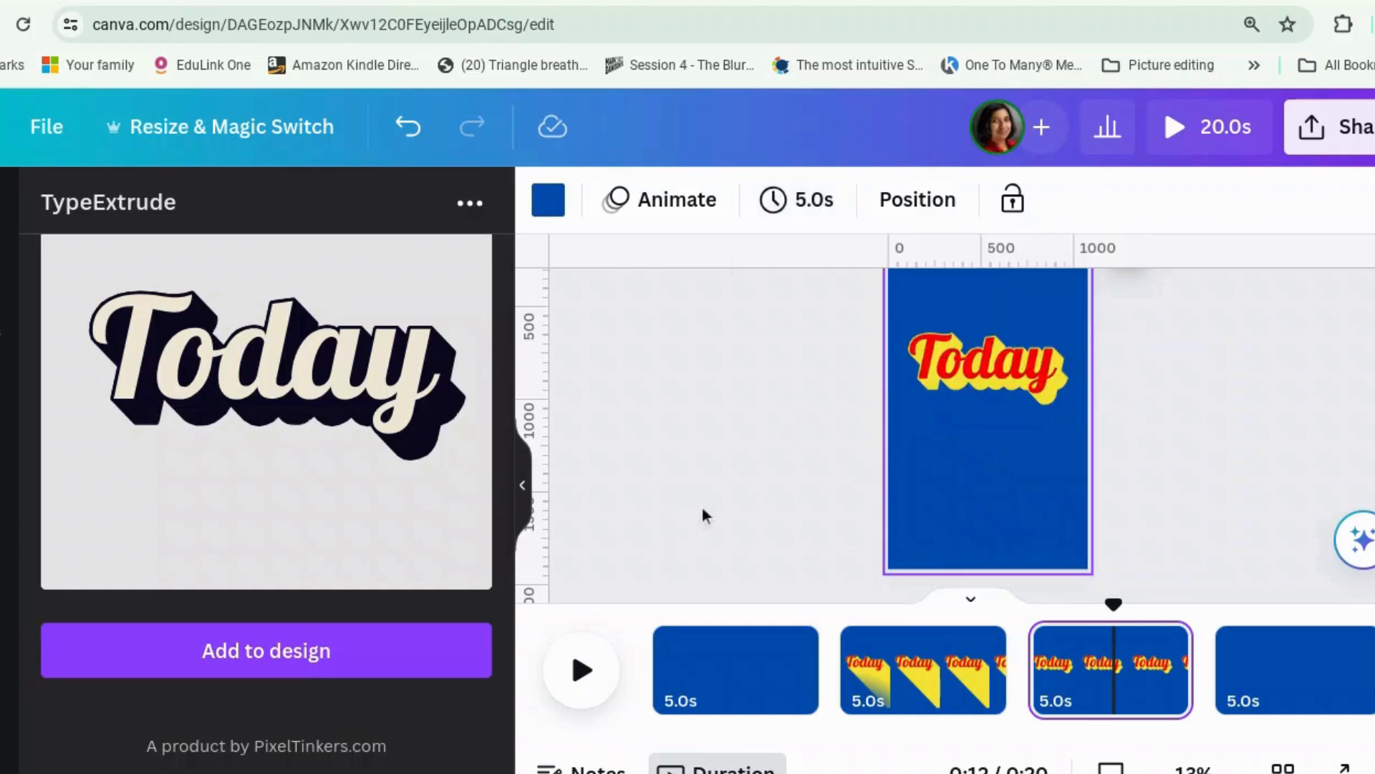
click(736, 669)
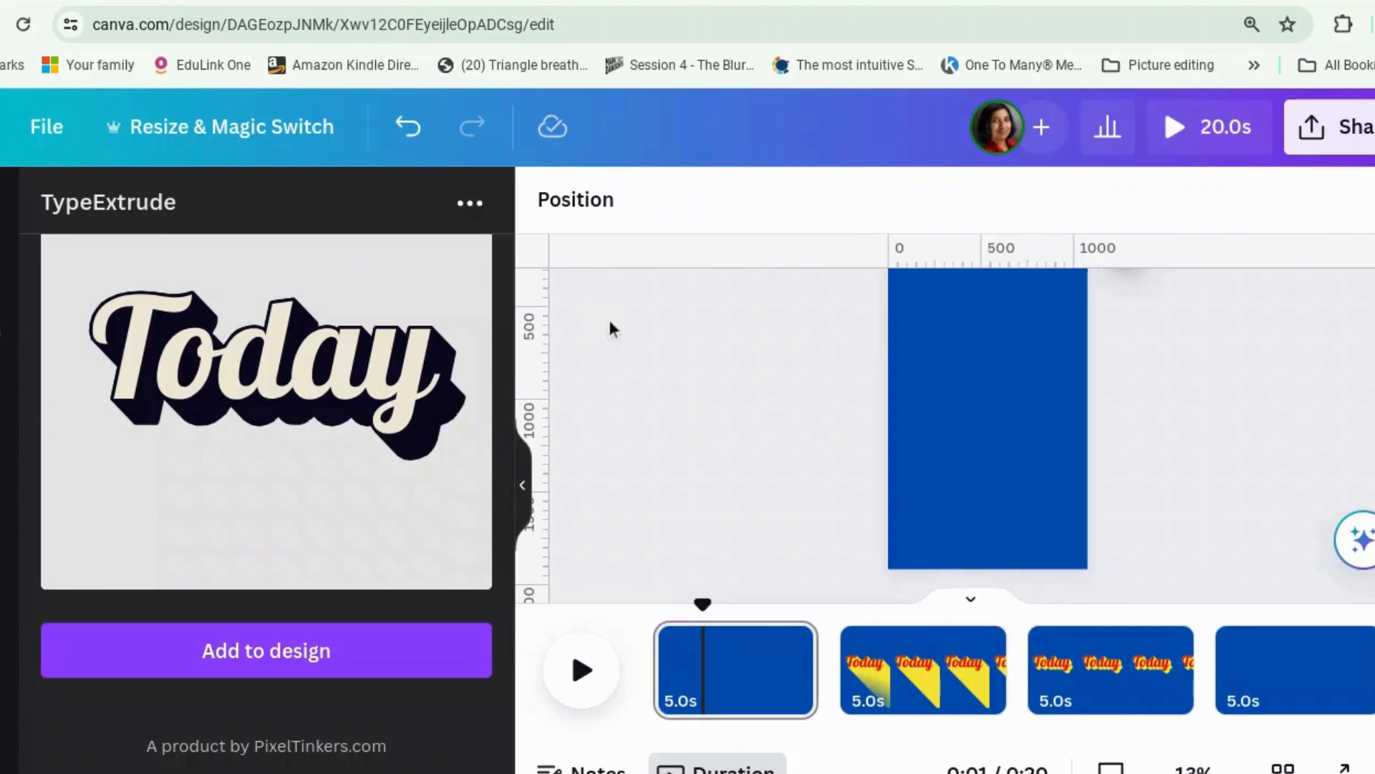
click(1289, 669)
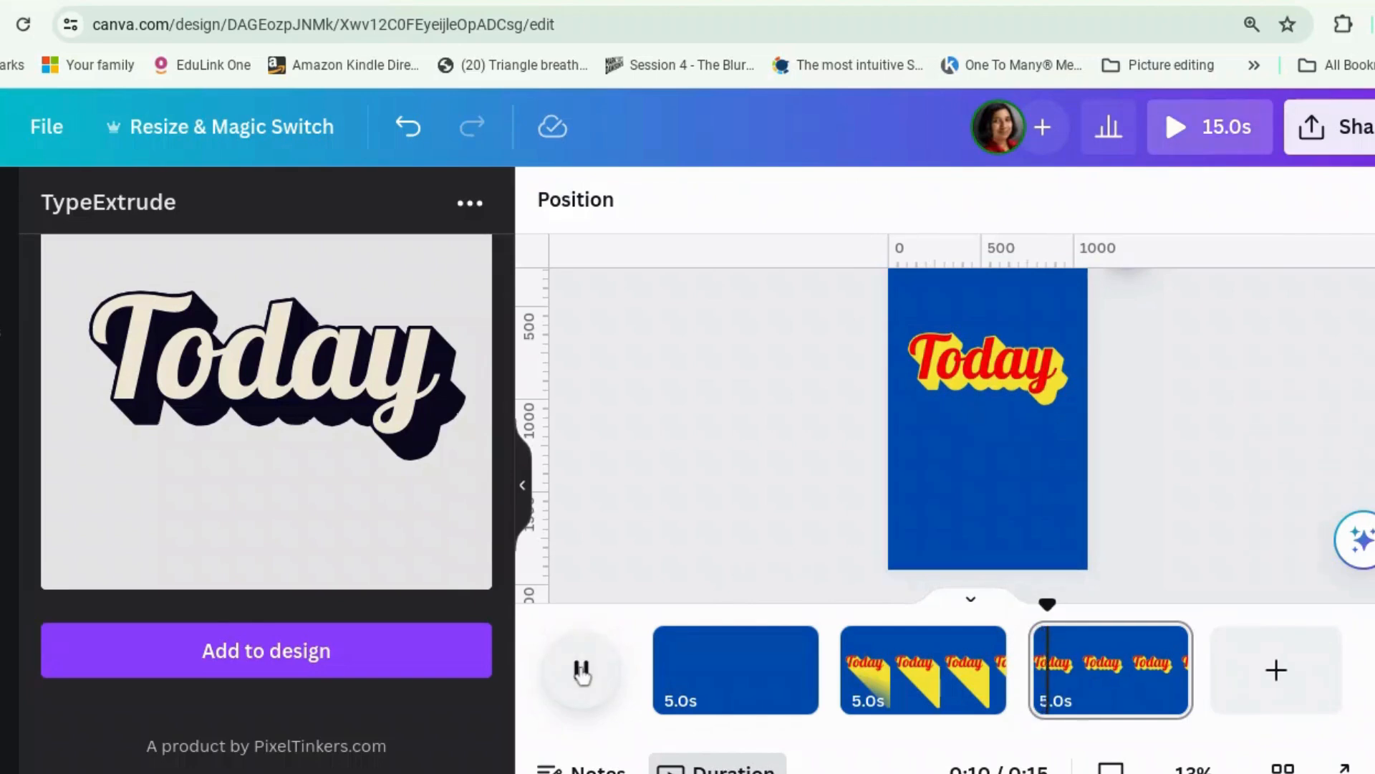
- Stop the preview and add a Match & Move transition between the reel pages
click(581, 669)
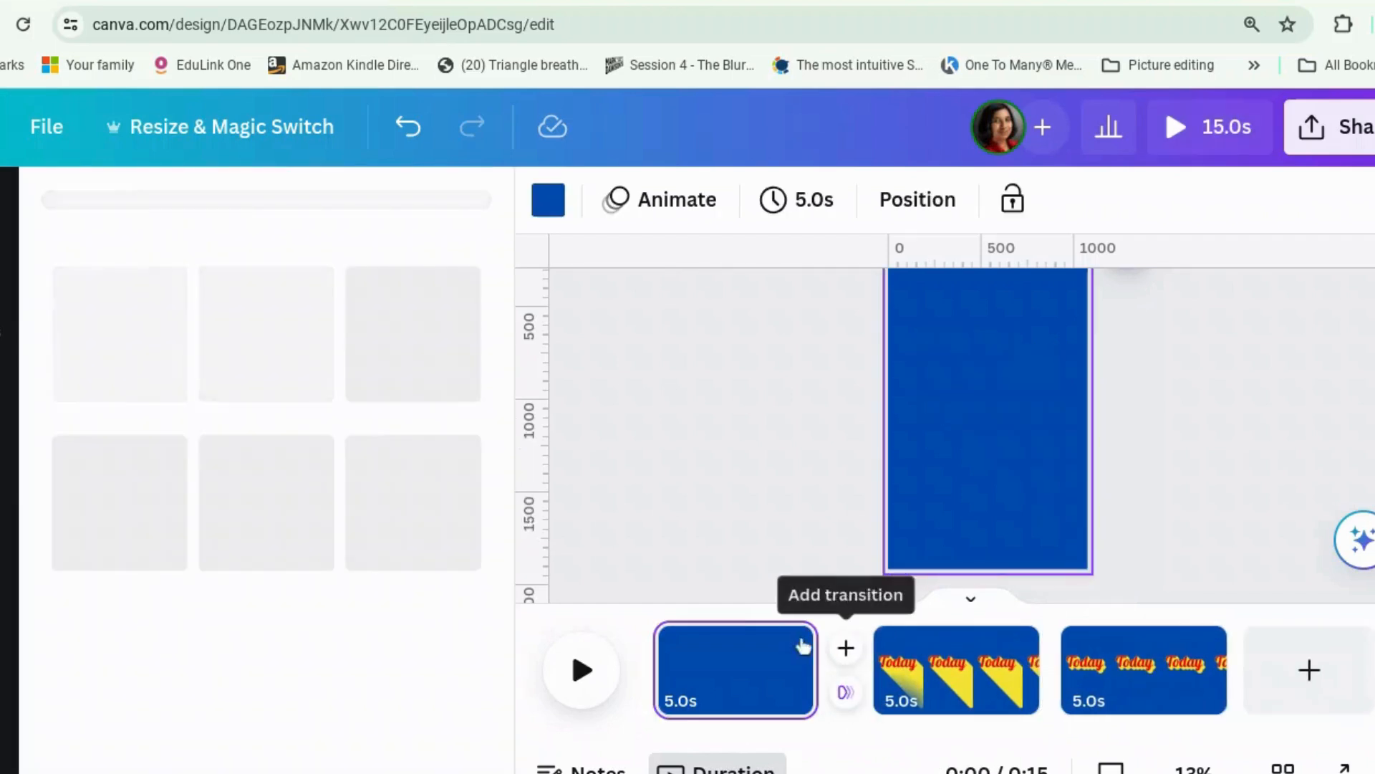
click(844, 648)
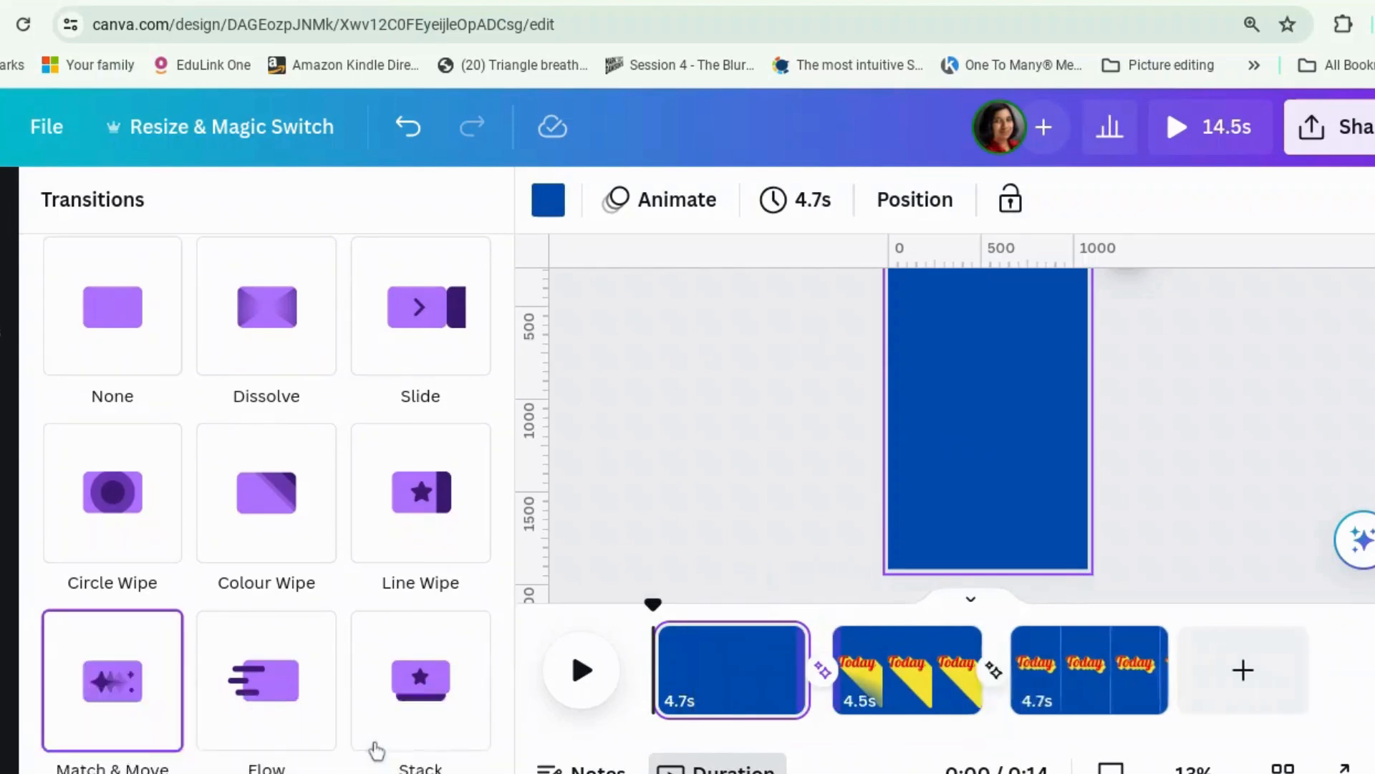
click(112, 680)
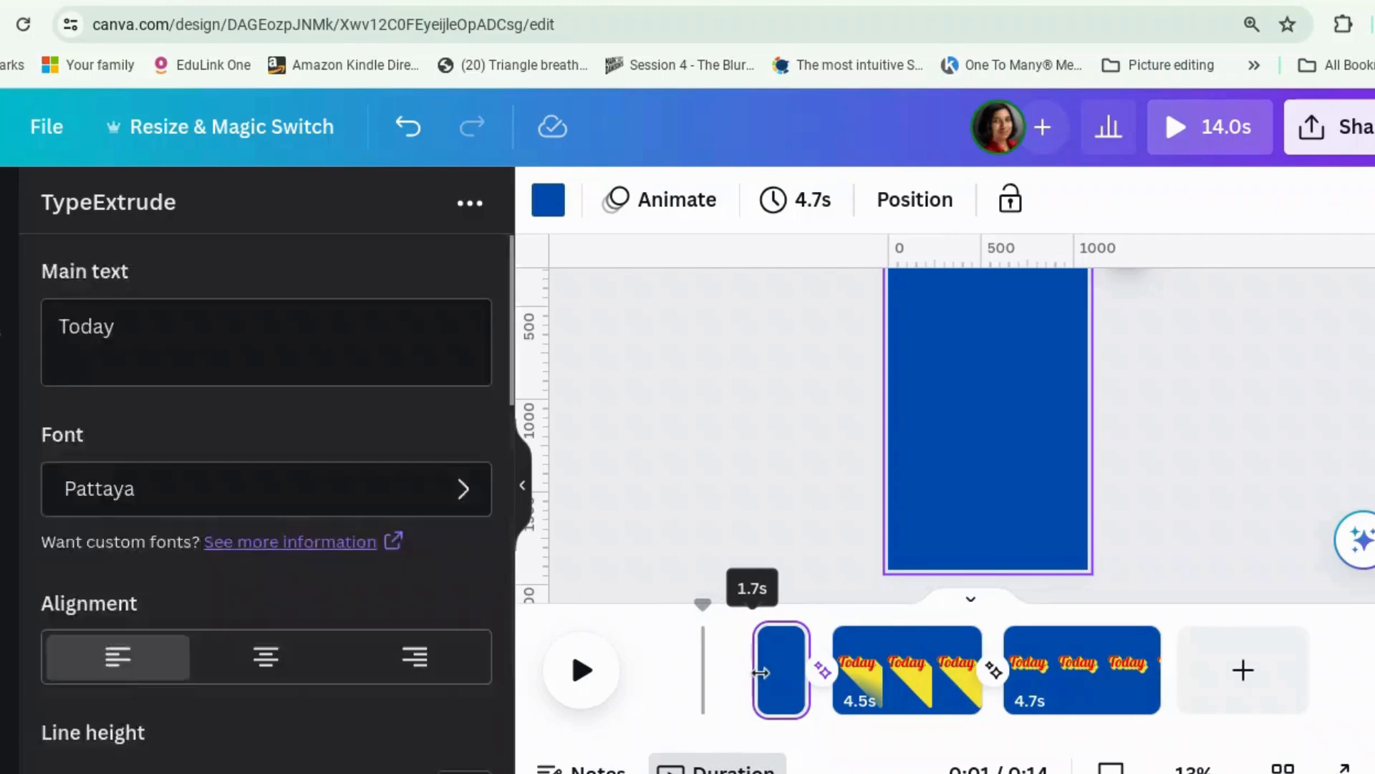
- Trim the blank first page to 1.4 seconds and play the 10.6-second reel
drag(808, 672, 772, 671)
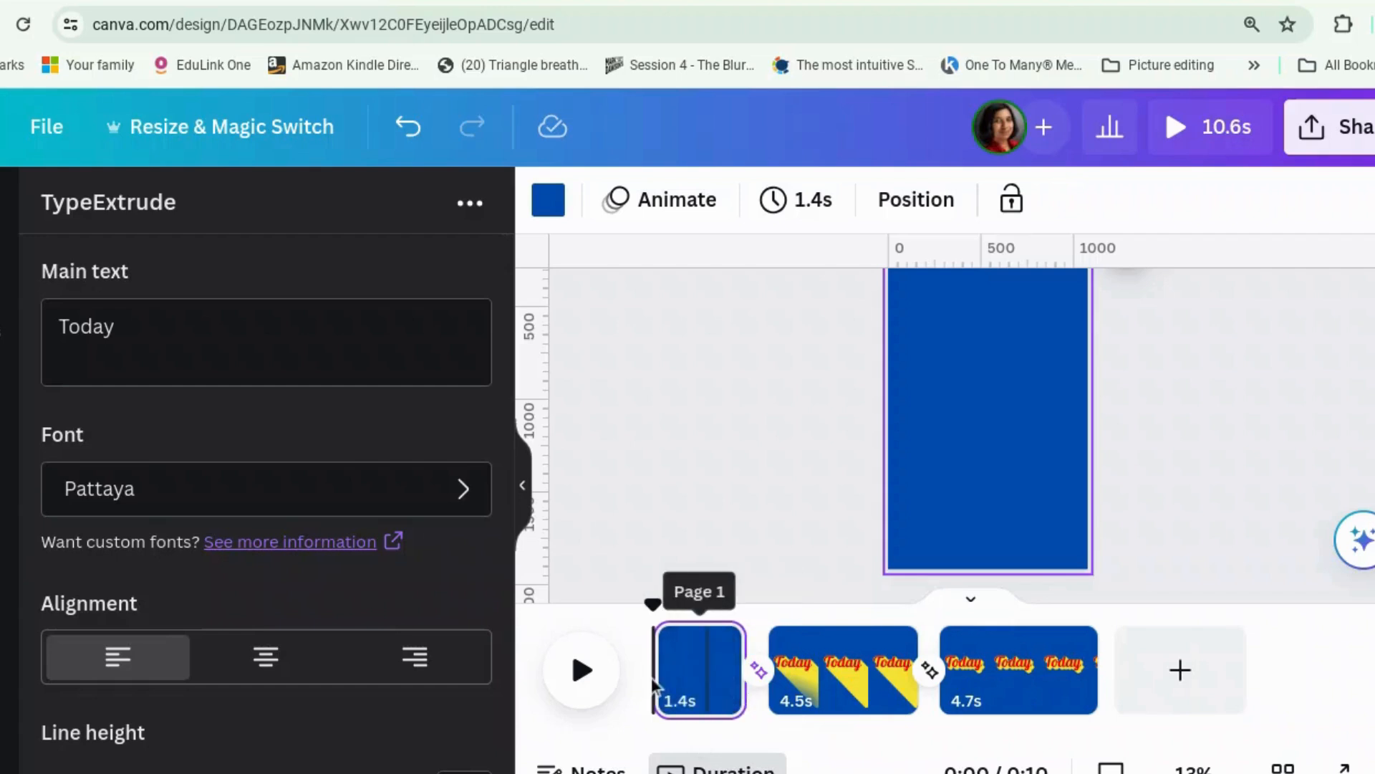
click(581, 669)
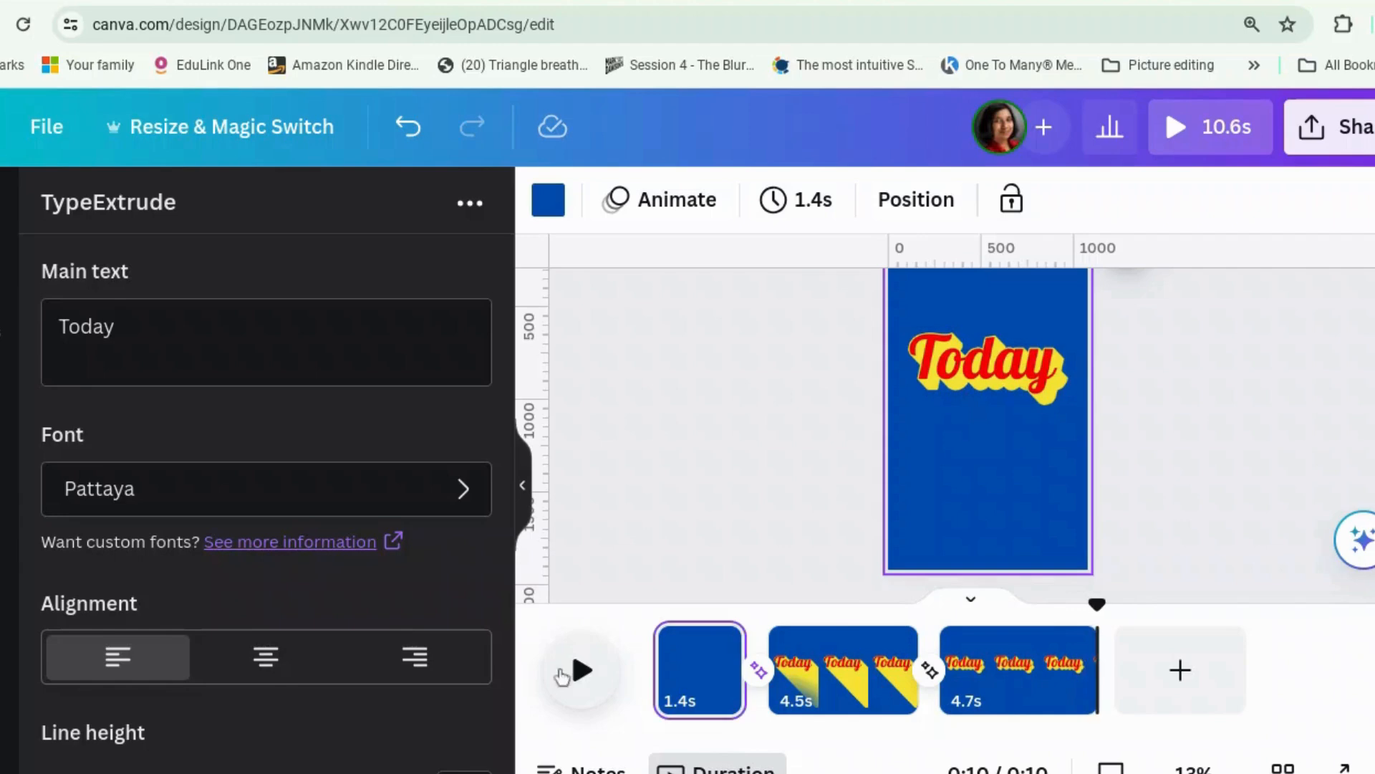
- Set pages 2 and 3 to 3.0 seconds each, then preview the reel
click(841, 669)
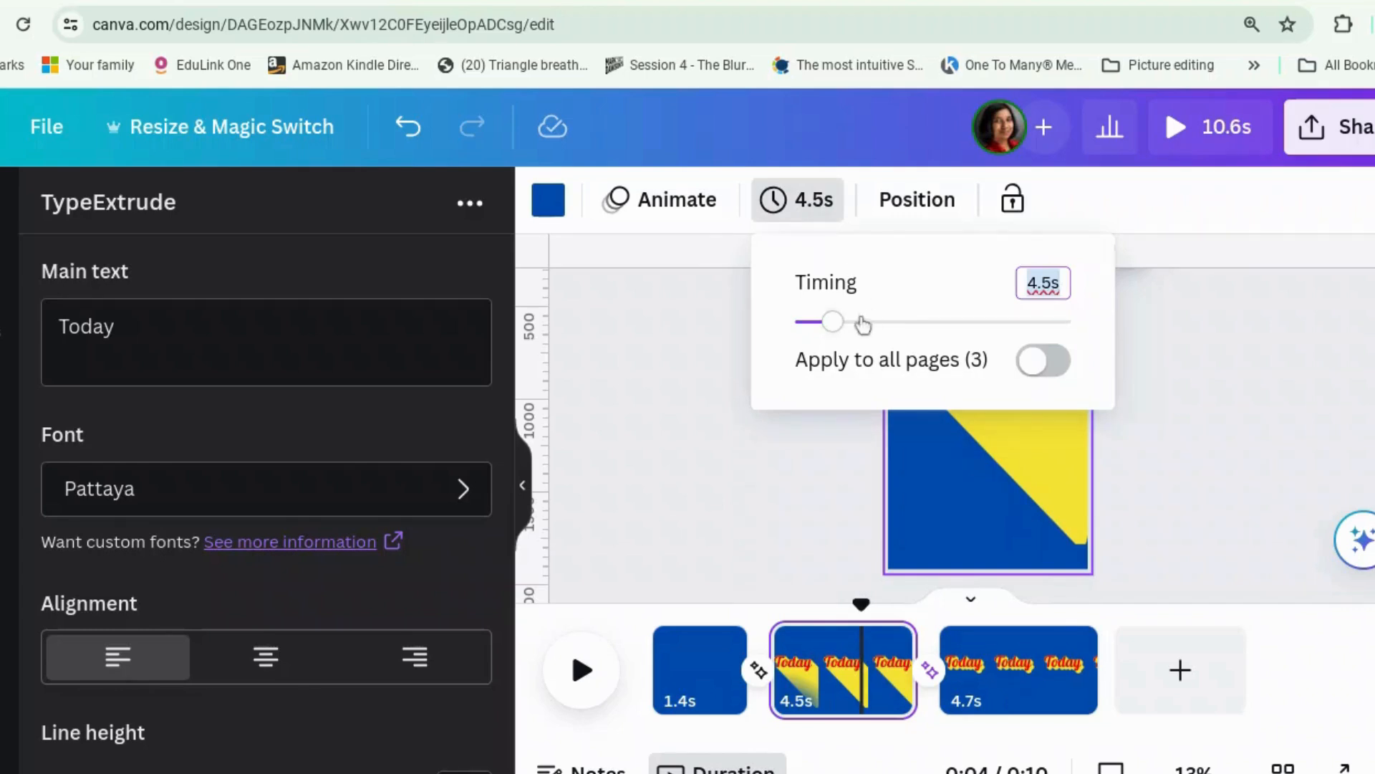
mouse_move(840, 332)
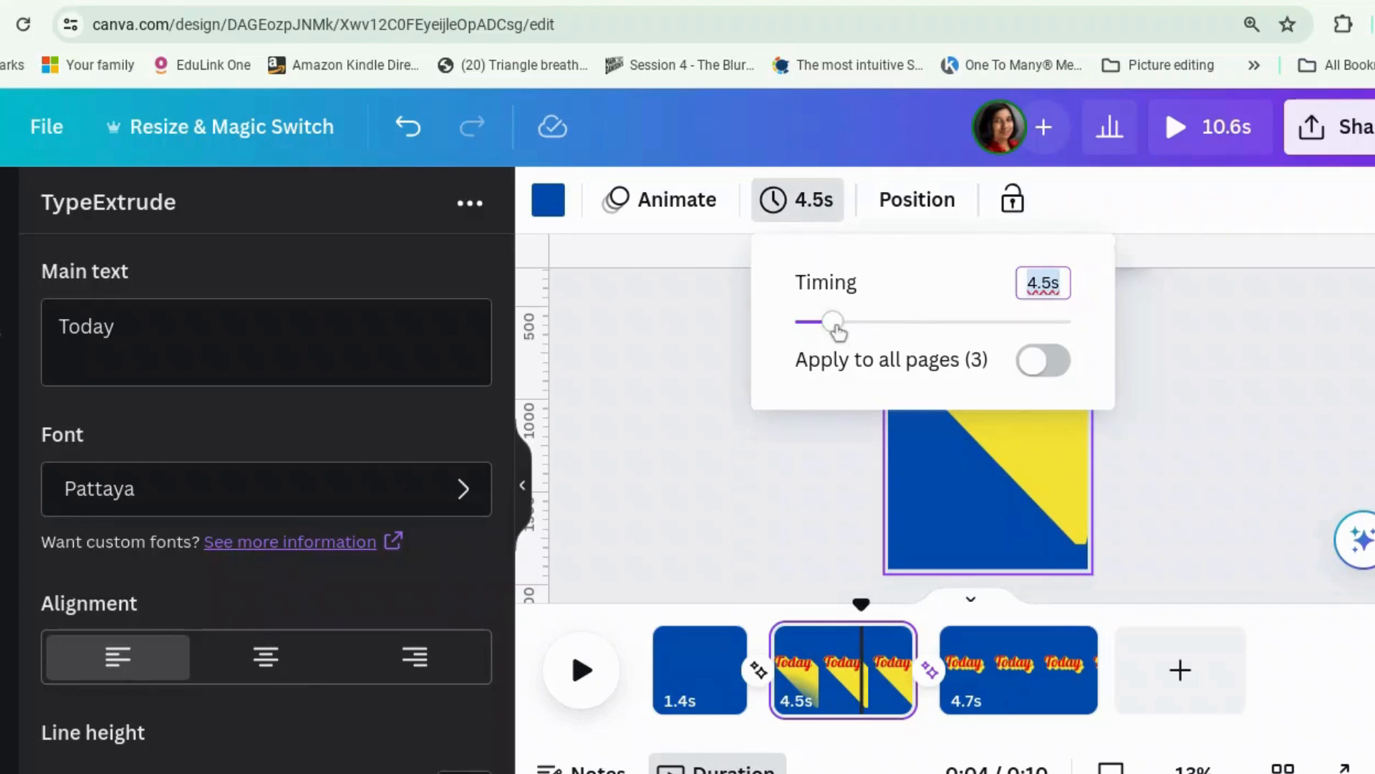
drag(832, 321, 813, 321)
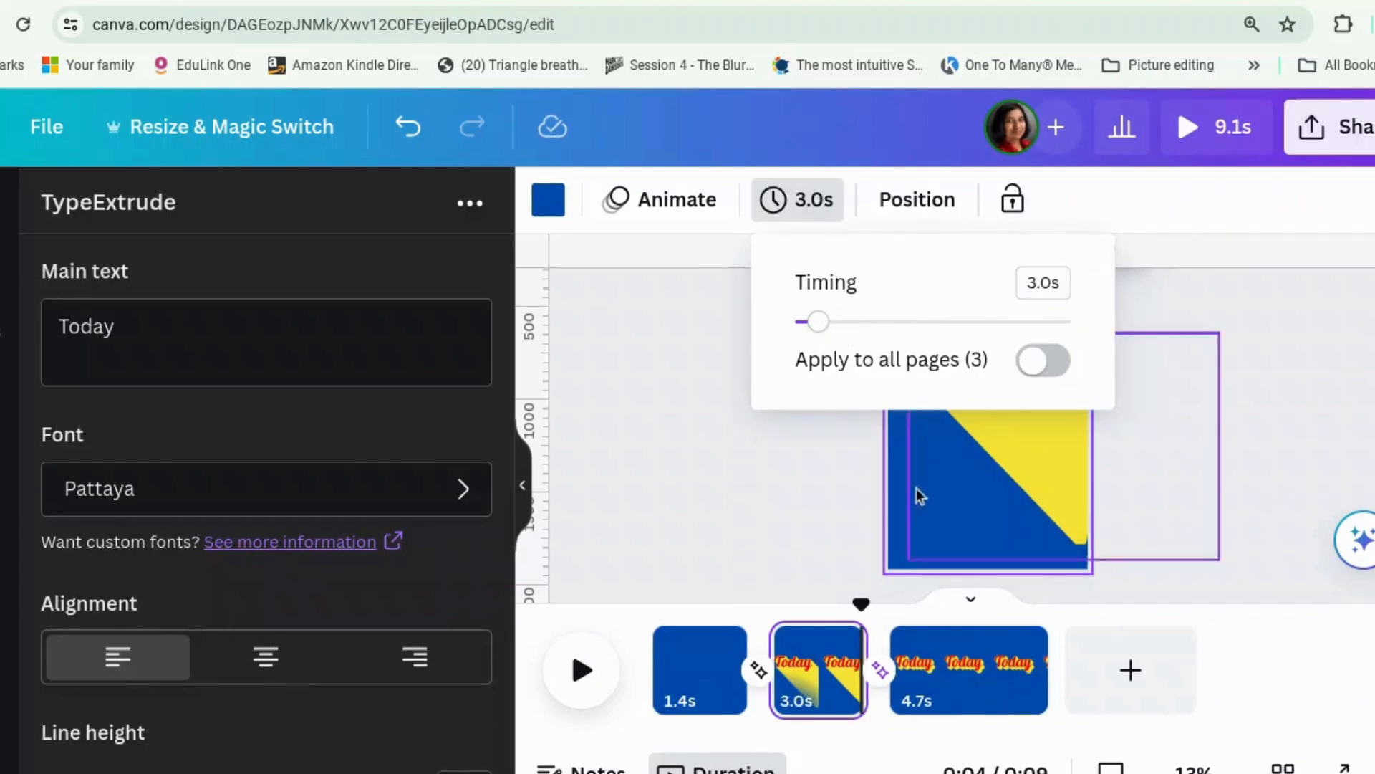
click(968, 669)
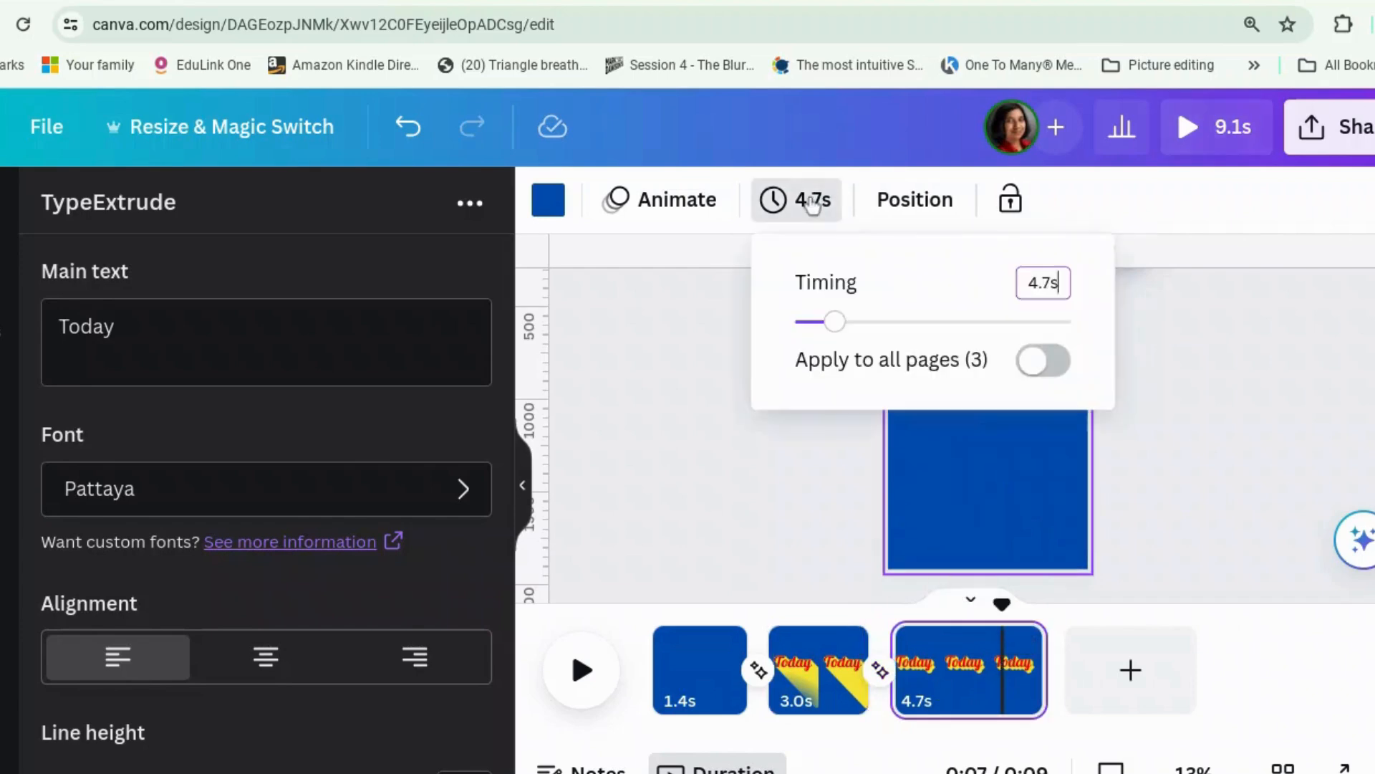
drag(833, 321, 800, 321)
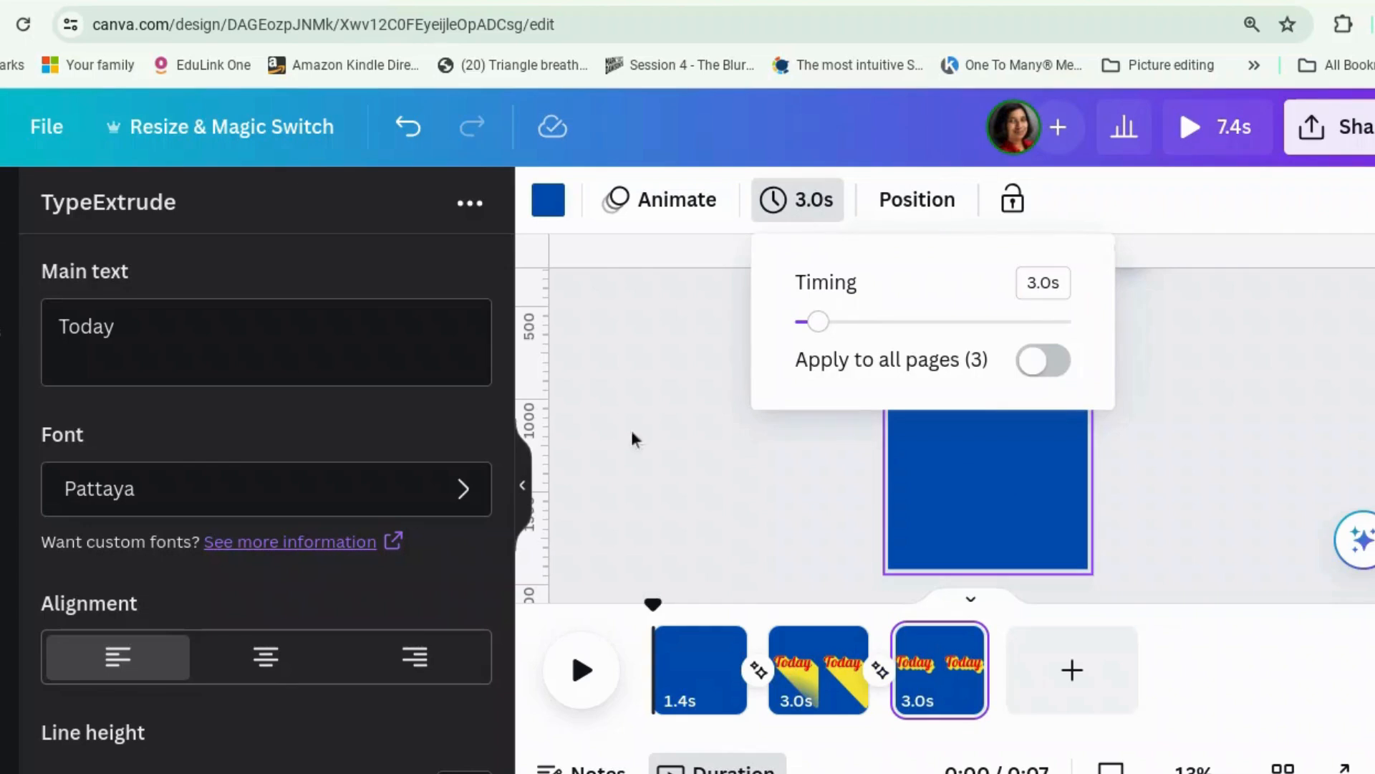
click(581, 669)
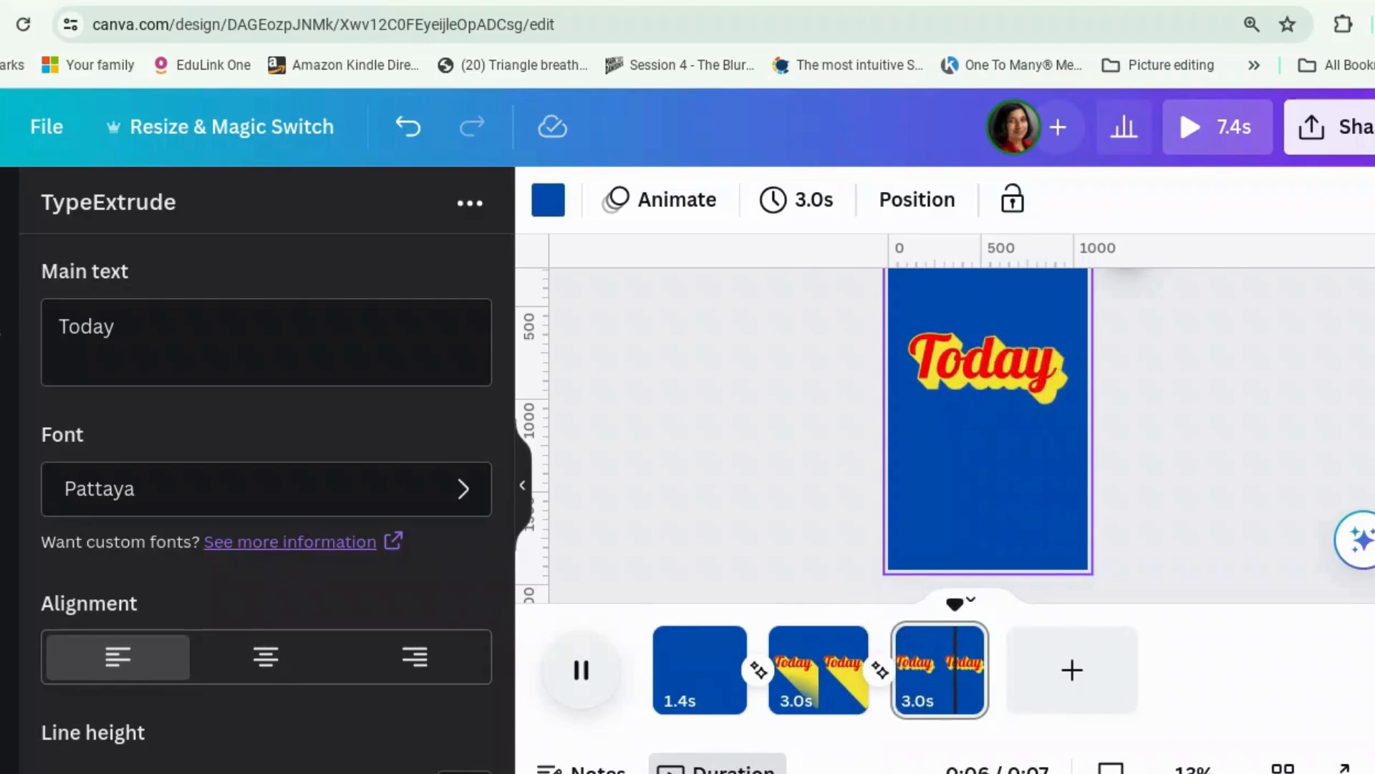
click(579, 669)
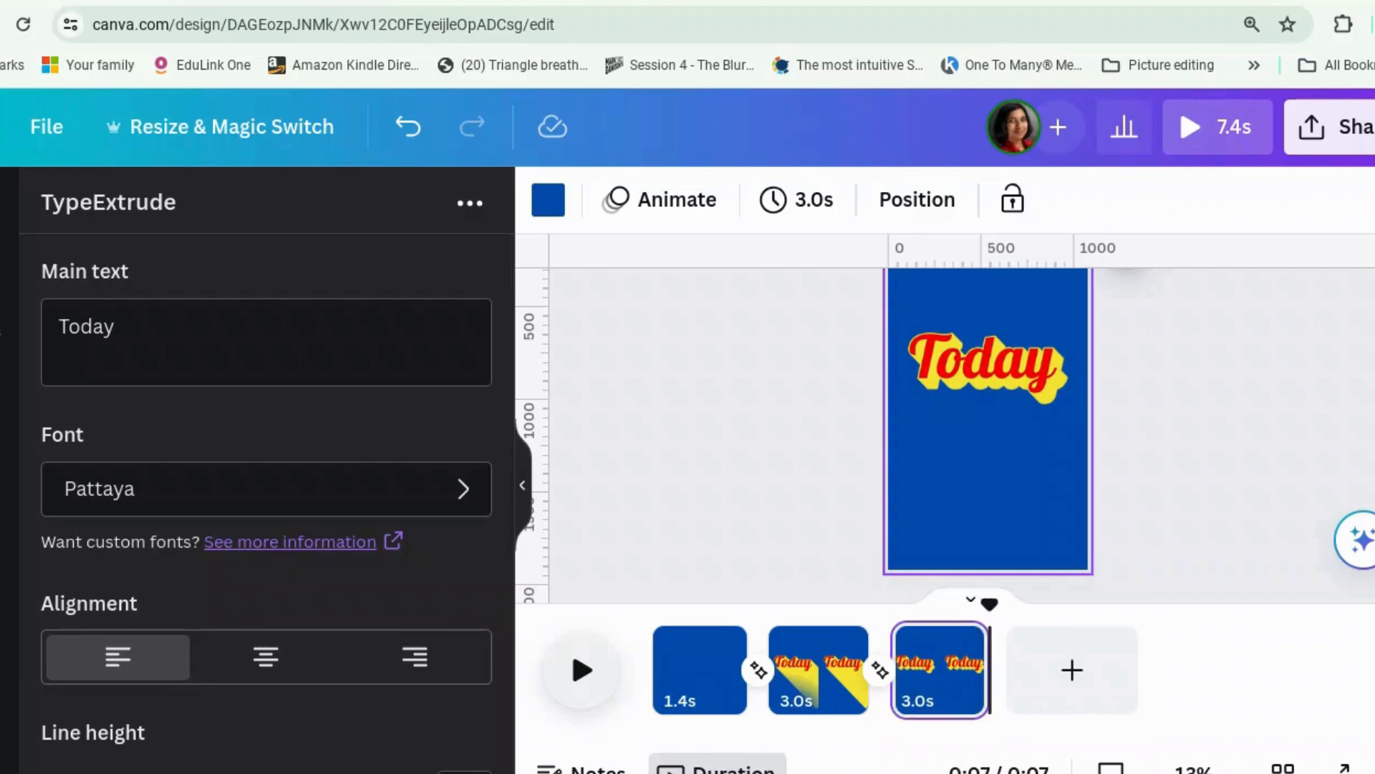